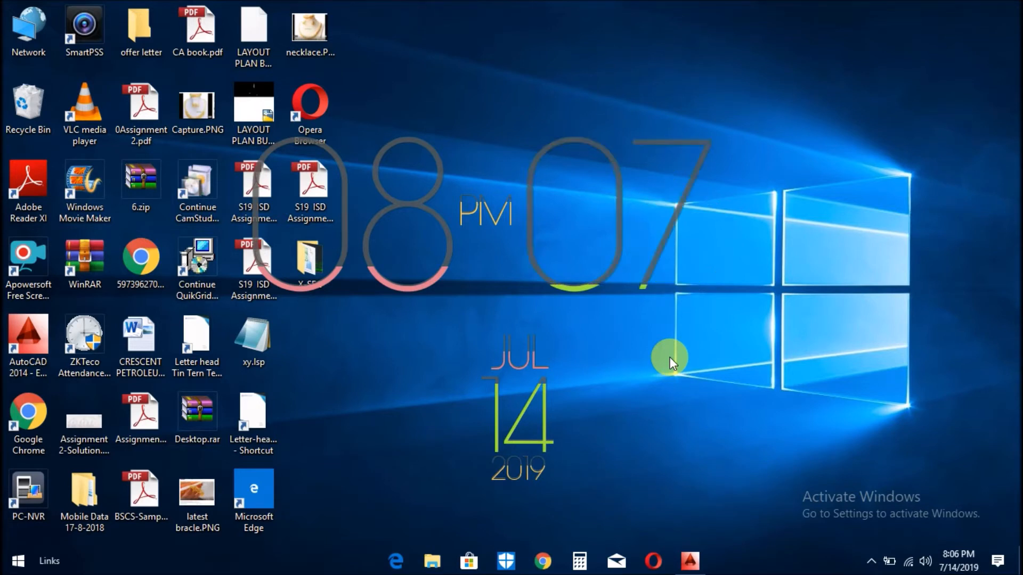
mouse_move(739, 429)
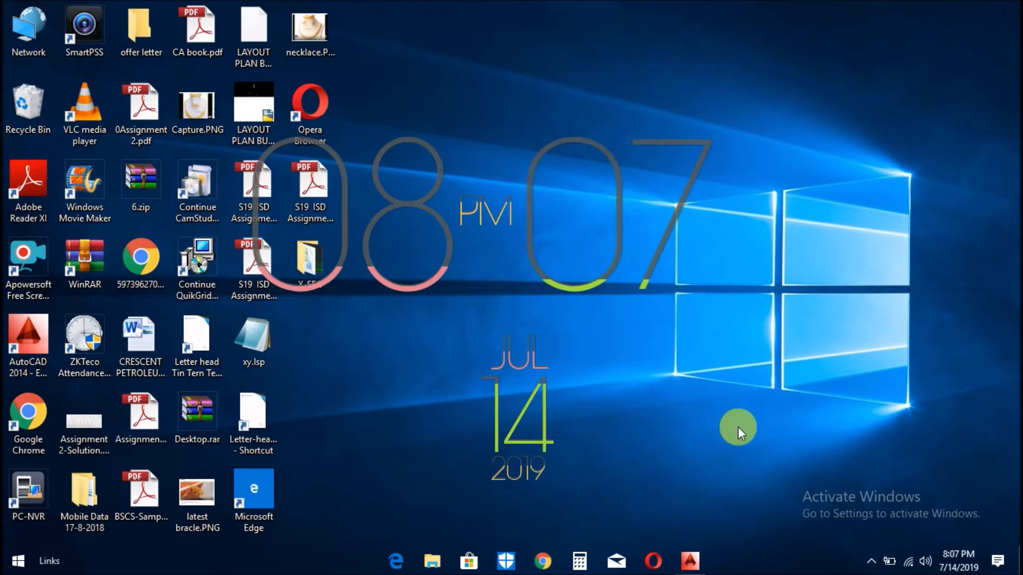
mouse_move(762, 445)
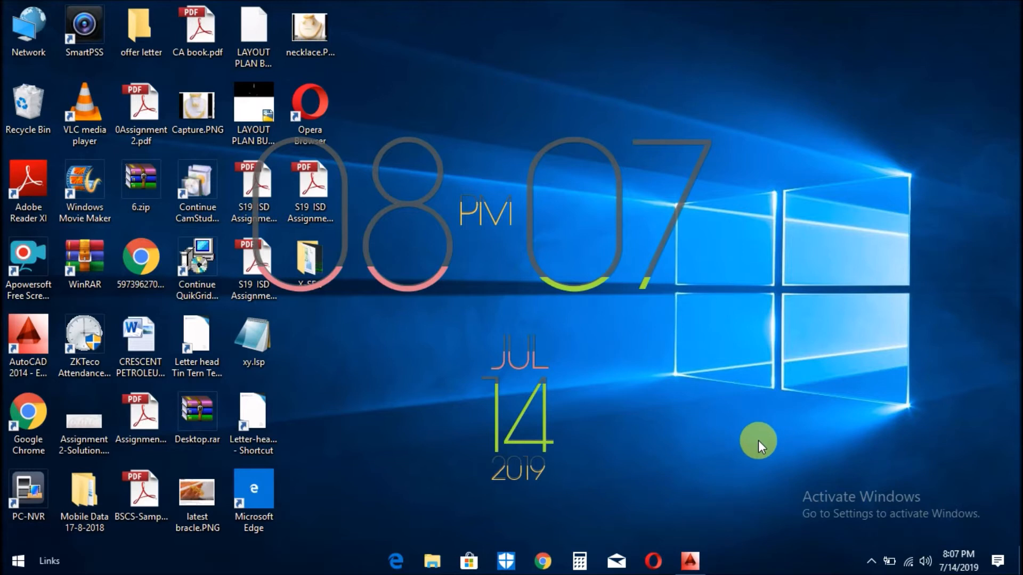
mouse_move(754, 409)
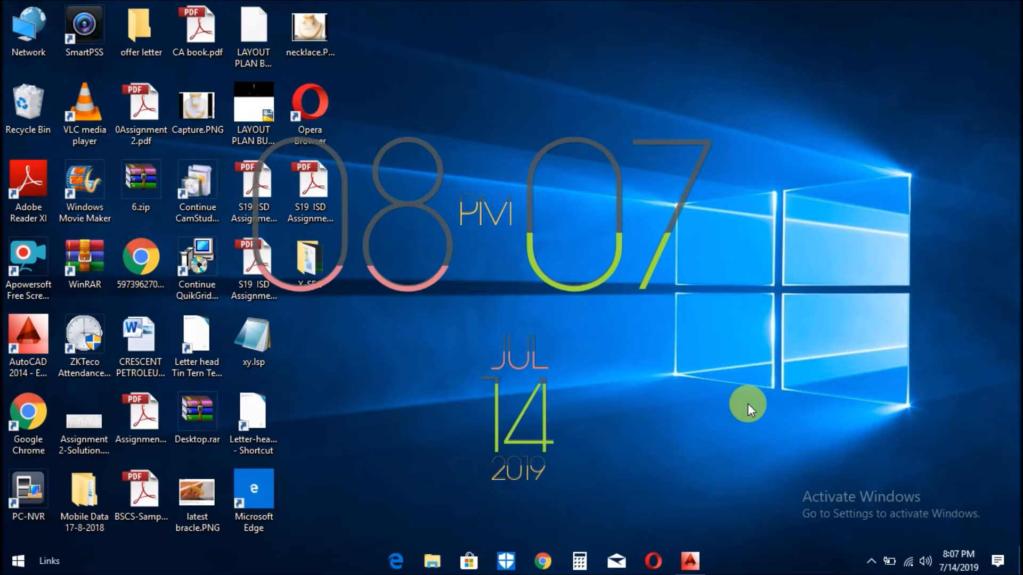
mouse_move(755, 409)
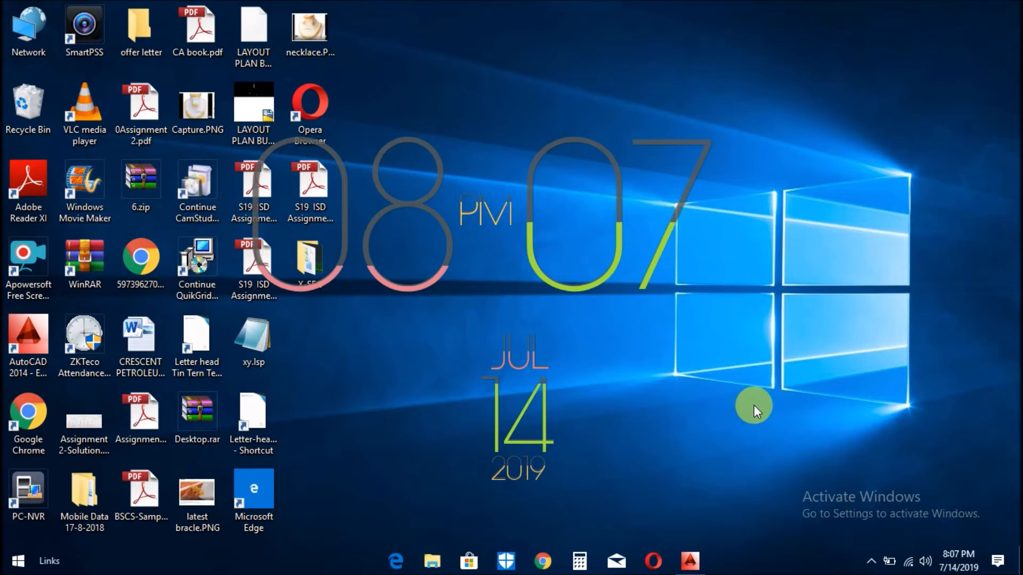
mouse_move(755, 422)
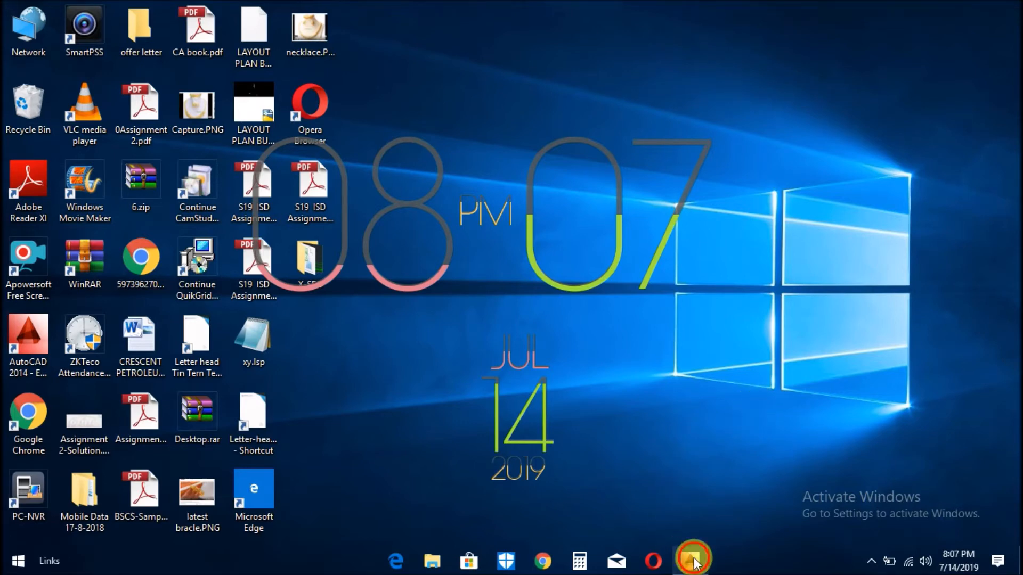
Restore the AutoCAD Drawing1 window from the taskbar.
click(687, 559)
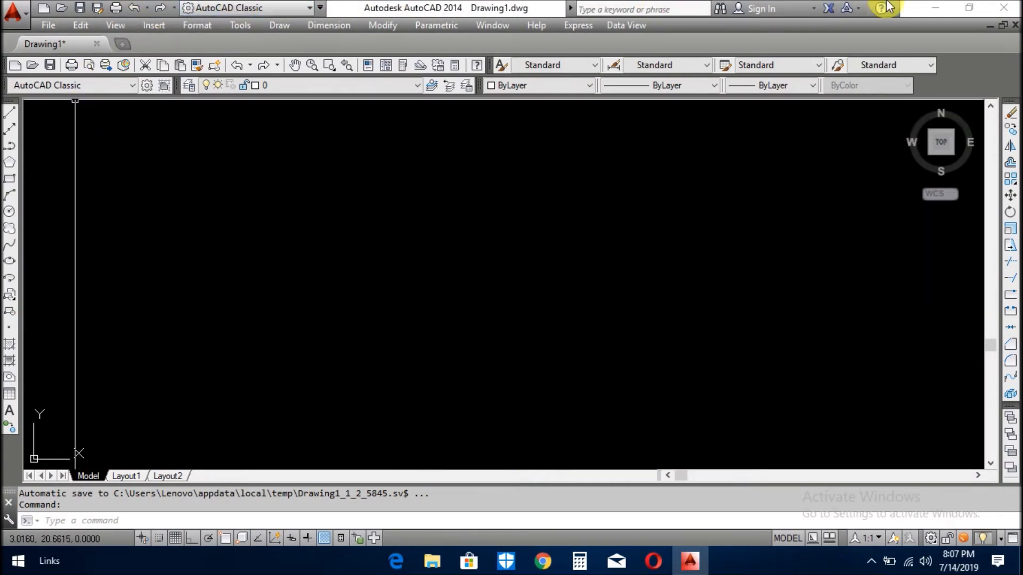
mouse_move(233, 443)
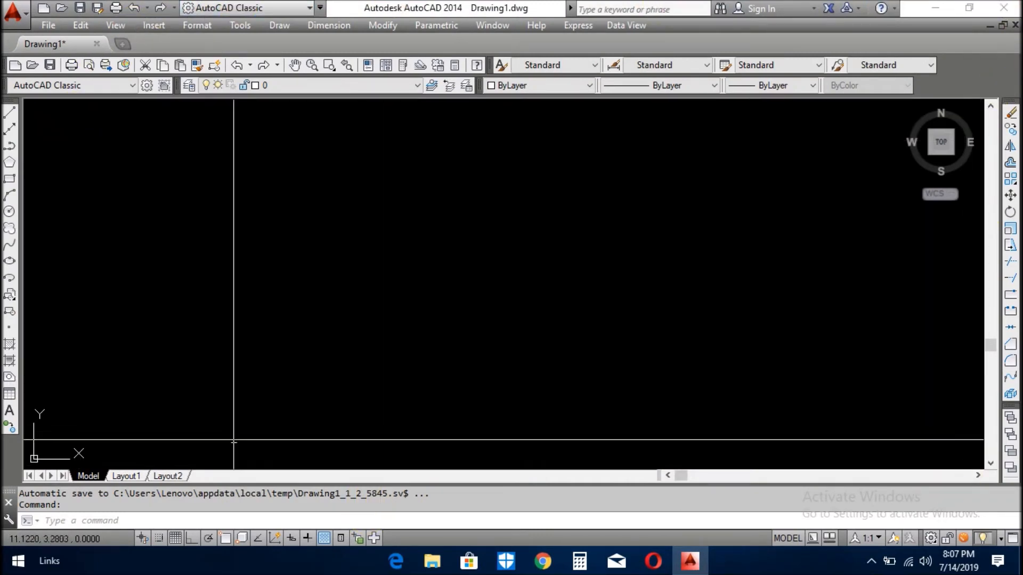
mouse_move(516, 348)
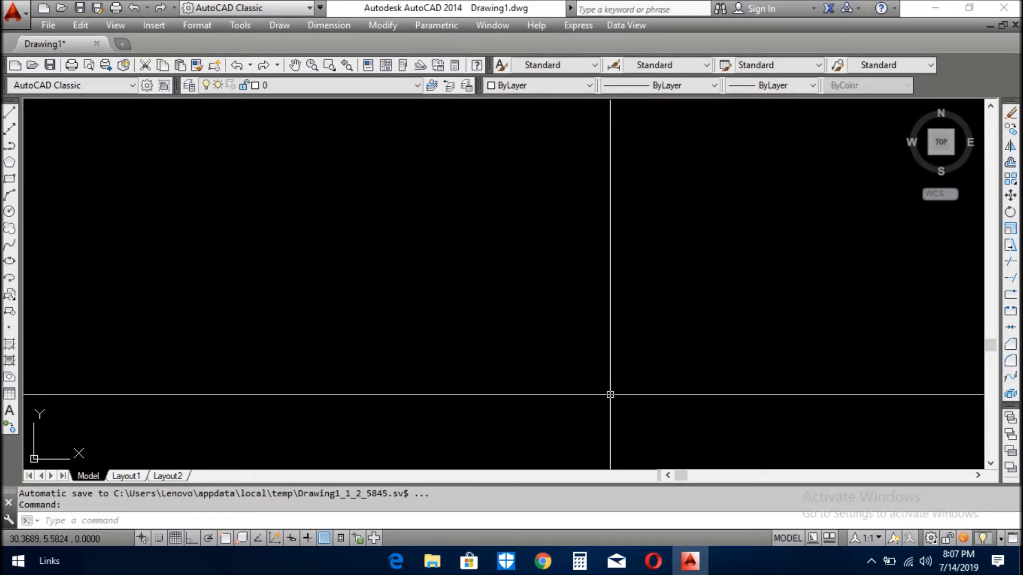
mouse_move(763, 301)
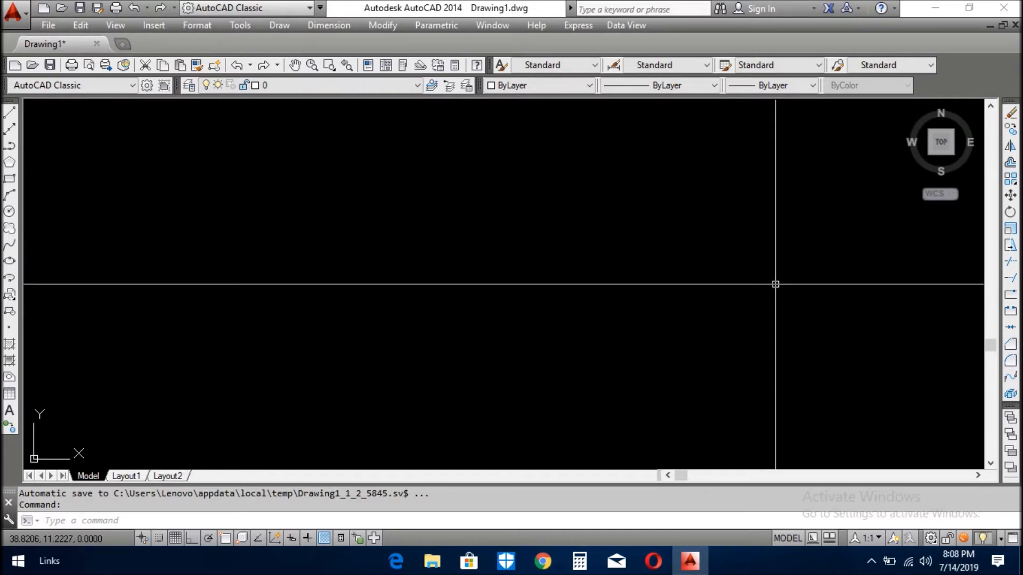
mouse_move(851, 480)
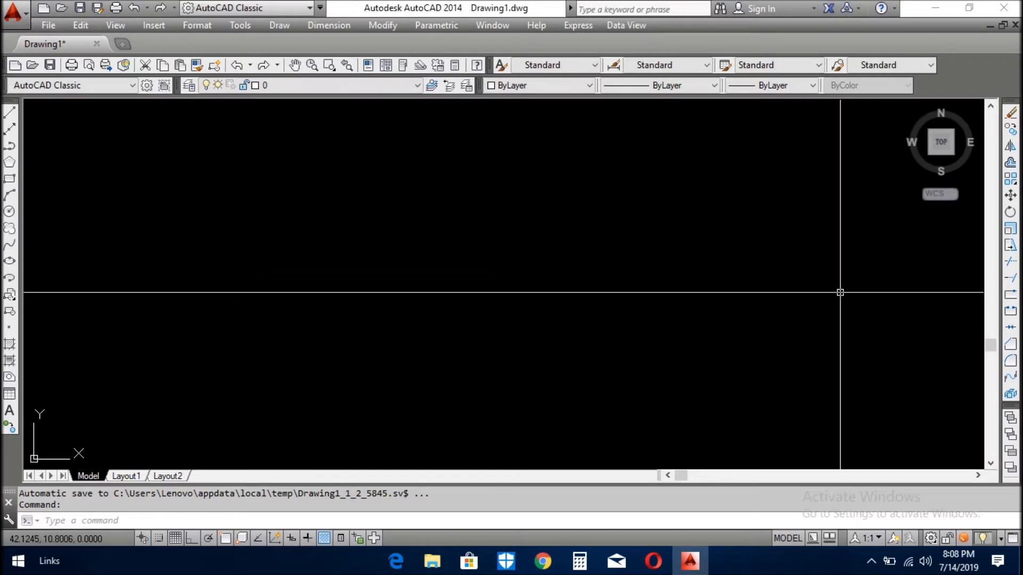
mouse_move(867, 360)
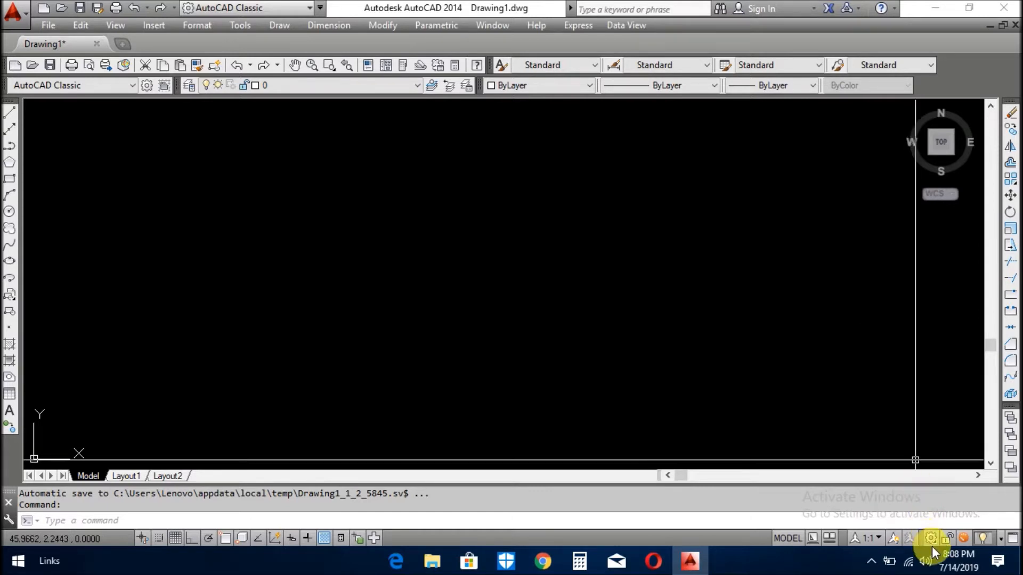
mouse_move(929, 539)
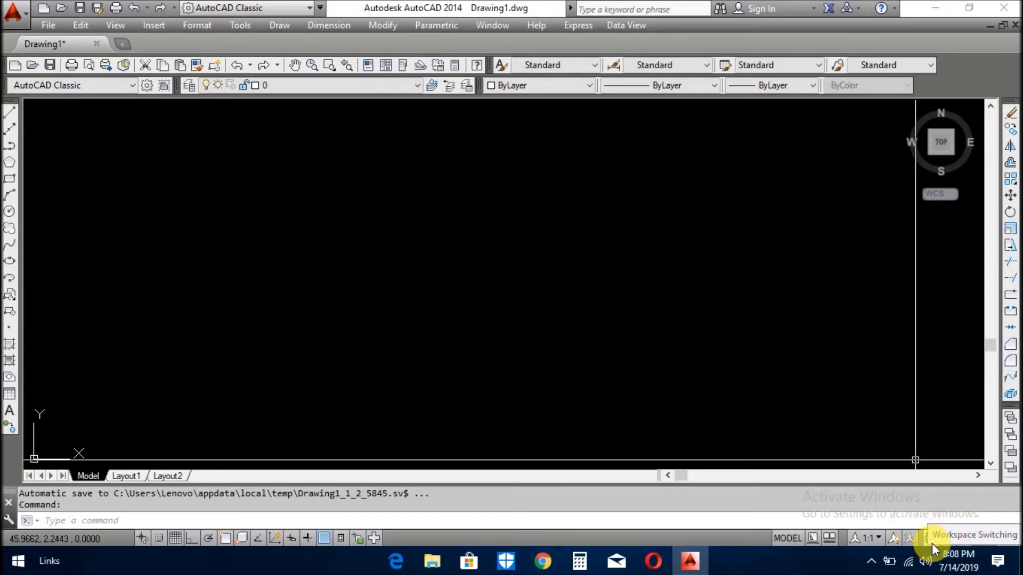
Switch from AutoCAD Classic to the 3D Modeling workspace via the status-bar switcher.
click(919, 550)
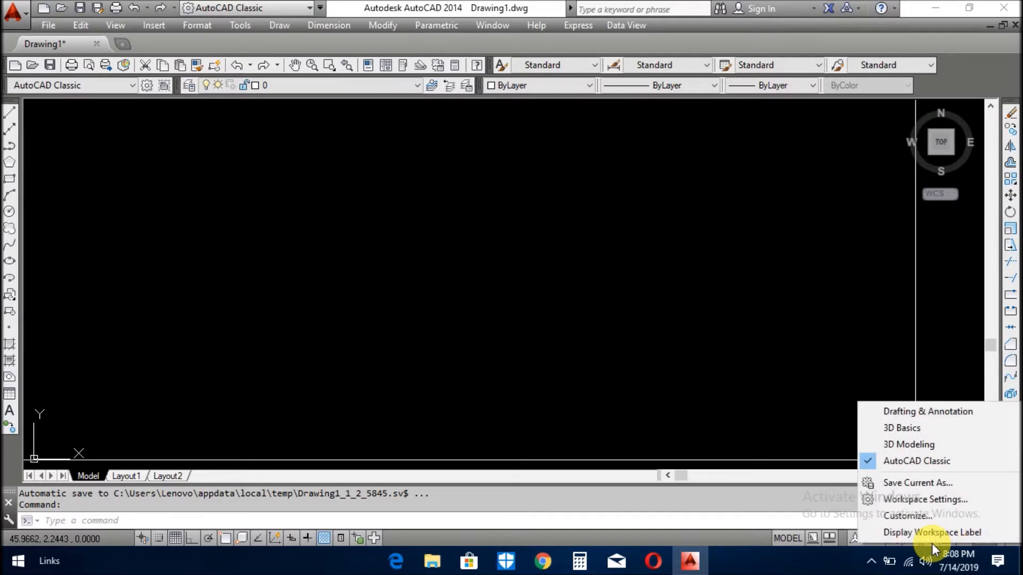
mouse_move(919, 484)
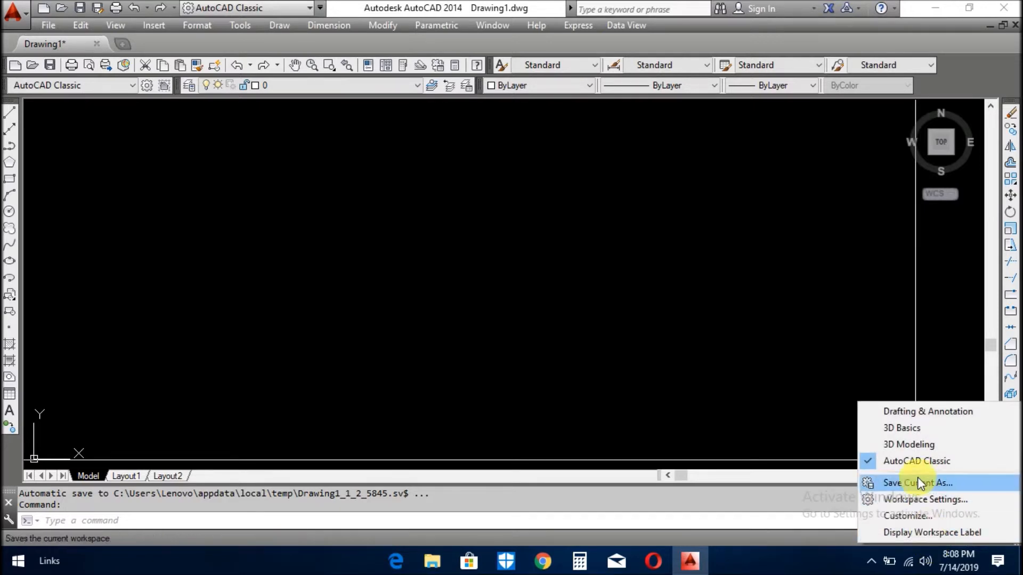
click(918, 484)
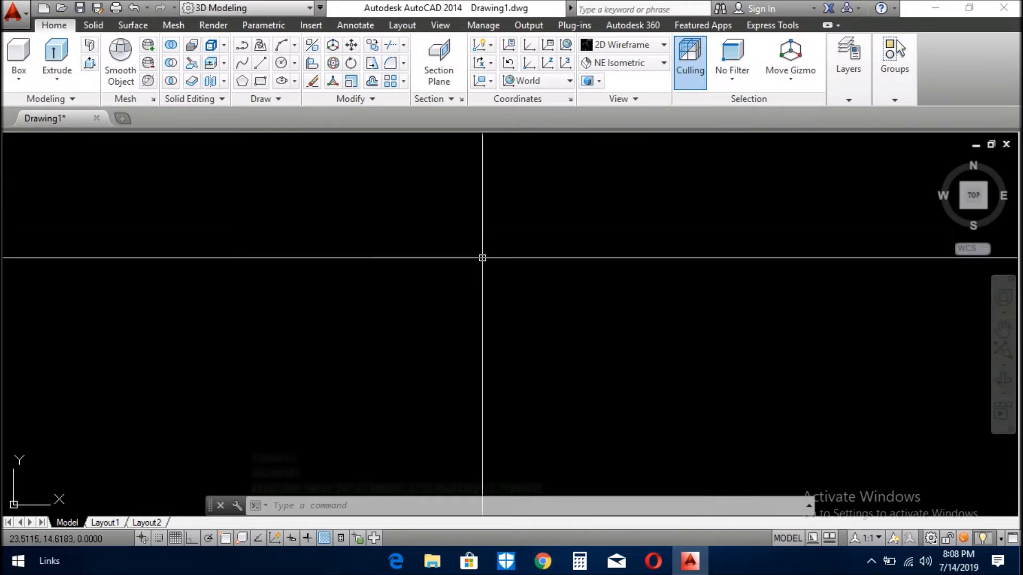
mouse_move(490, 256)
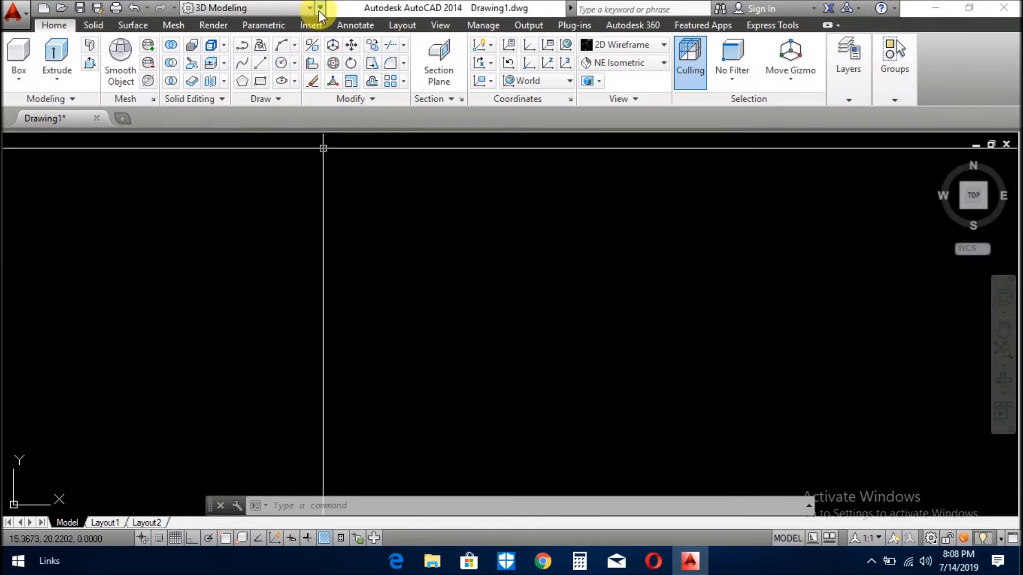
Show the classic menu bar above the ribbon and browse its Tools menu.
click(319, 7)
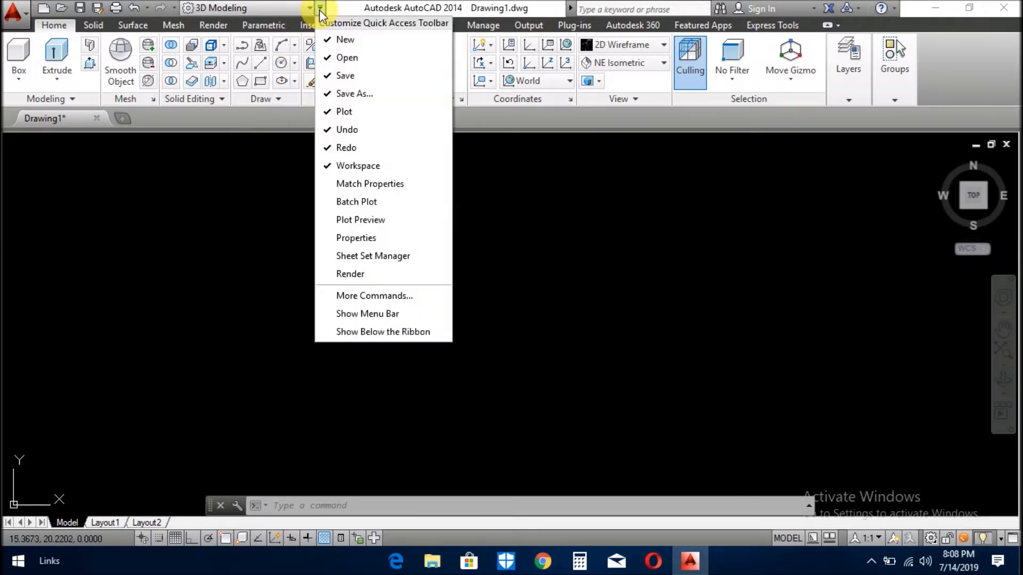
mouse_move(380, 313)
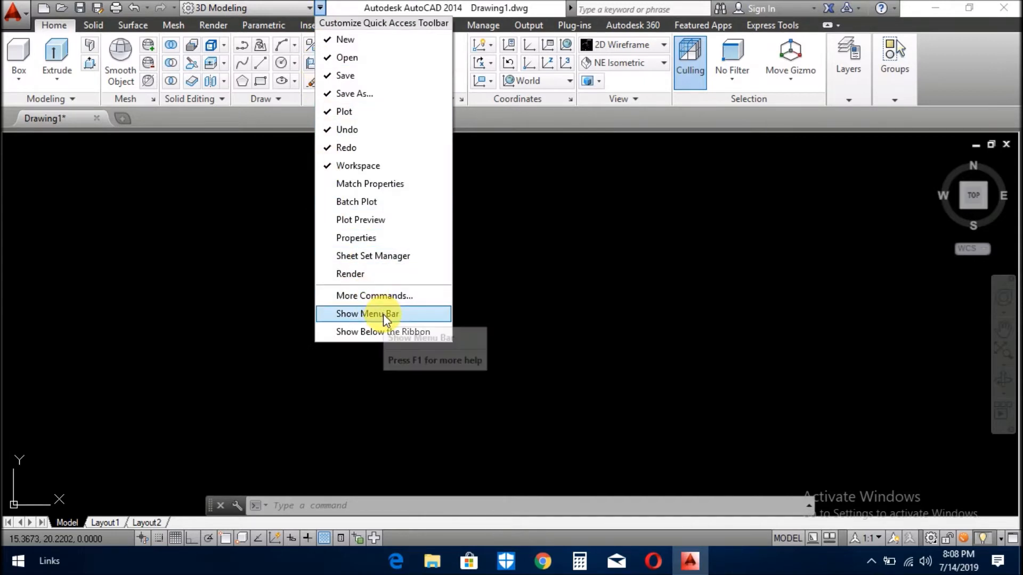
click(366, 313)
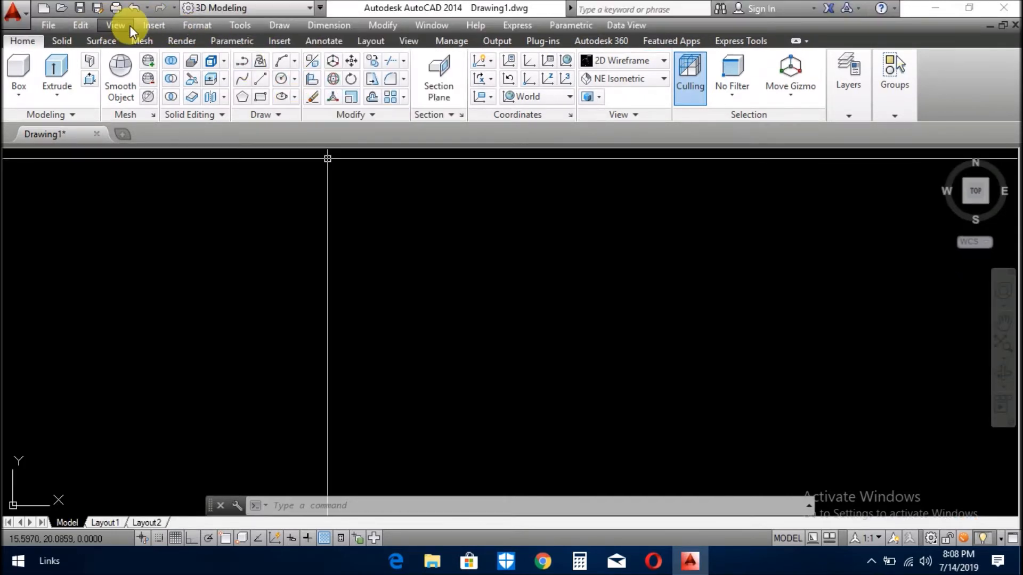
mouse_move(278, 26)
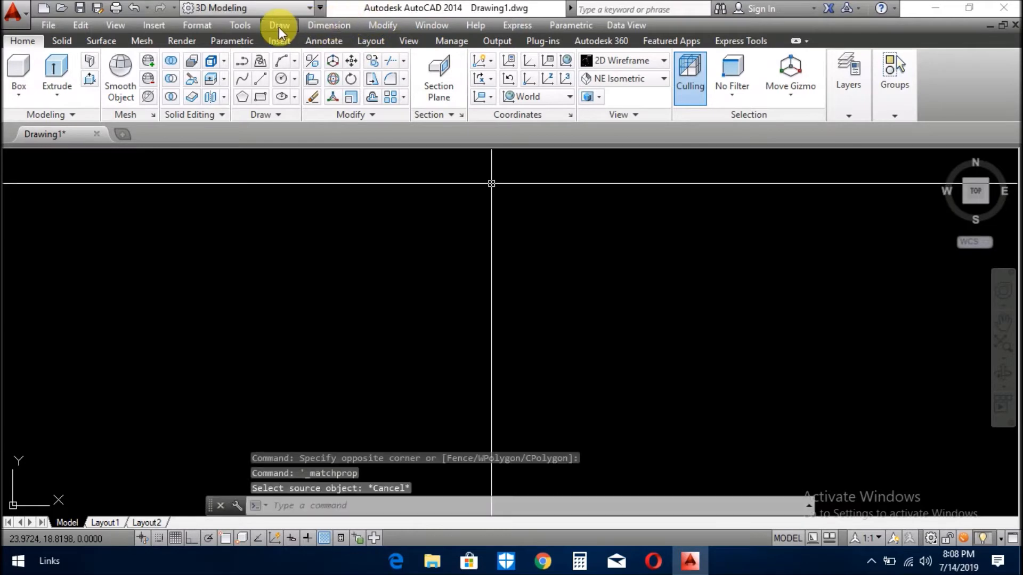
click(241, 25)
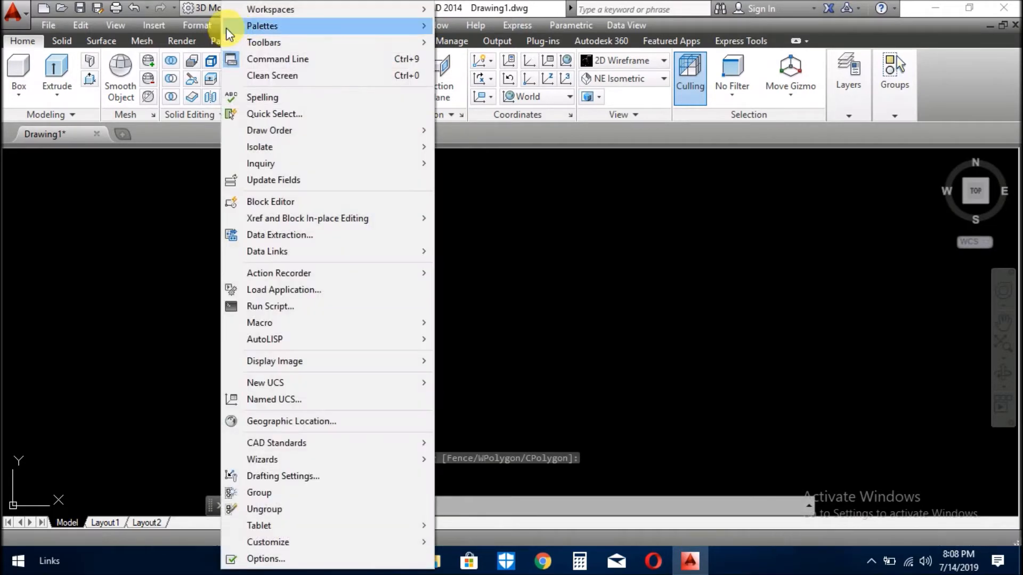
click(154, 26)
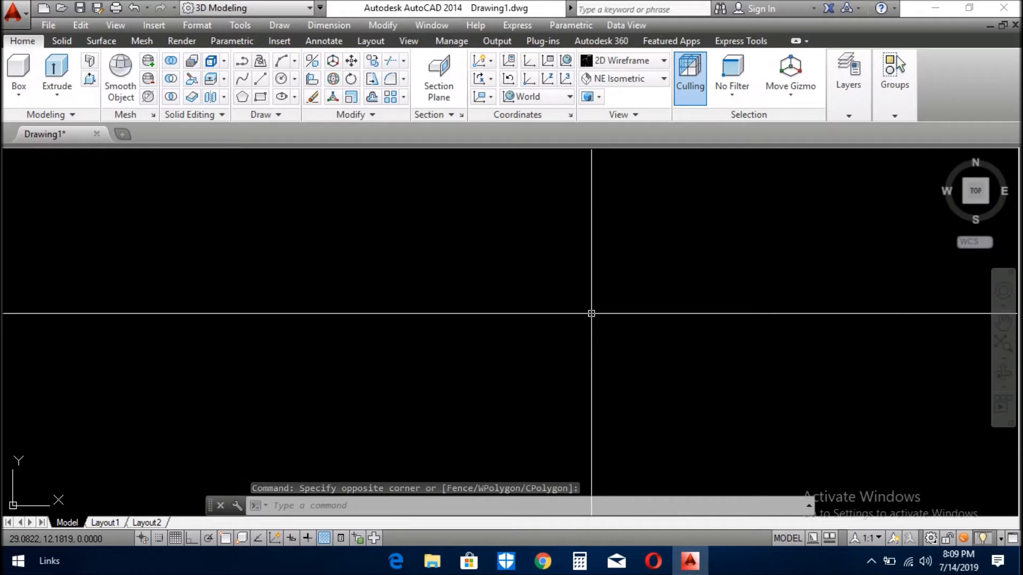
mouse_move(546, 339)
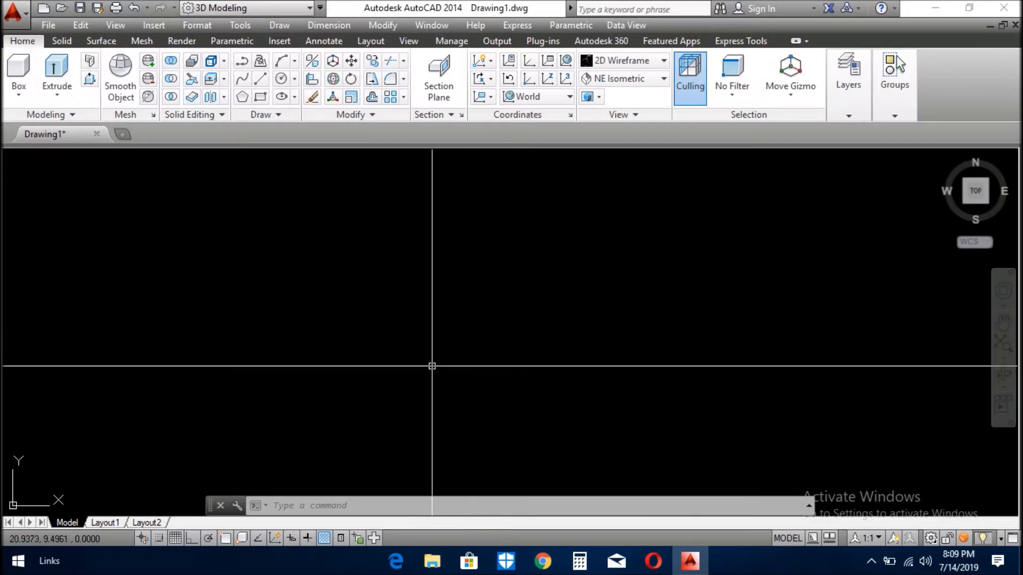
mouse_move(439, 386)
text(C)
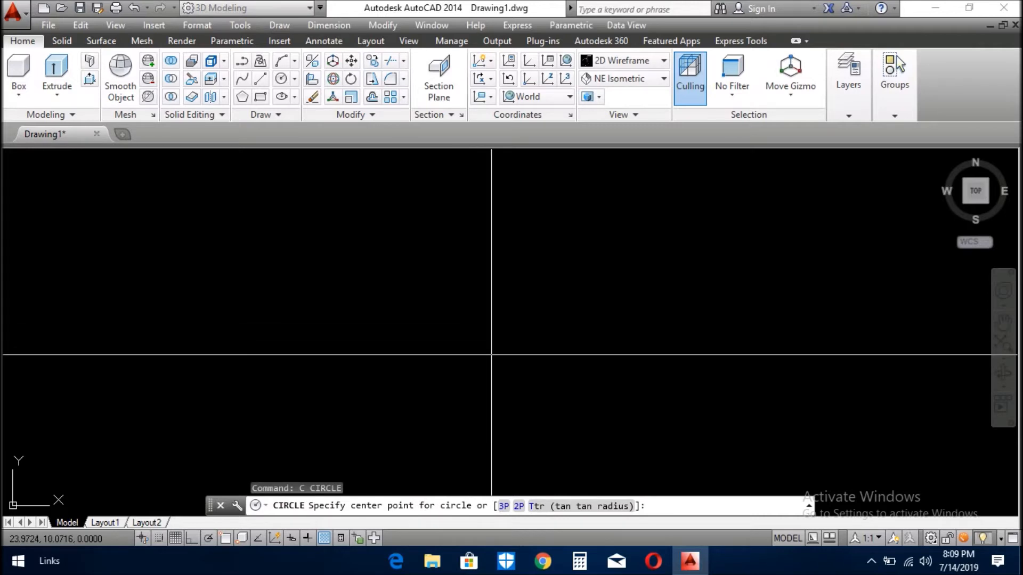
Draw a radius-12 circle and copy it once to the right with Ortho on.
click(491, 356)
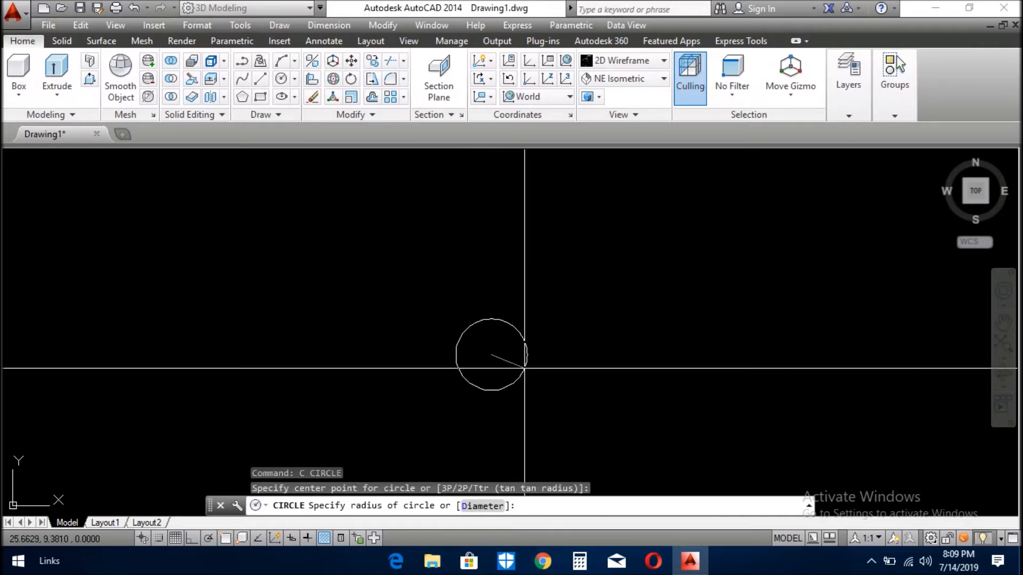
text(12)
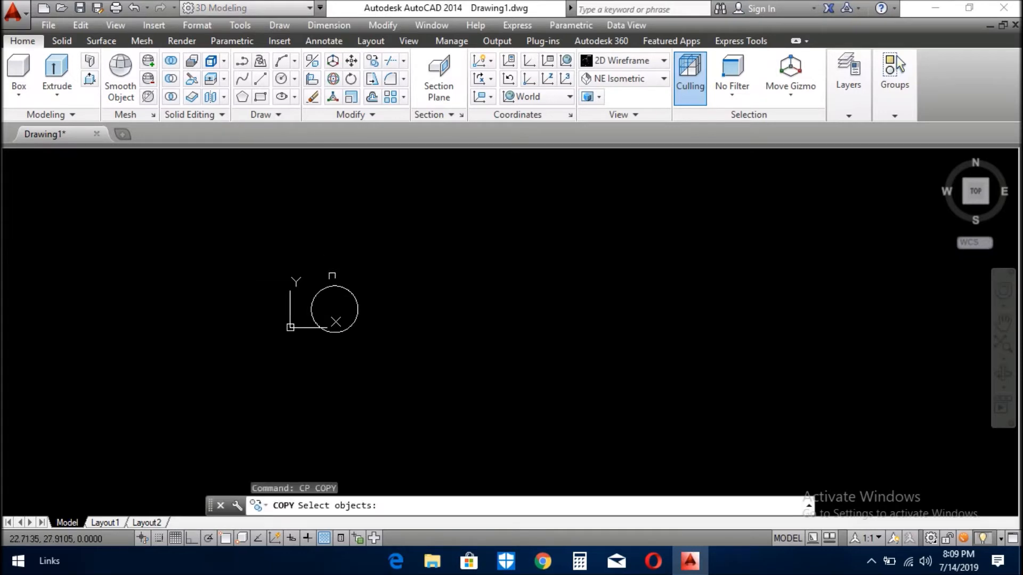
click(335, 309)
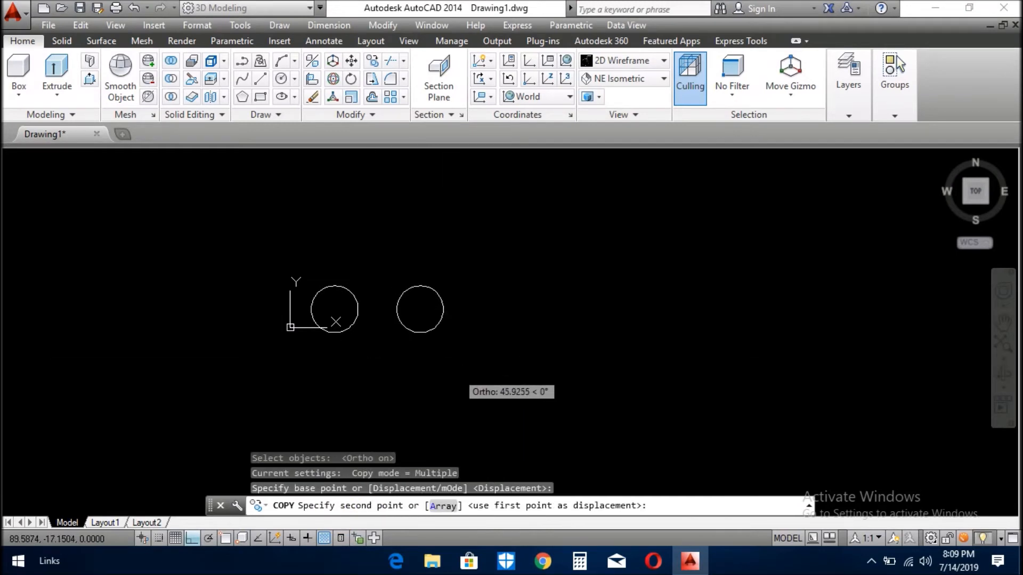
key(Escape)
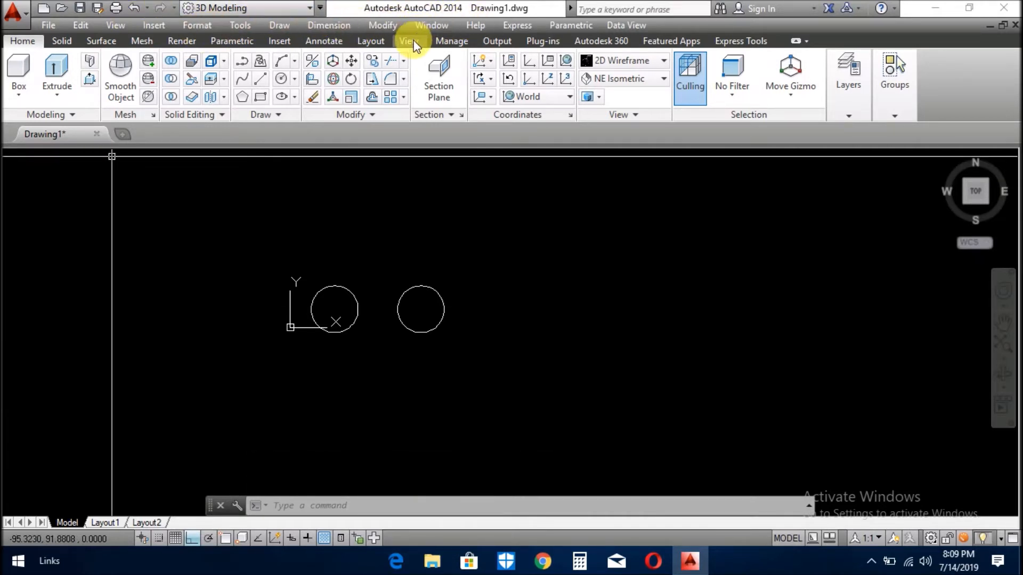
Set the viewpoint to NE Isometric from the View ribbon's Views panel.
click(409, 41)
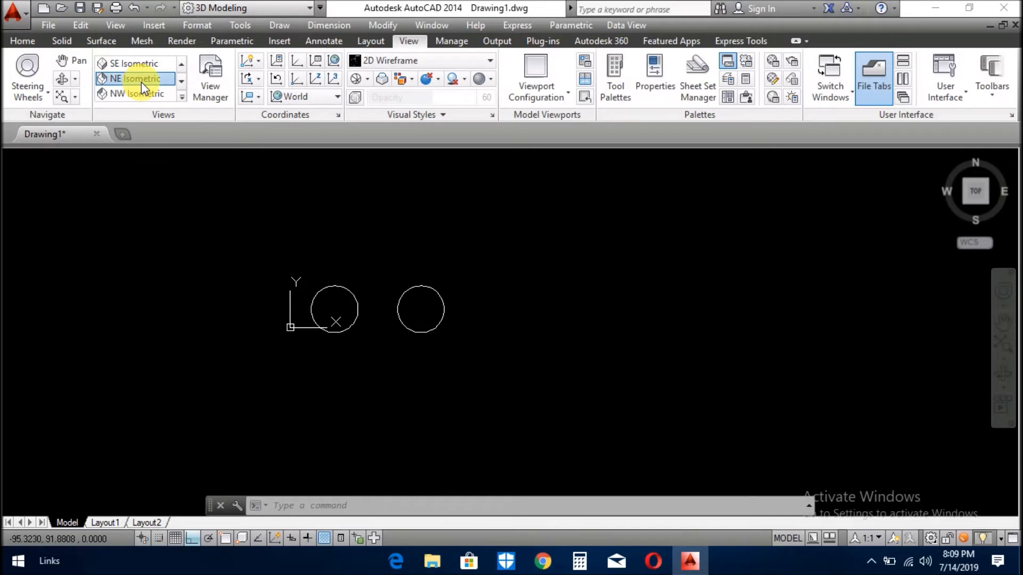
click(137, 78)
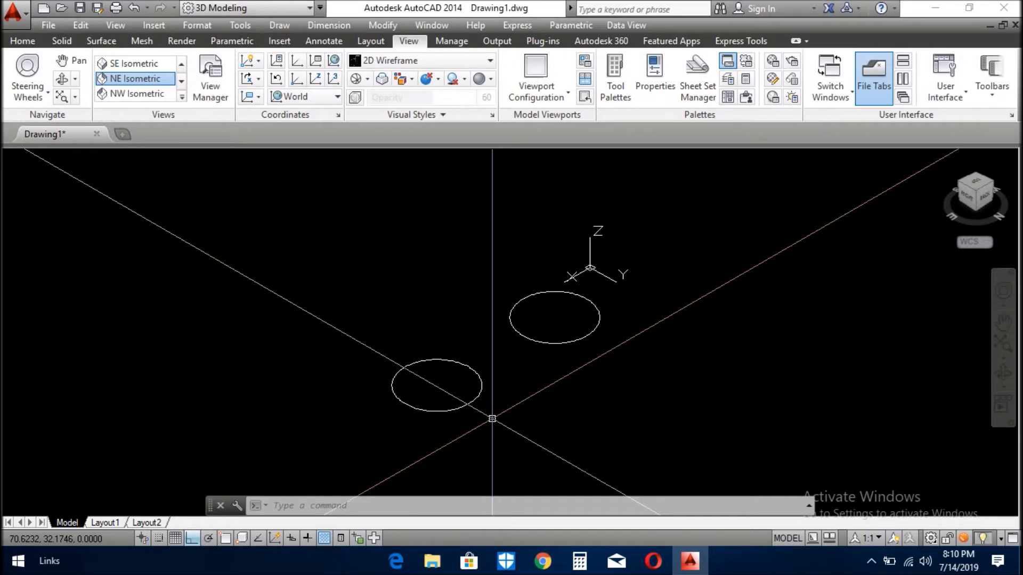
3DROTATE each circle 90 degrees about its centre so both stand upright.
text(3Dr)
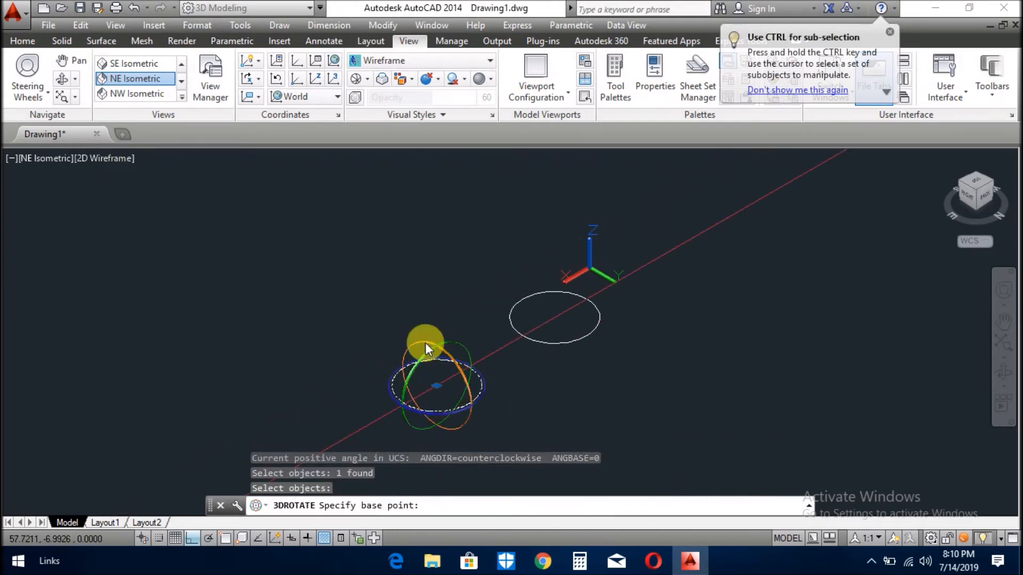
click(889, 31)
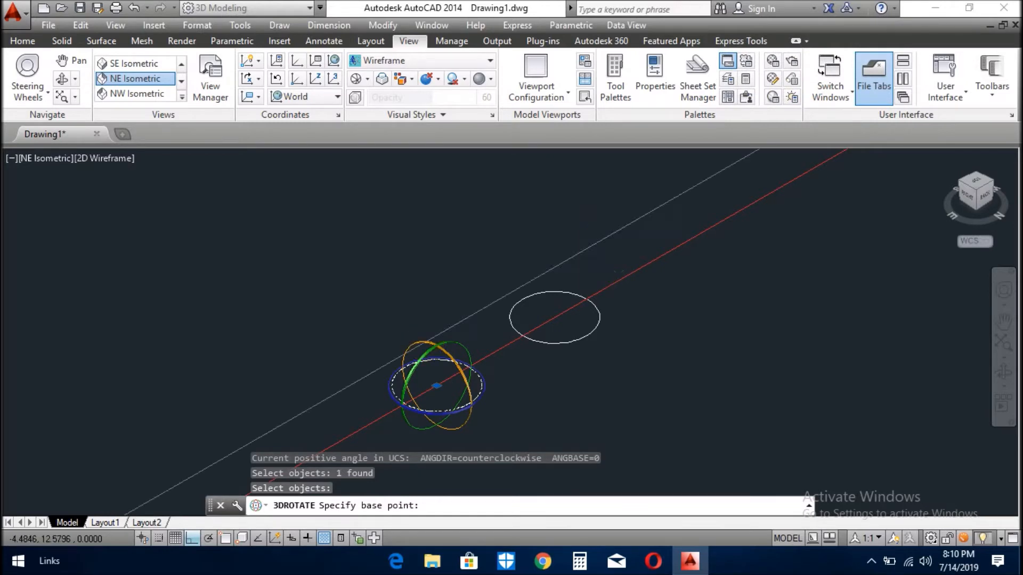
click(437, 386)
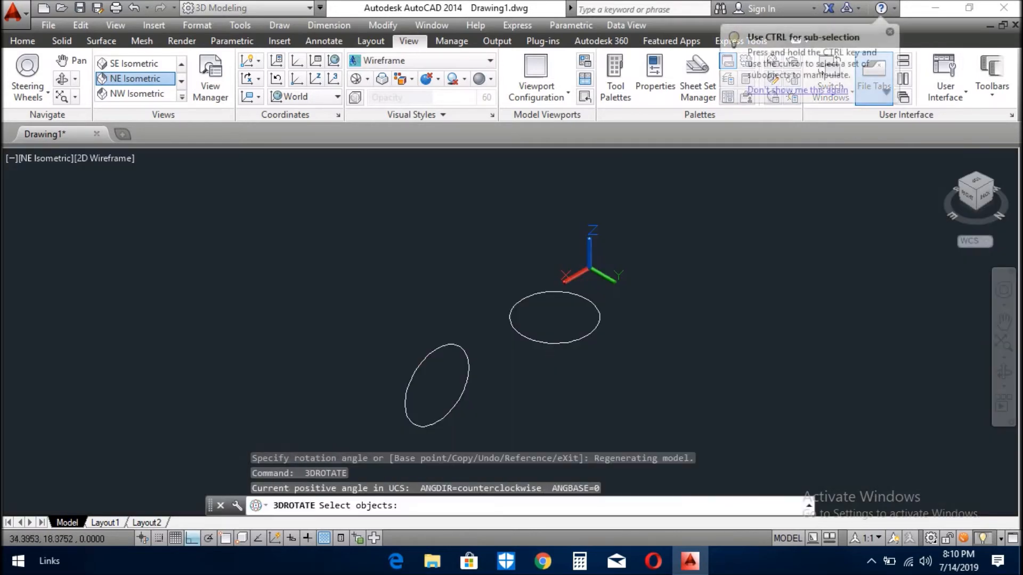
click(552, 317)
text(l)
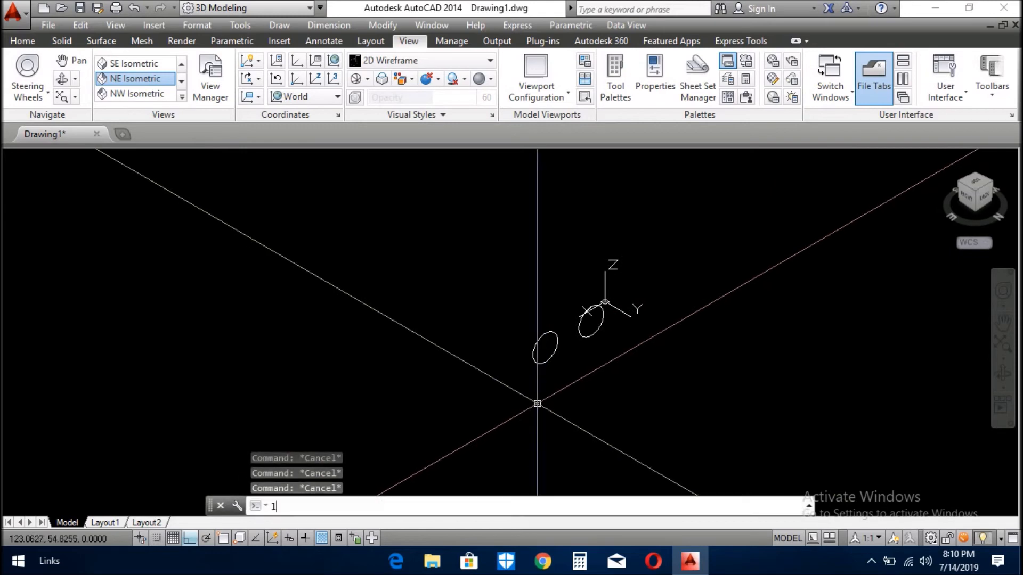
Draw a 150-long axis line from the nearer circle's centre using the Center osnap.
key(Enter)
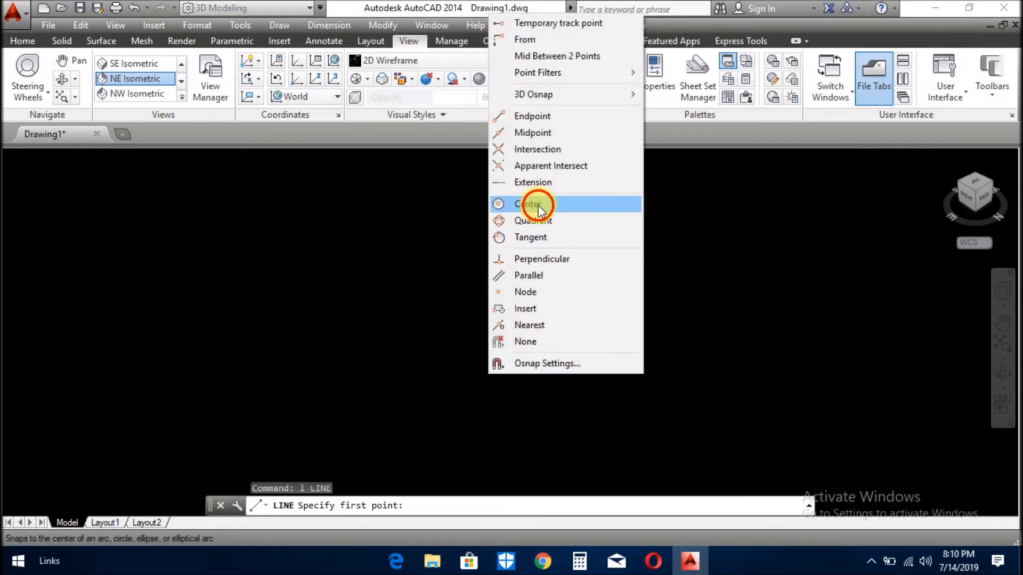
click(529, 204)
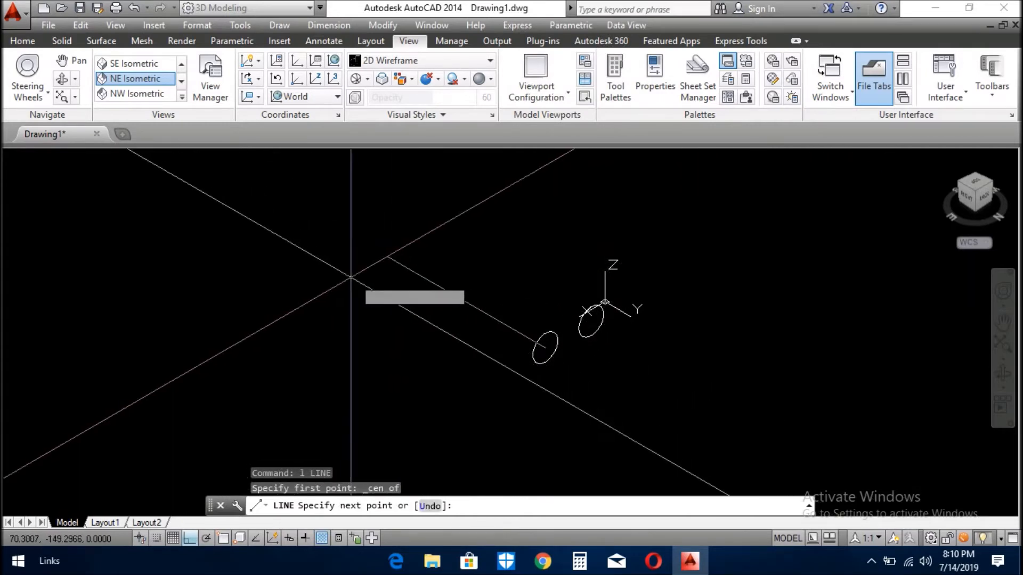
mouse_move(346, 278)
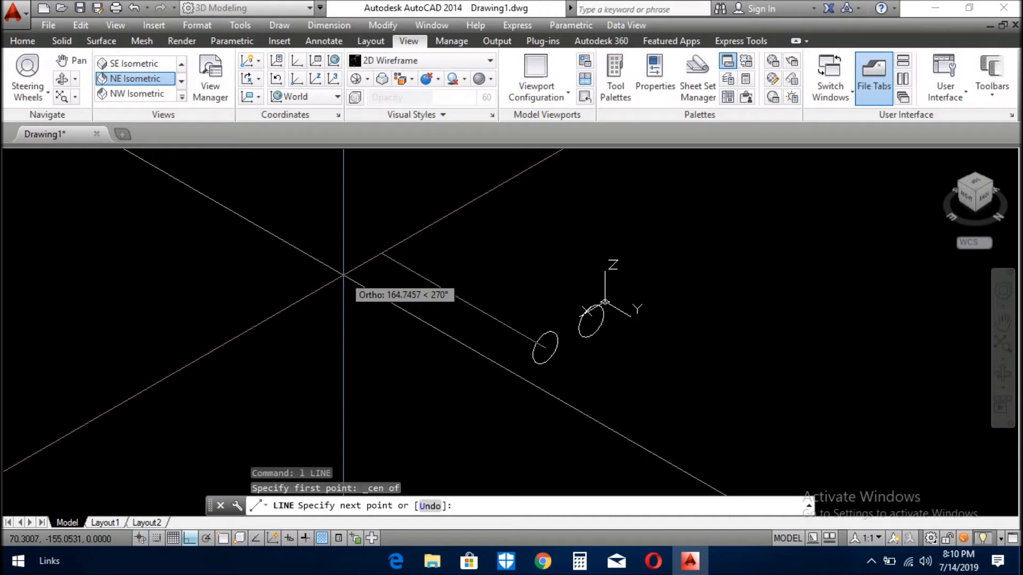
text(150)
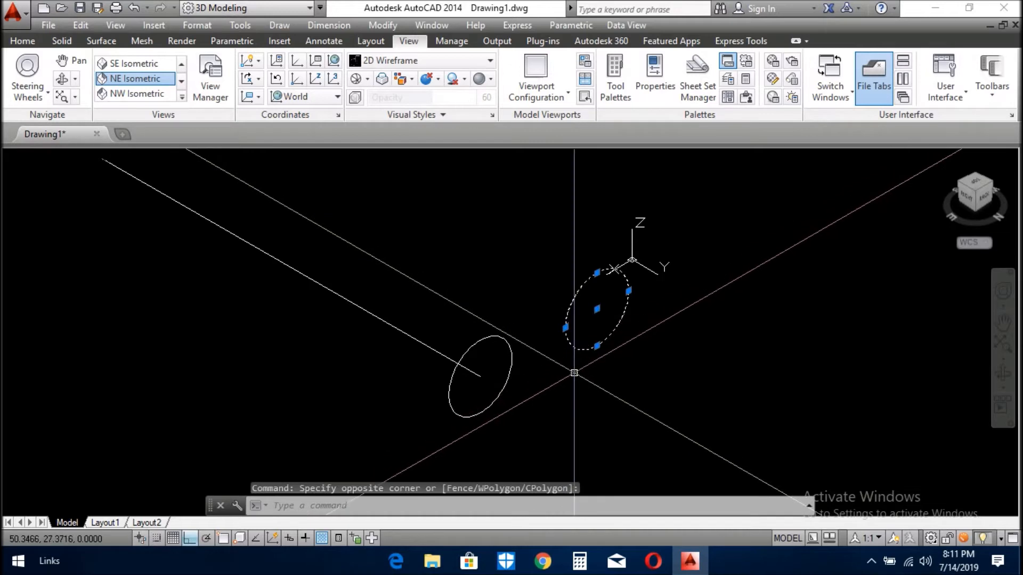
key(Escape)
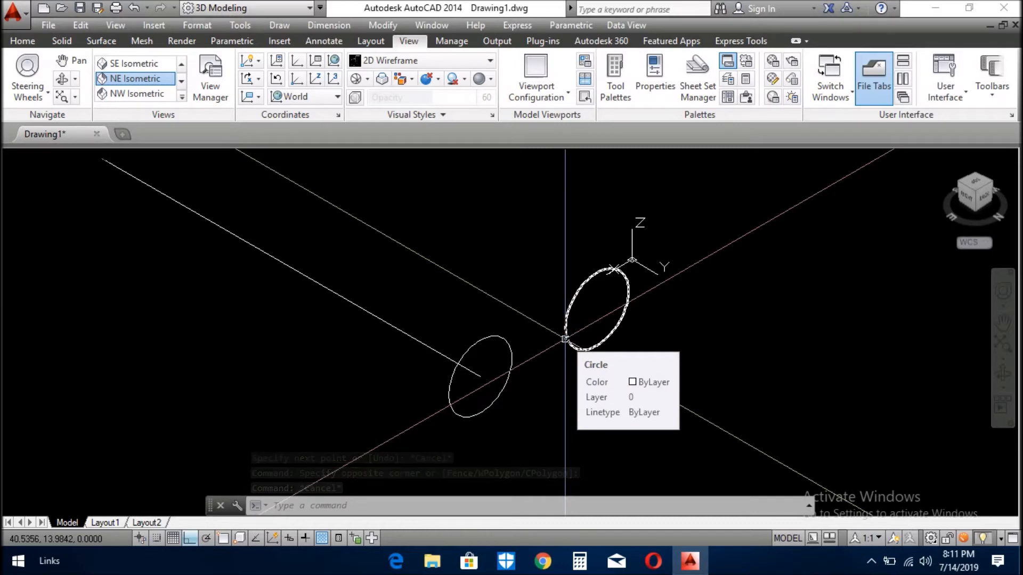
Run EXTEND with the other upright circle as boundary, ending in an extrusion preview.
text(e)
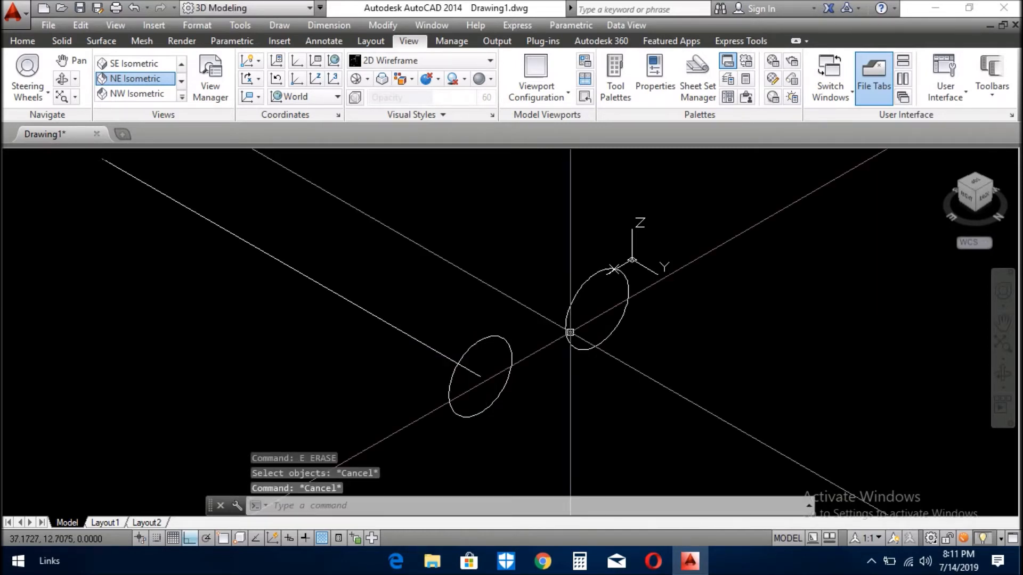
text(EXTEND Select objects or <select all>:)
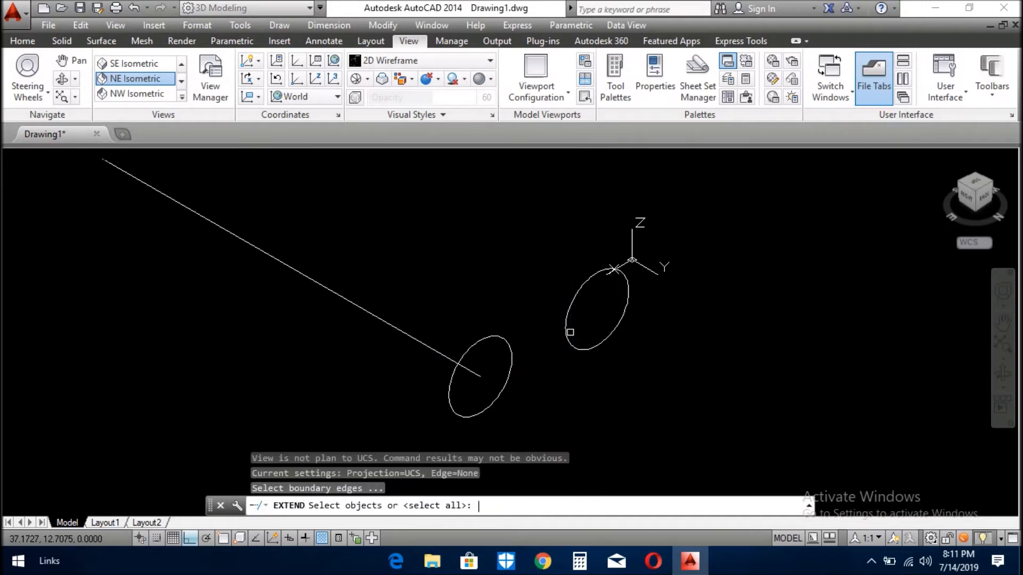
click(574, 294)
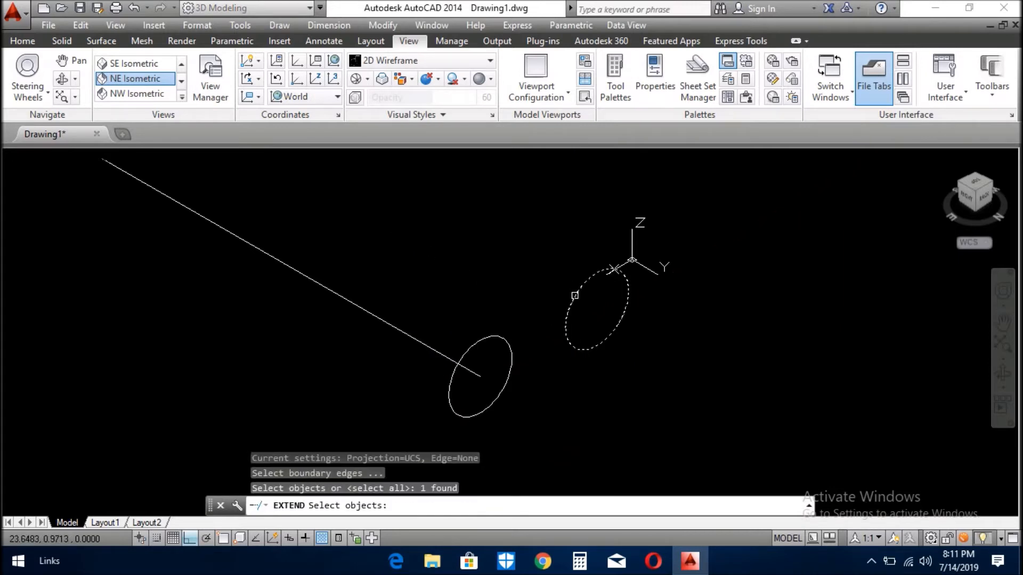
right_click(614, 316)
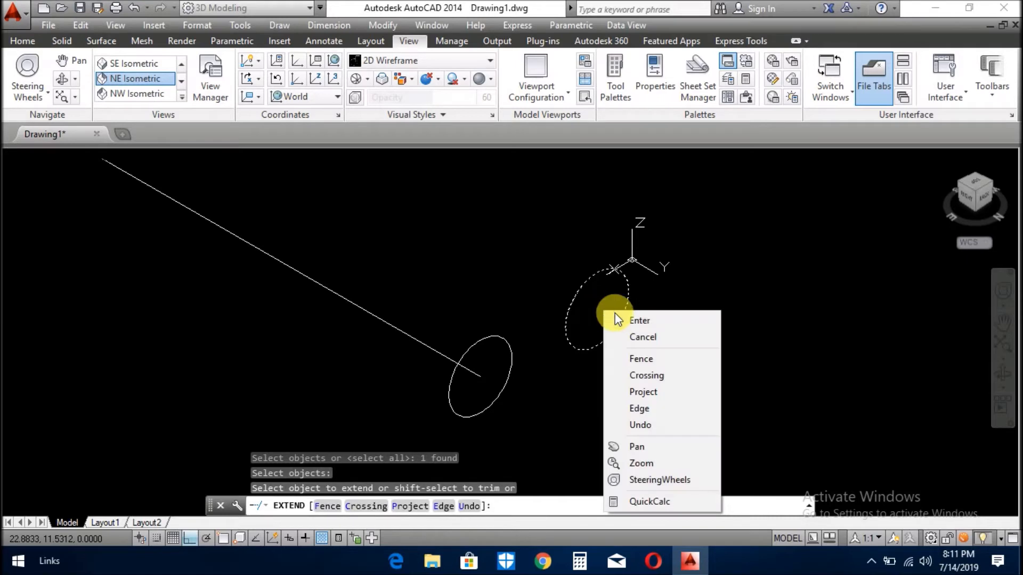
click(640, 320)
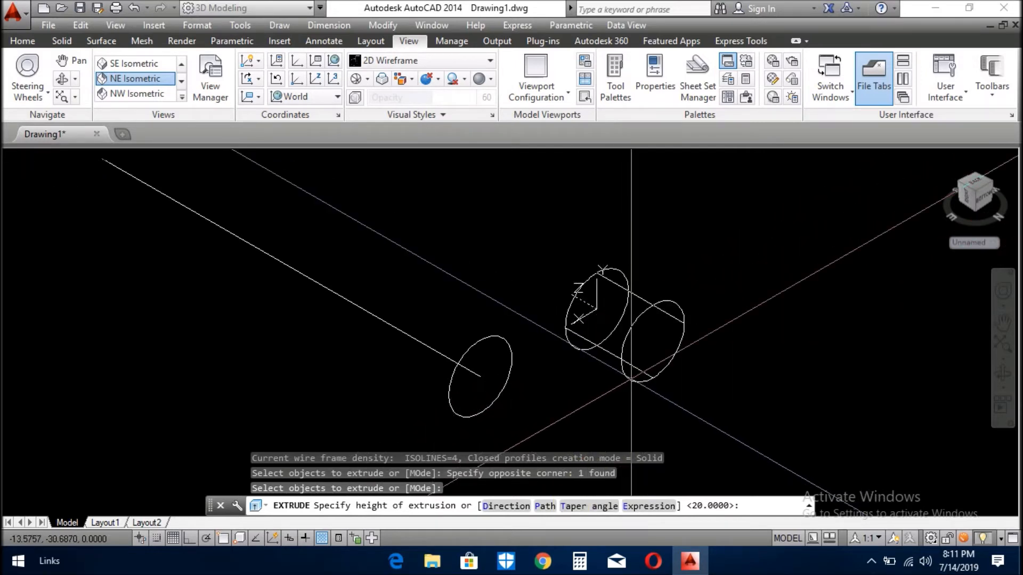
Extrude the circle with a 15-degree taper and height -65 into the cone tip.
text(t)
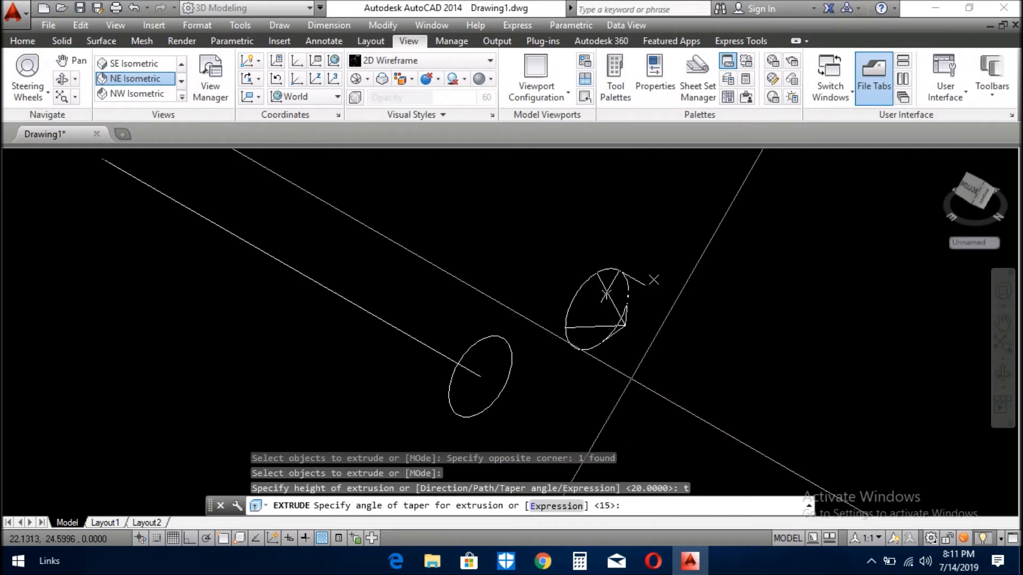
text(15)
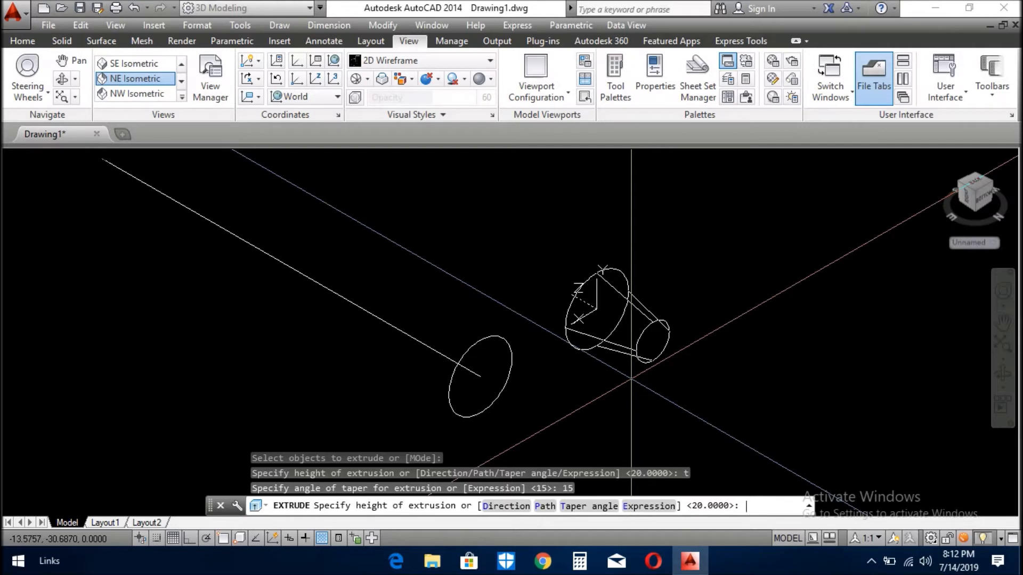
text(-65)
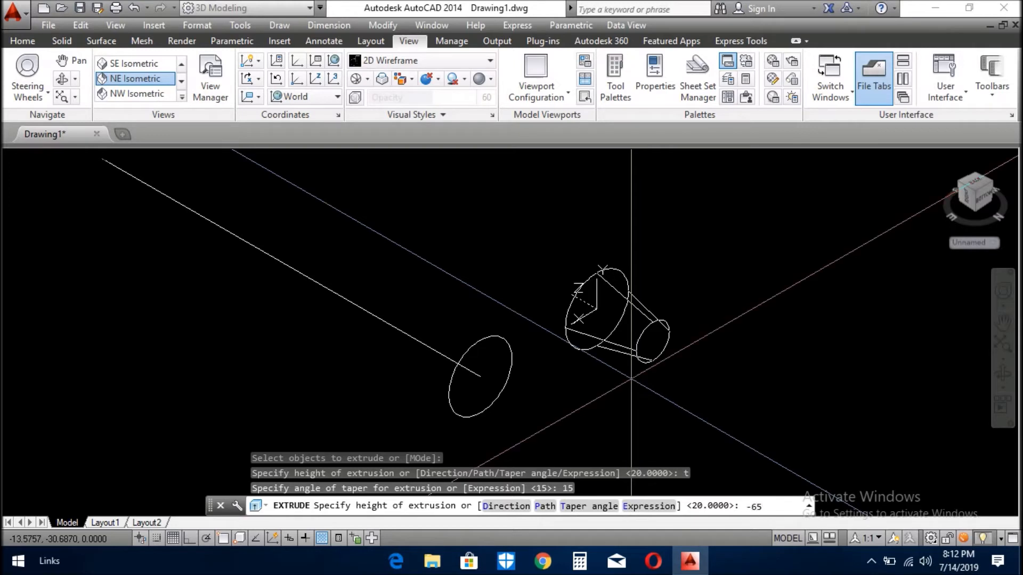
key(Enter)
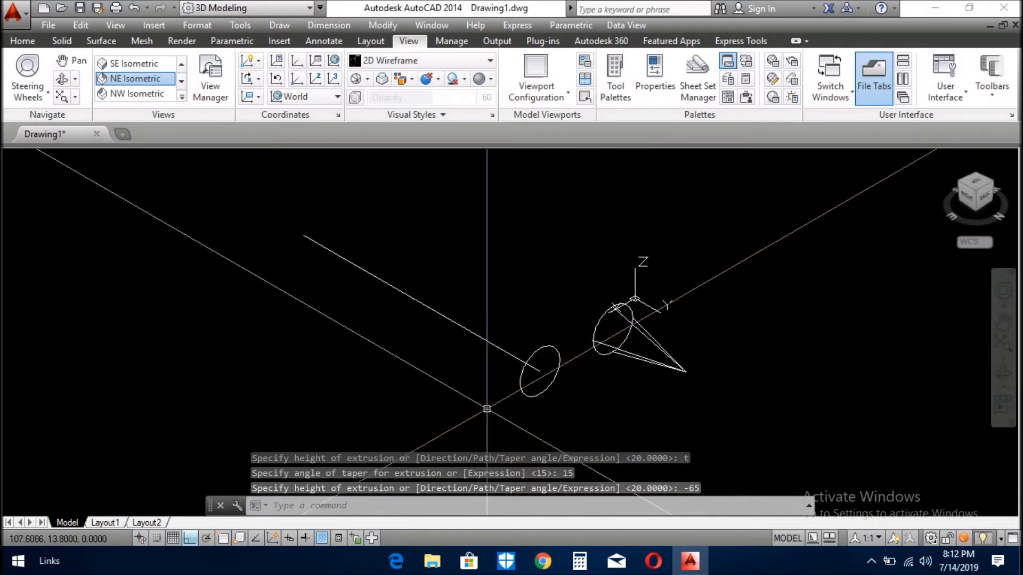
text(Co)
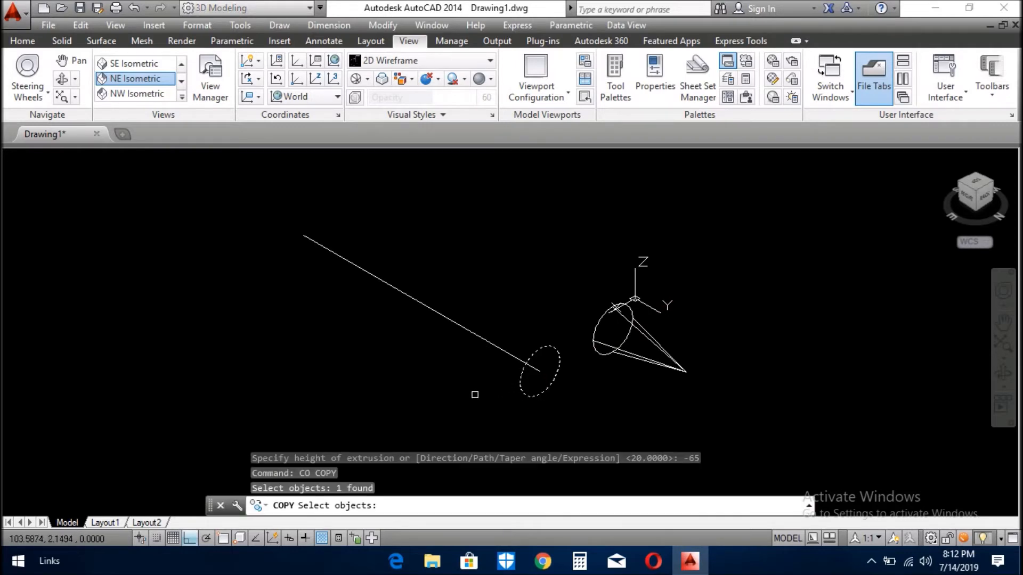
mouse_move(482, 390)
text(EXT)
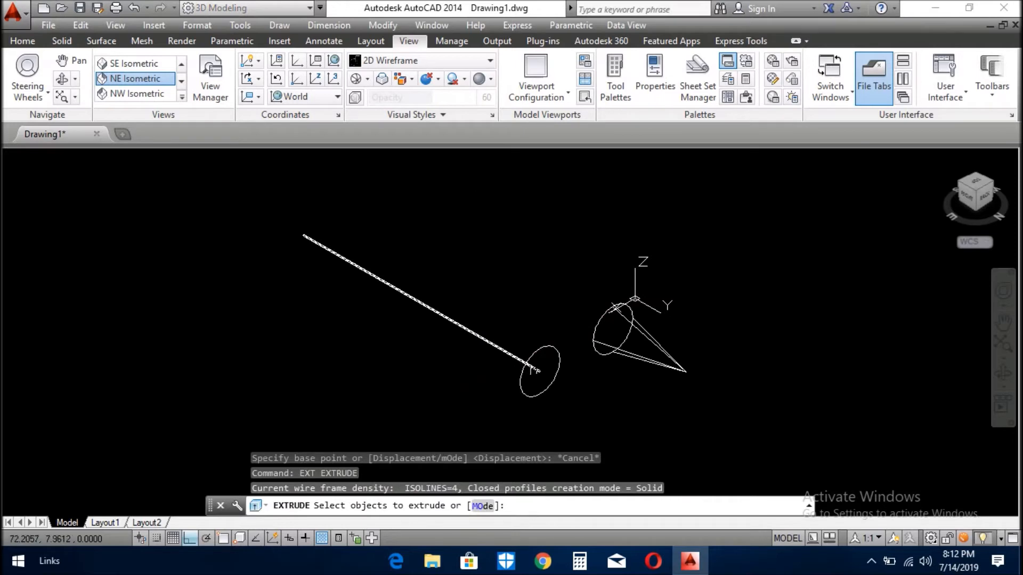
Extrude the body circle along the axis line with the Path option into a cylinder.
click(536, 369)
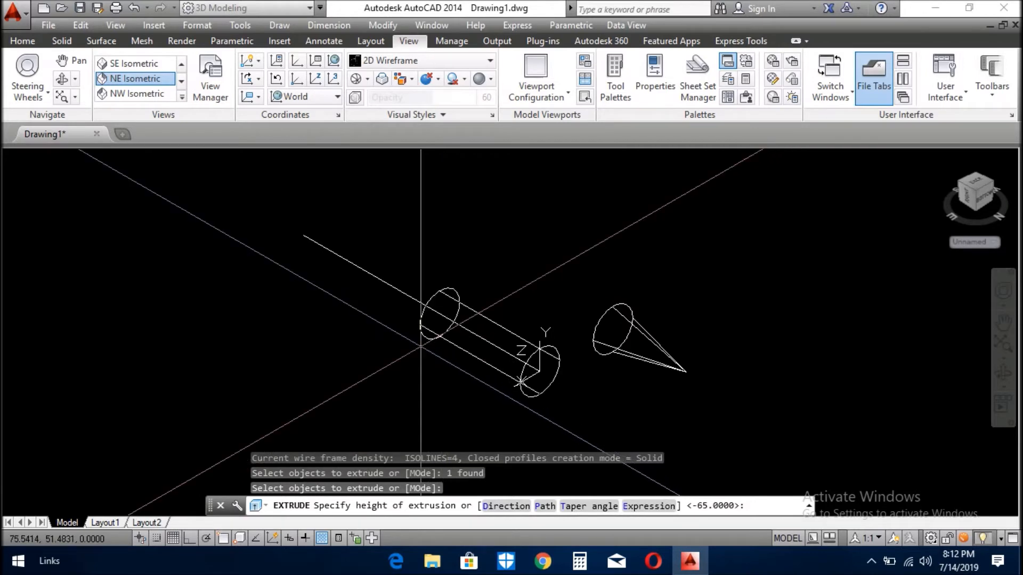
text(1)
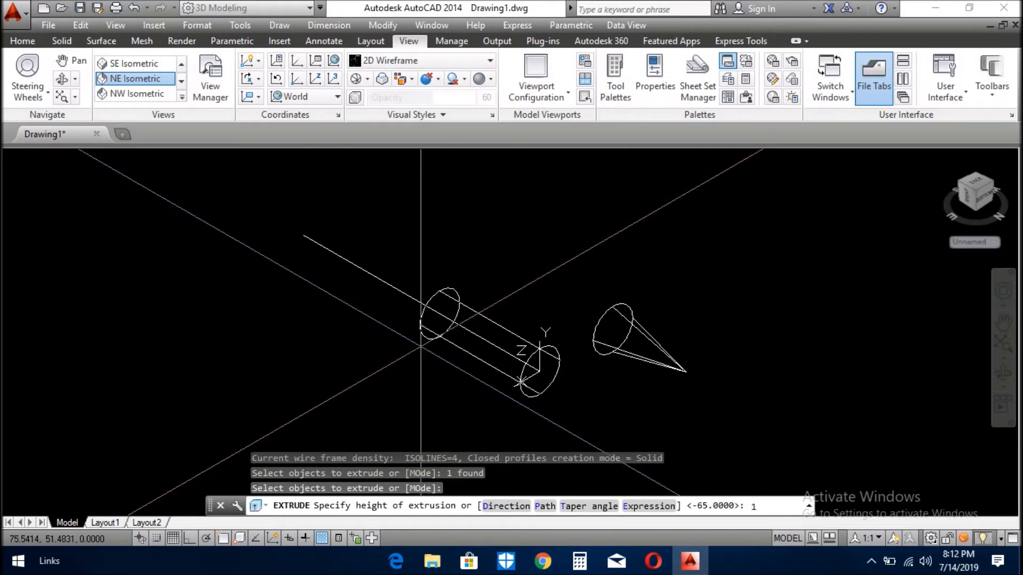
text(p)
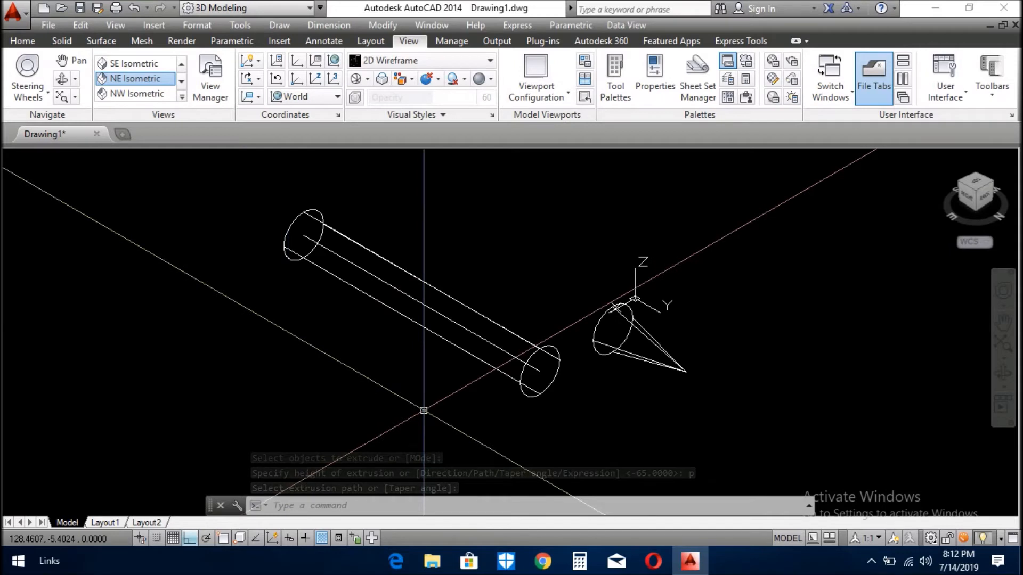
text(C)
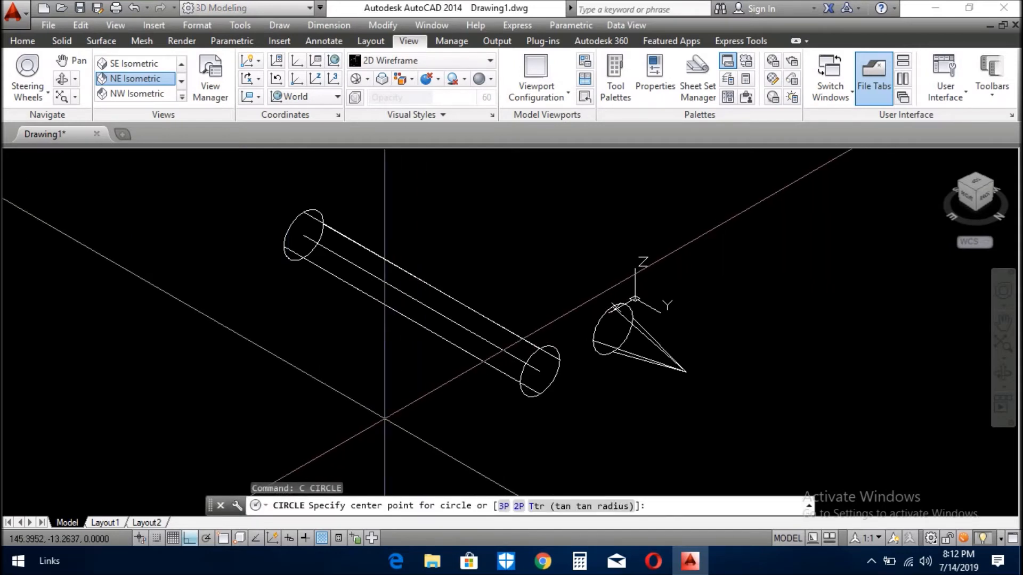
Draw a 12.5-radius circle and copy the small circle to make a second ring outline.
click(384, 421)
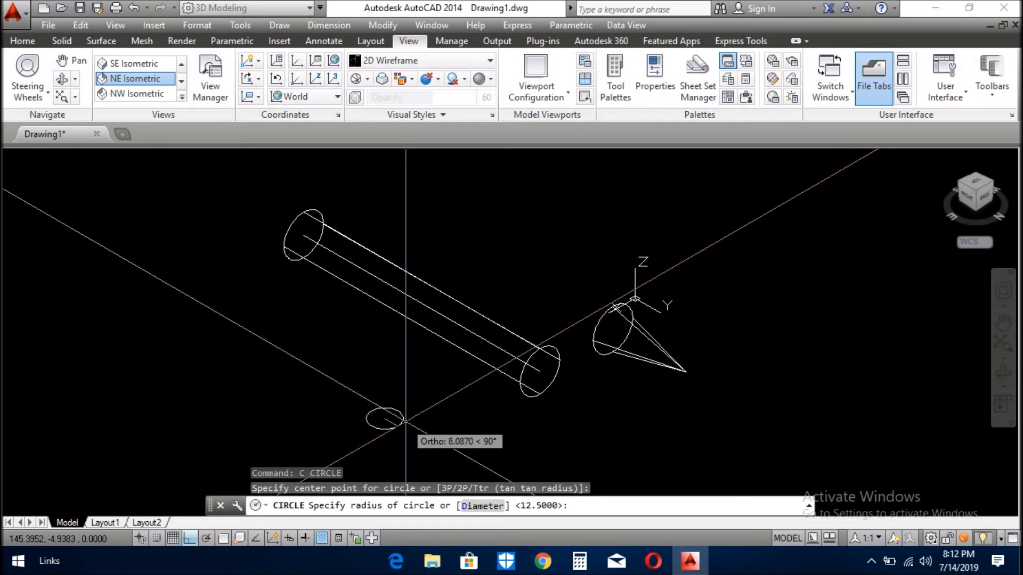
text(12.5)
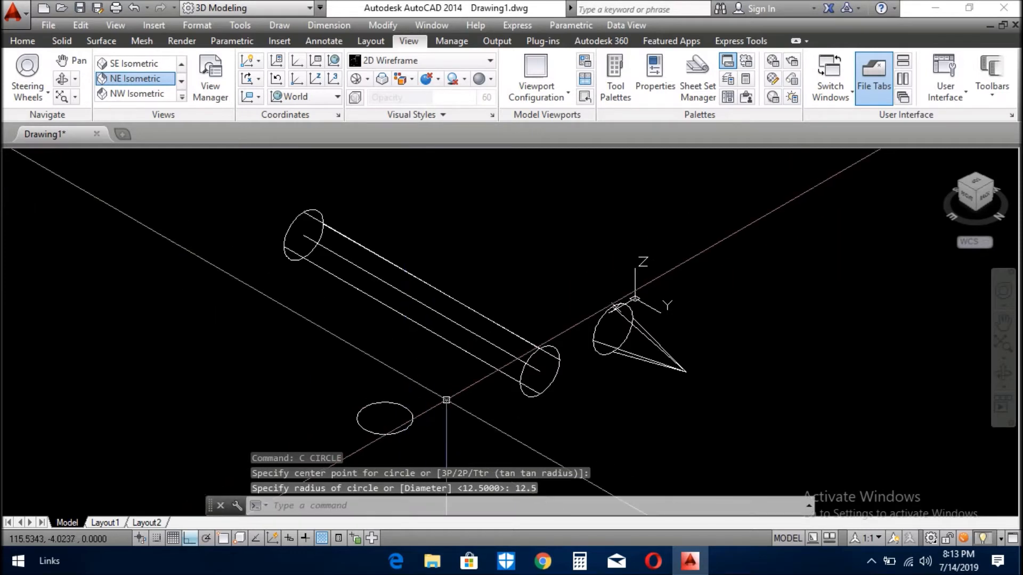
text(c)
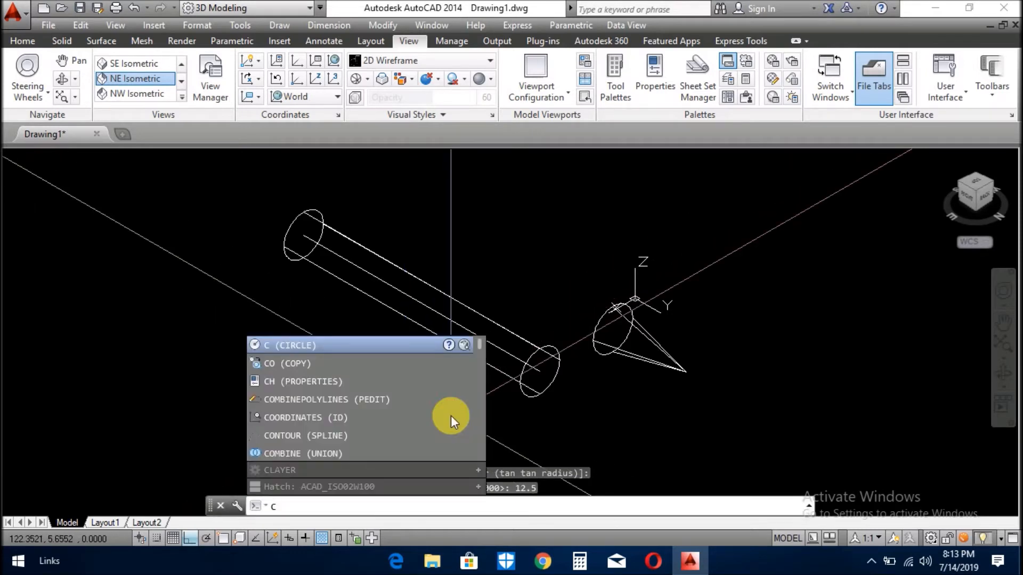
click(284, 363)
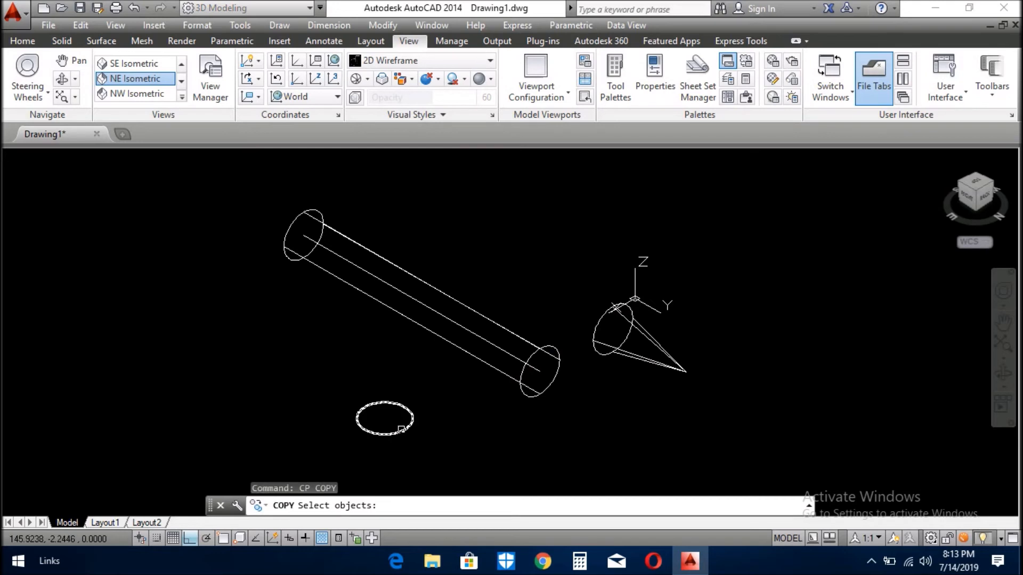
click(401, 424)
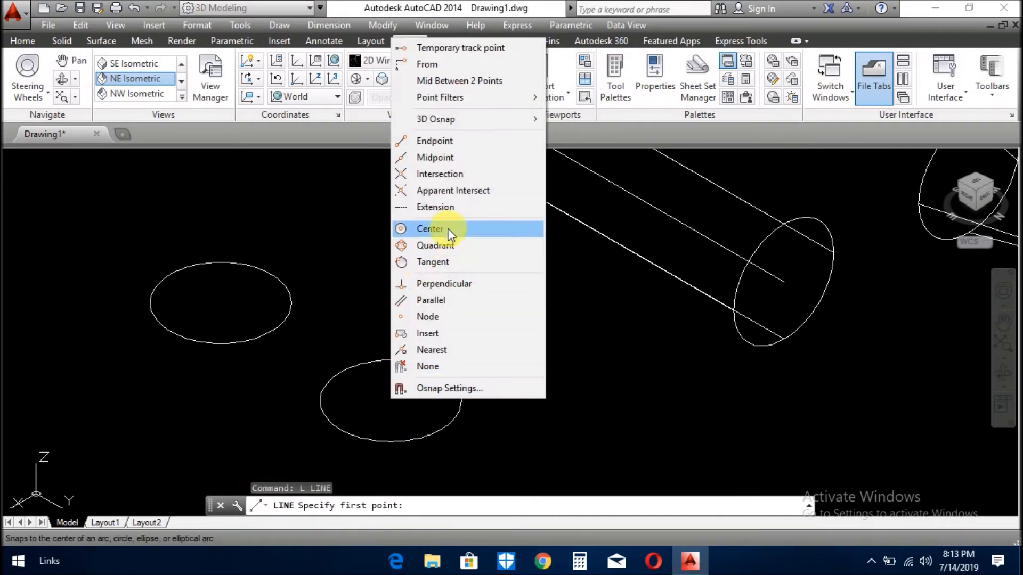
Draw a radius line from the lower circle's centre to its quadrant, then begin another line.
click(430, 228)
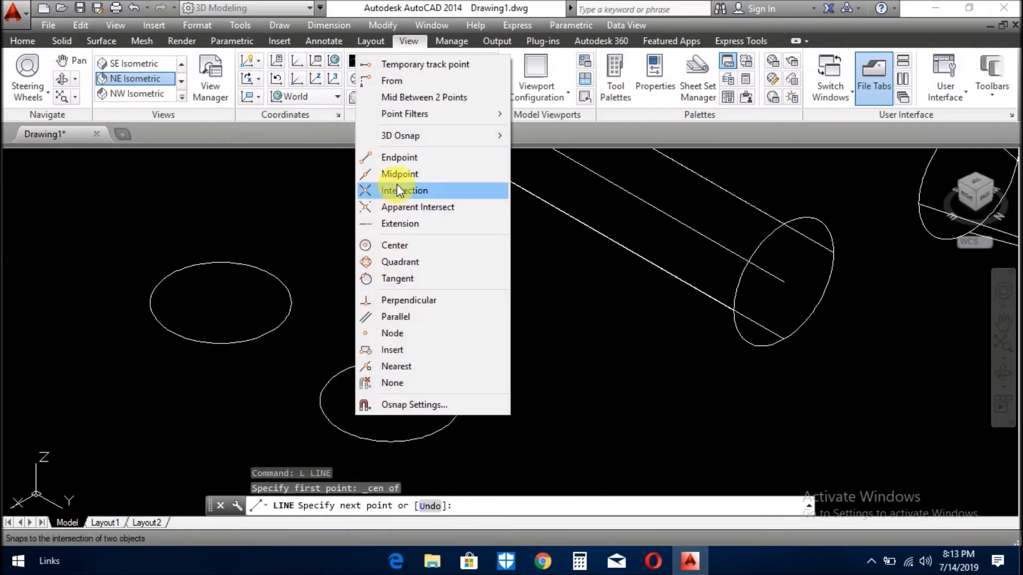
mouse_move(409, 210)
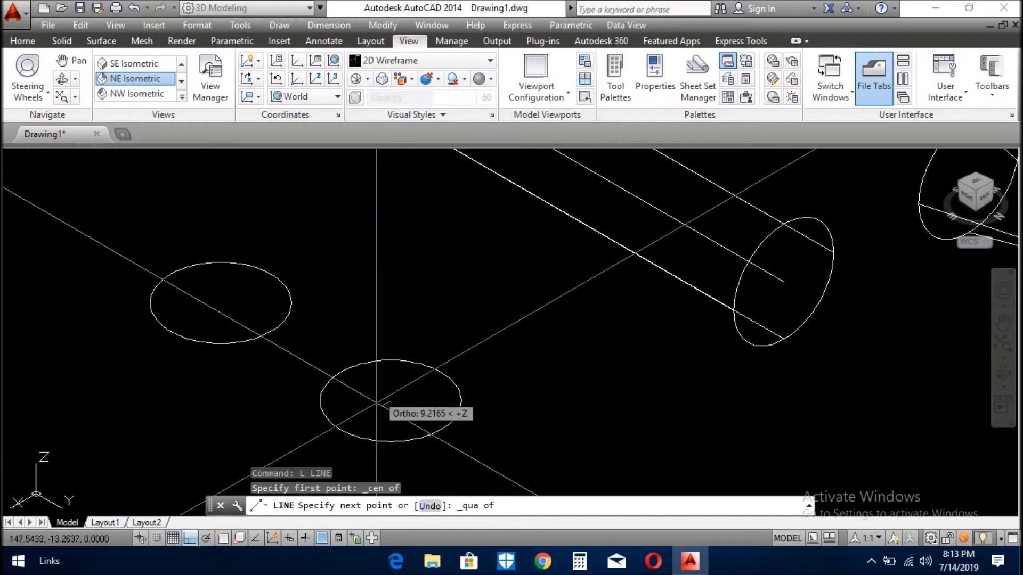
key(Escape)
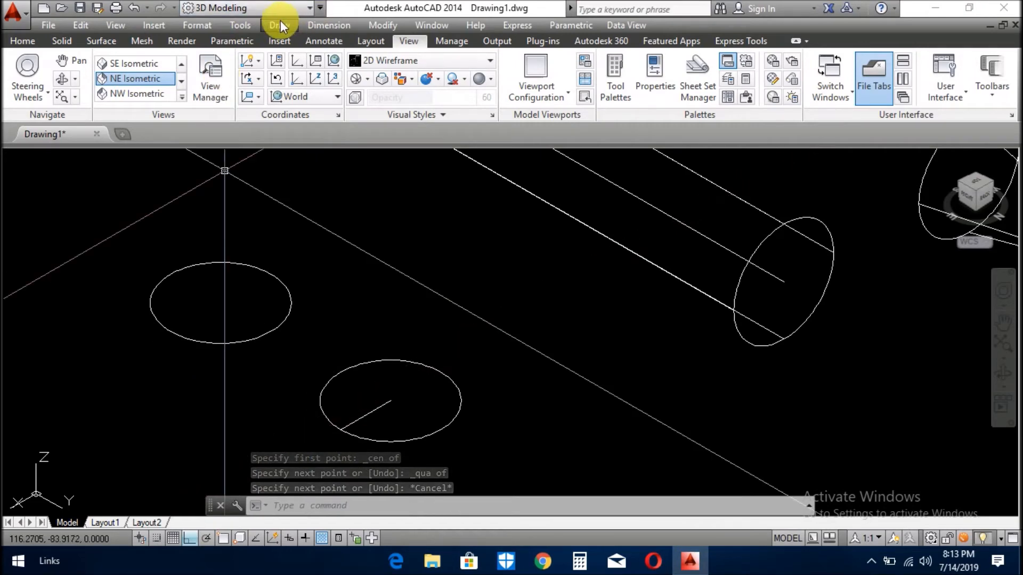
click(280, 26)
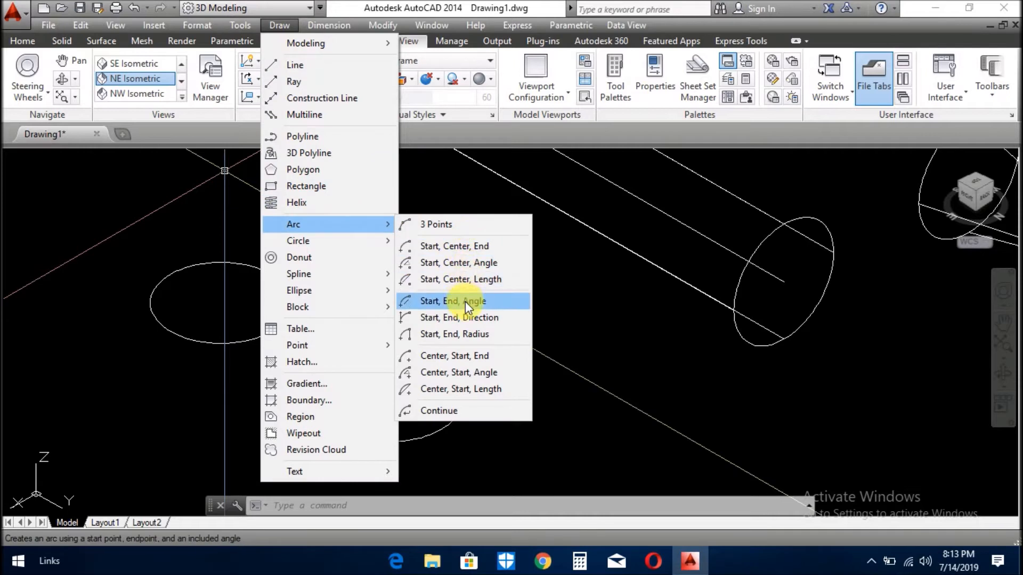
mouse_move(470, 338)
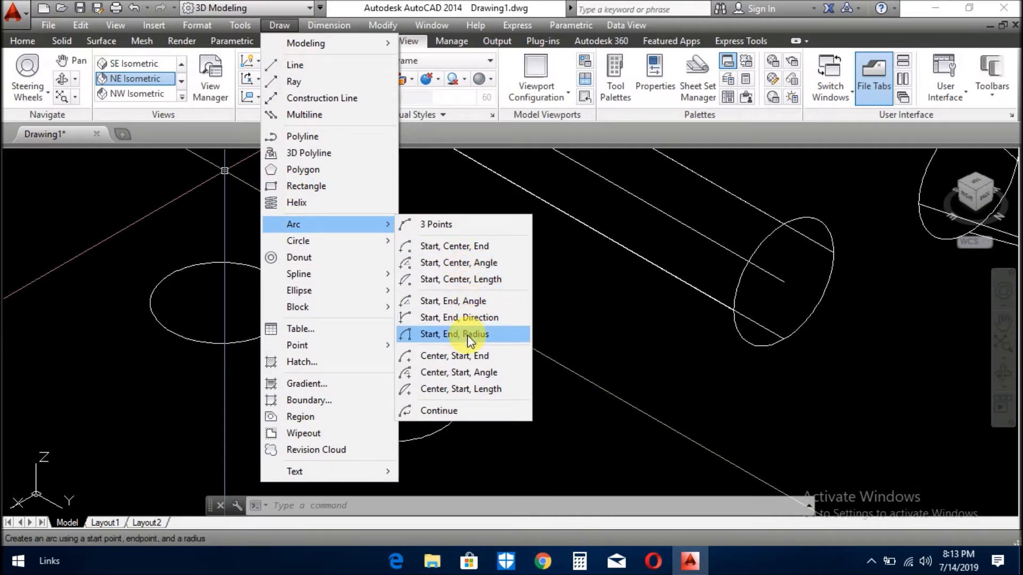
click(454, 334)
text(L)
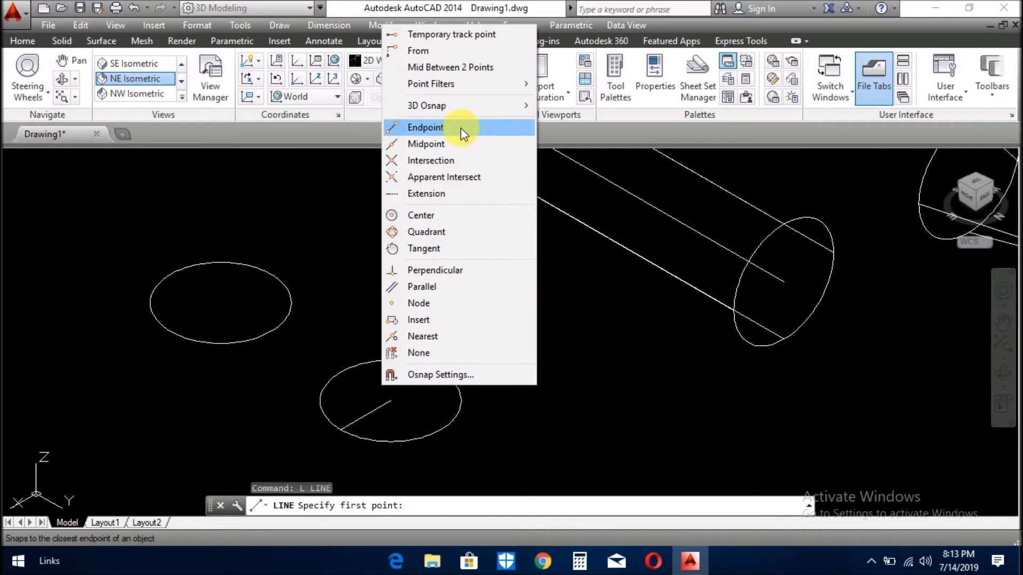
Start a new line snapped to the endpoint of the radius line.
click(425, 128)
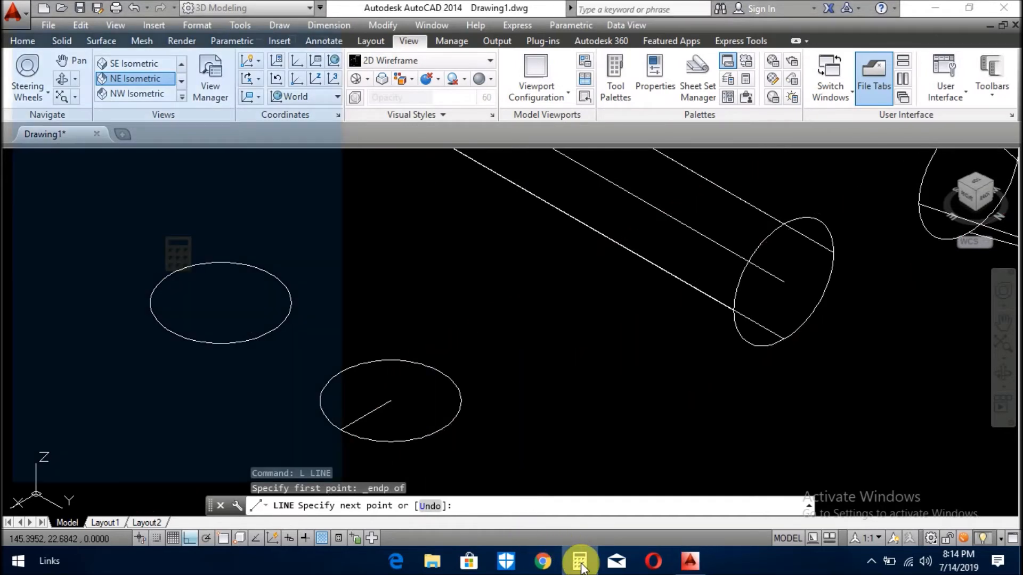
Use Calculator to work out 3.125, then close it and return to the drawing.
click(580, 561)
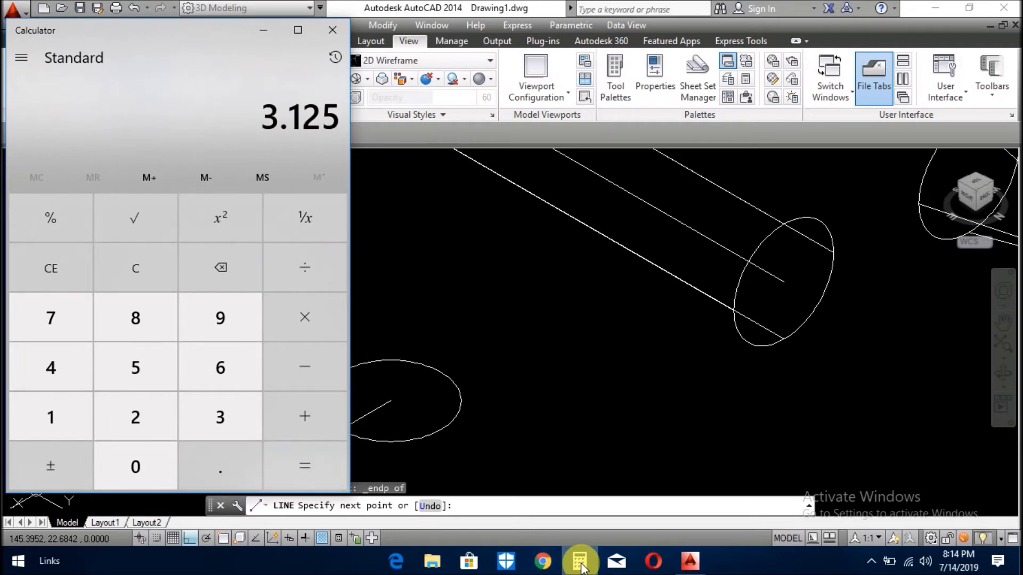
mouse_move(309, 58)
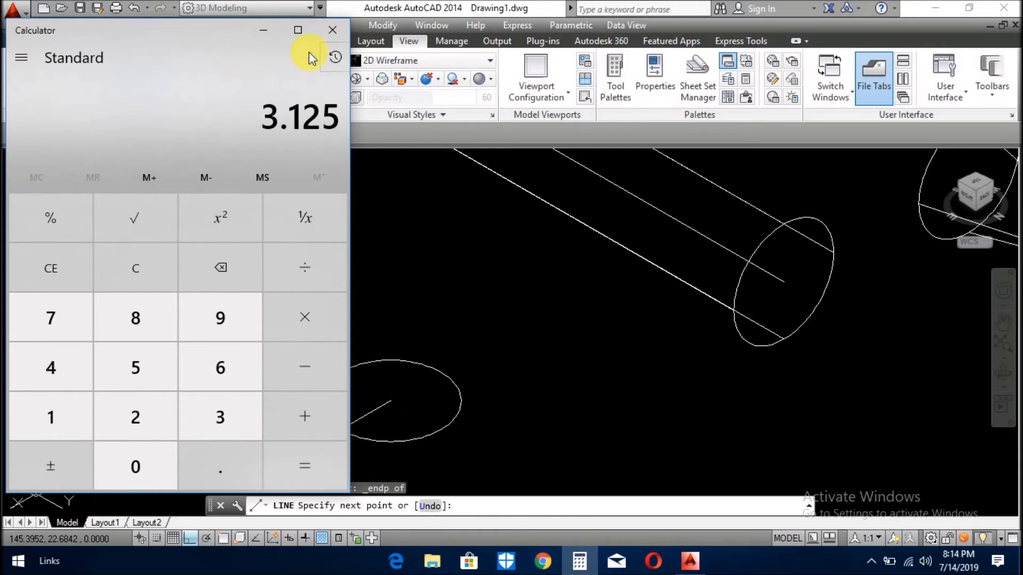
click(333, 30)
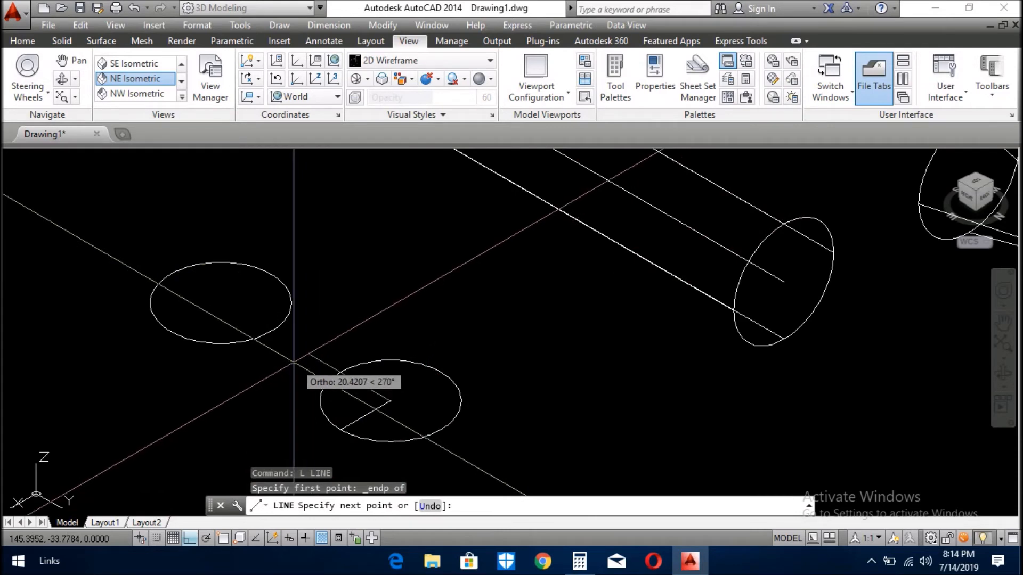
Draw the 3.125-long vertical line with Ortho, undo it, and go to the Draw menu for an arc.
text(3.1)
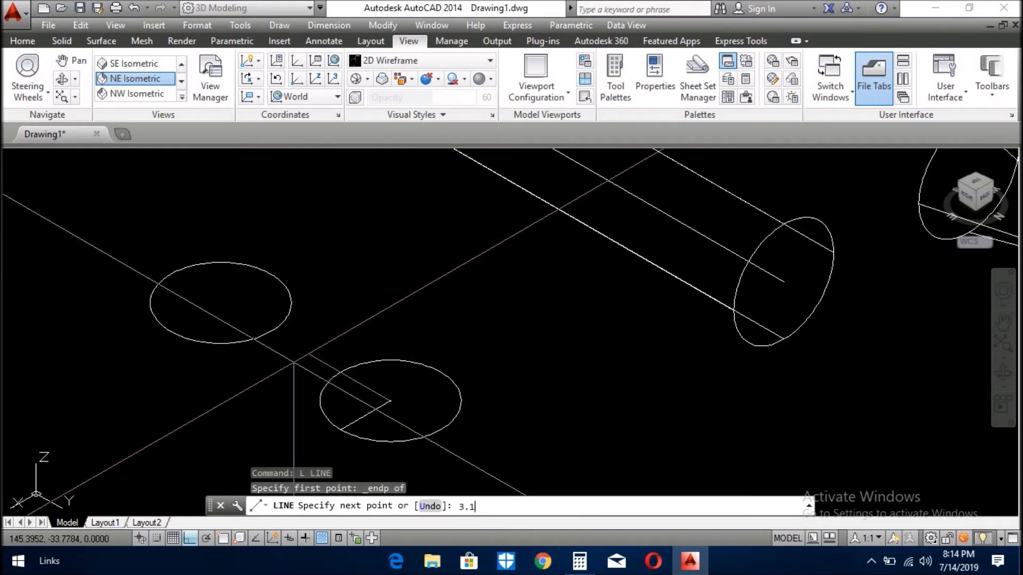
key(Enter)
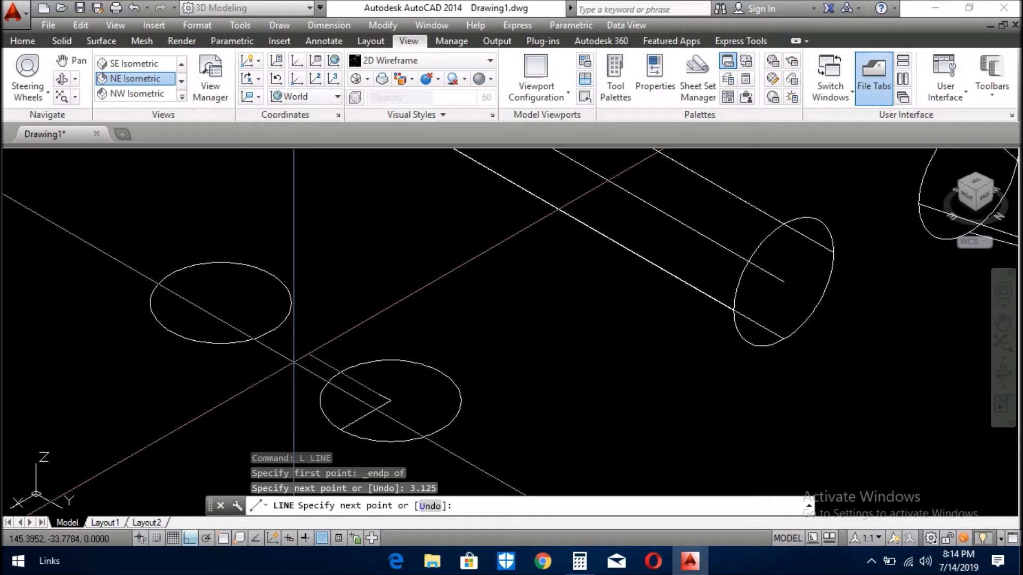
mouse_move(371, 407)
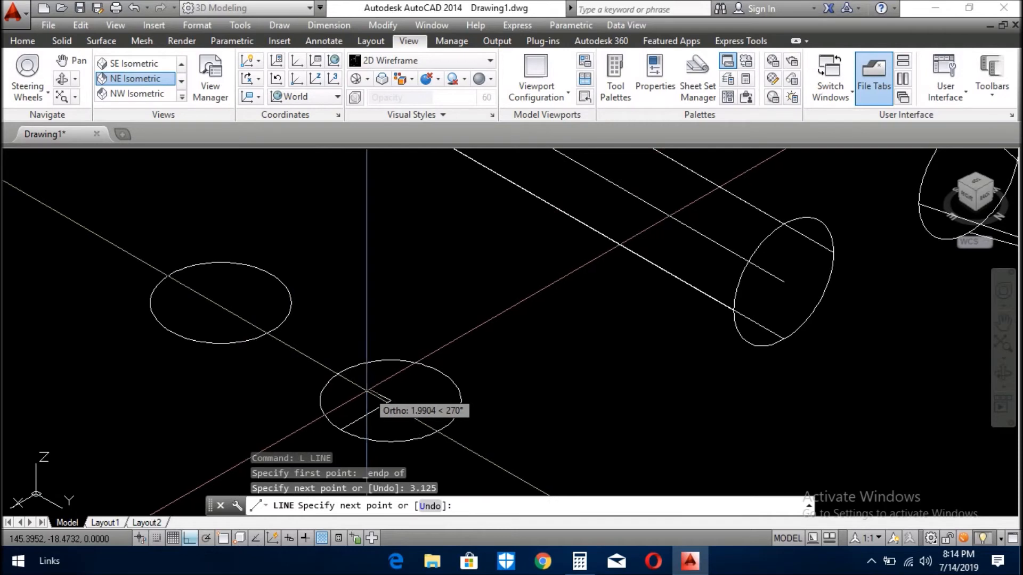
text(u)
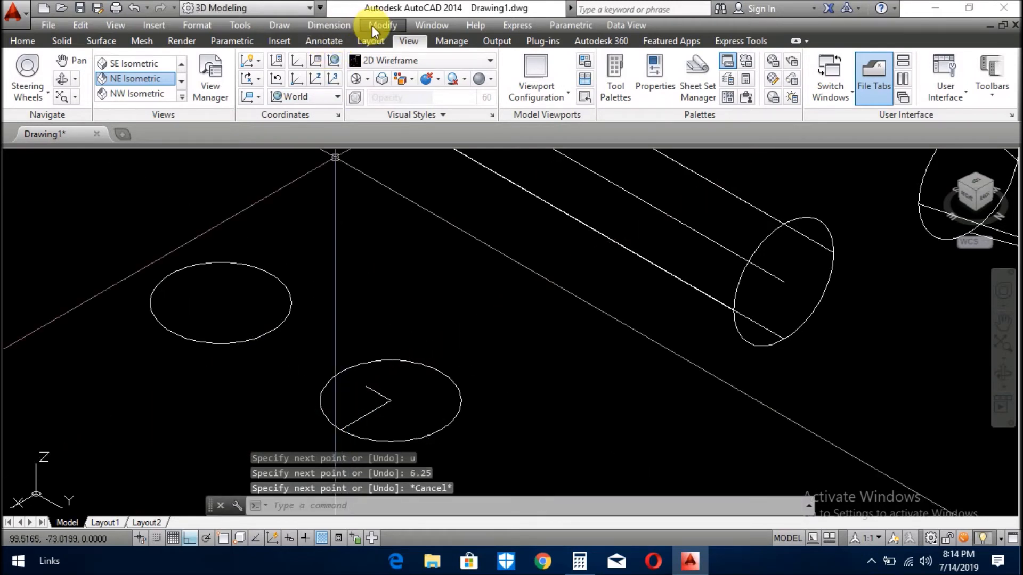
click(279, 26)
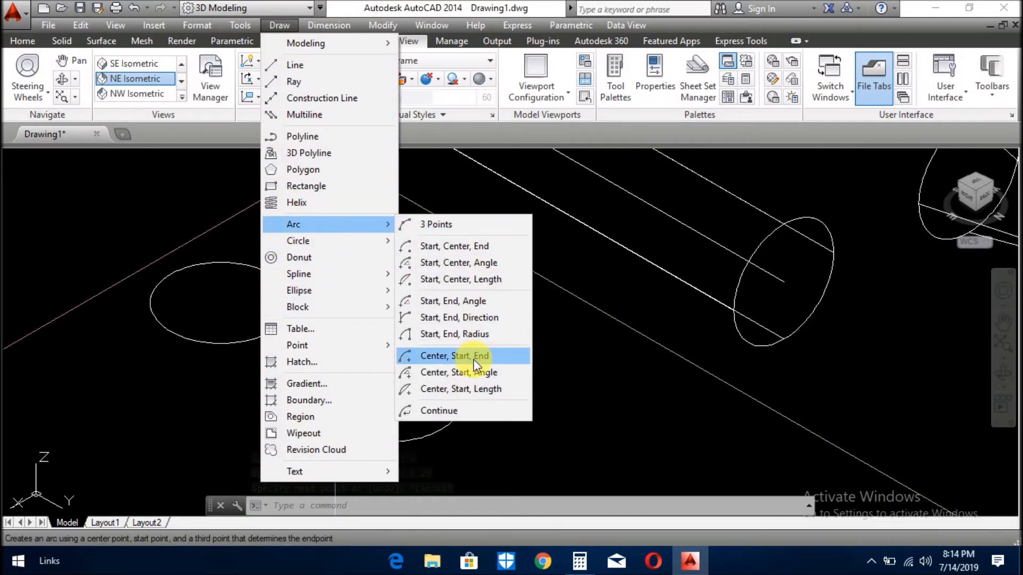
mouse_move(481, 334)
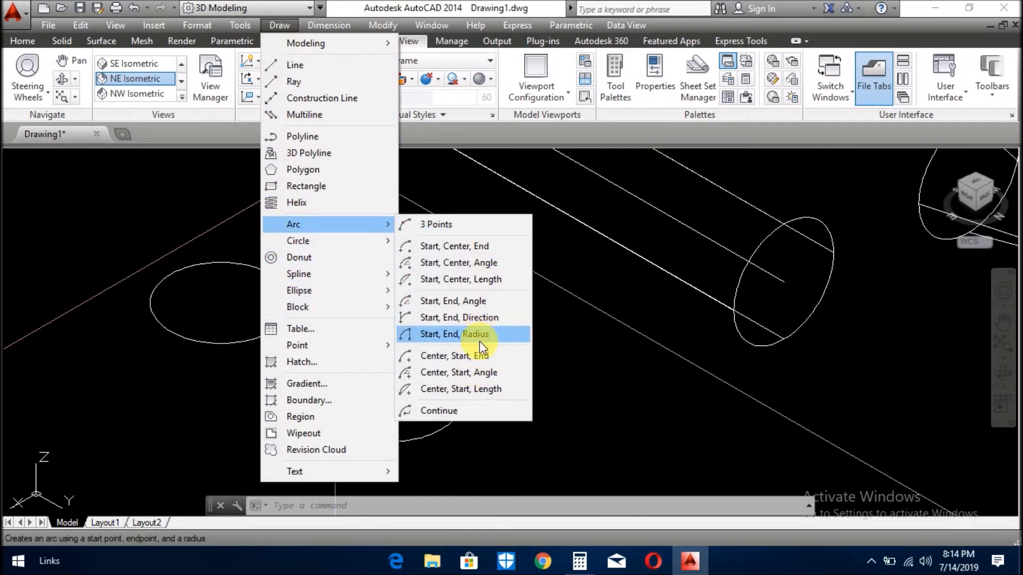
Close the wedge with a Start, End, Radius arc and join its three pieces into one polyline.
click(458, 333)
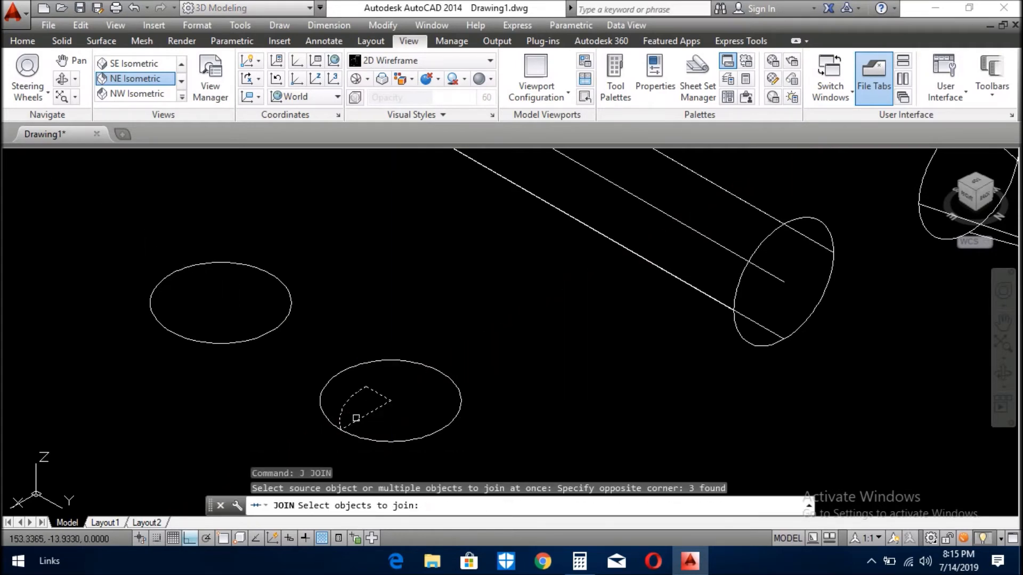
key(Enter)
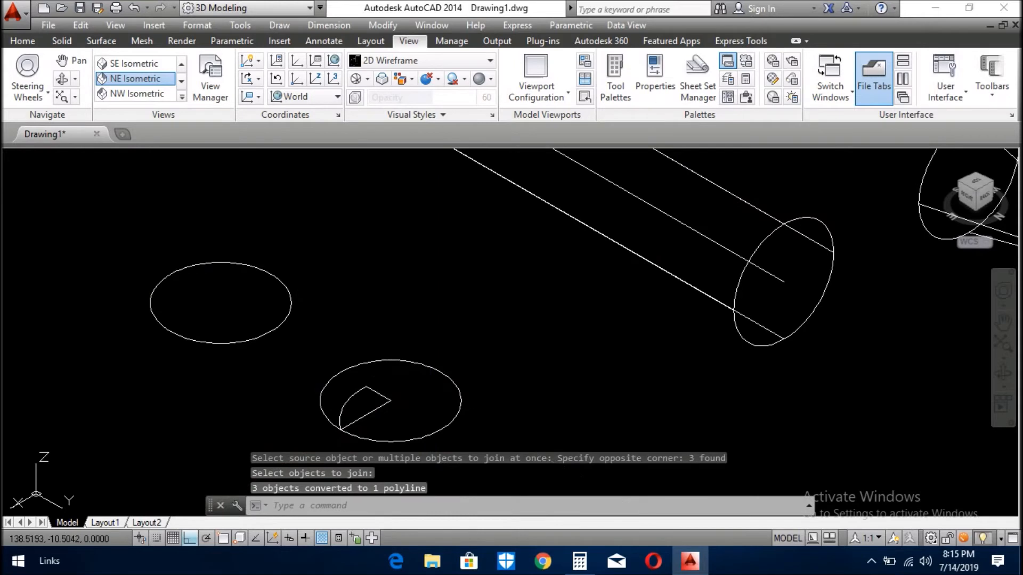
text(3DROTATE Select objects:)
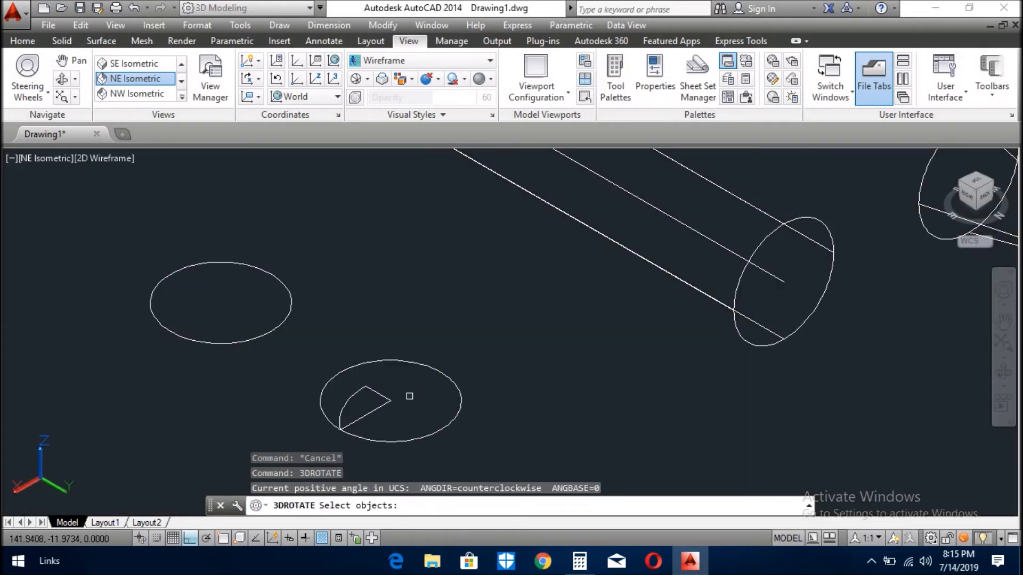
Rotate the wedge polyline upright in 3D about an axis at its endpoint.
click(381, 404)
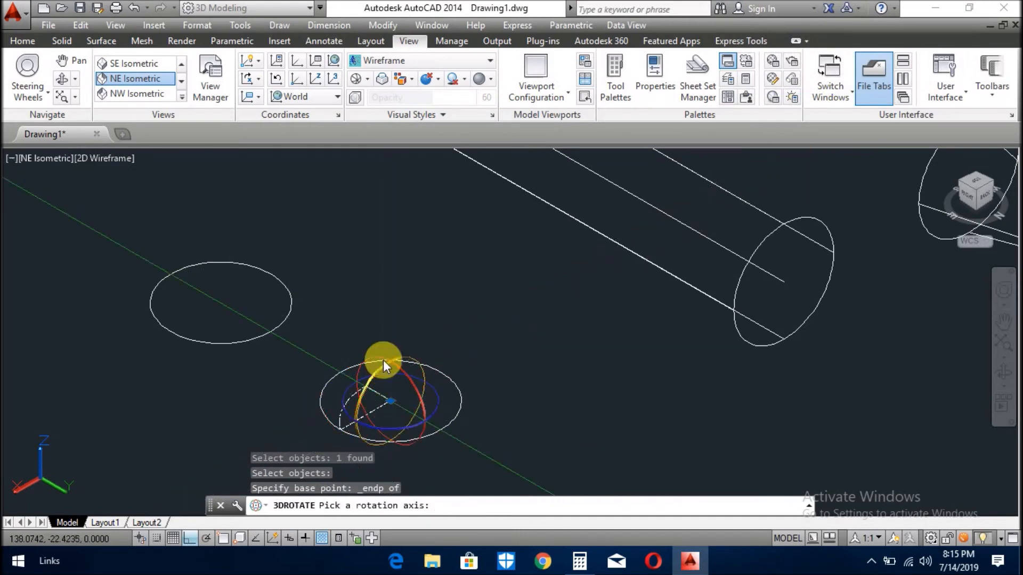
click(384, 363)
text(EXT)
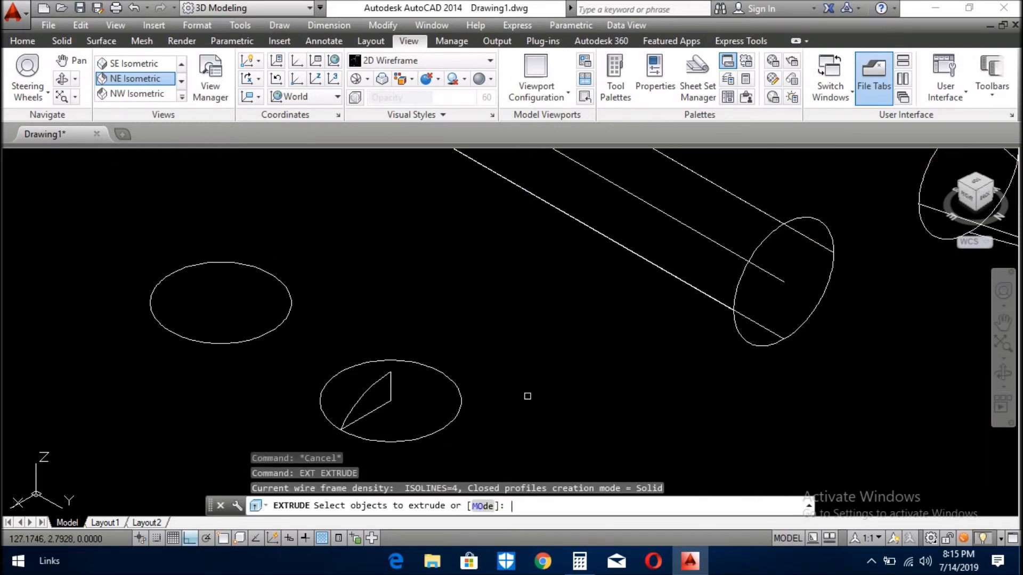
mouse_move(395, 413)
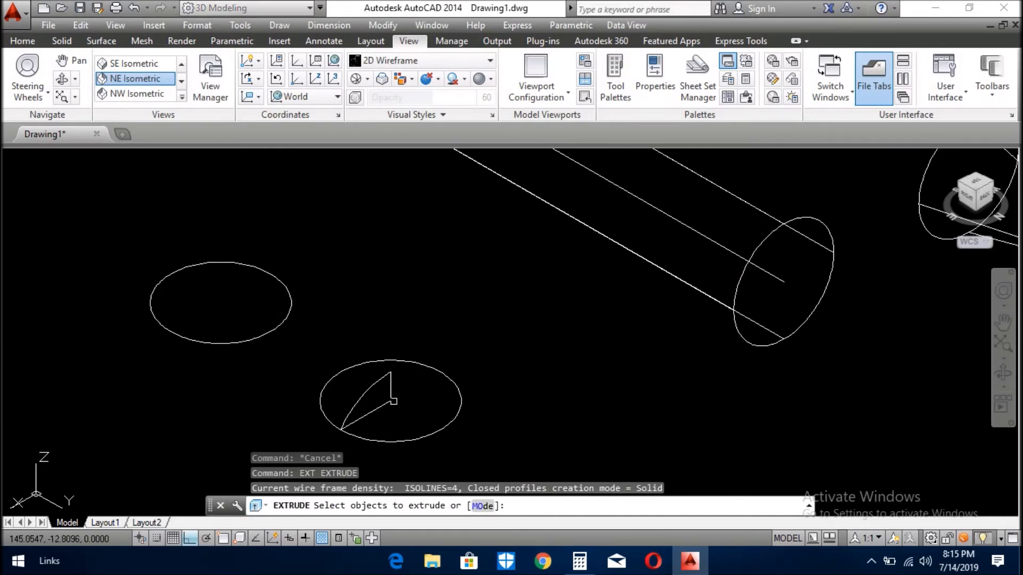
Revolve the wedge profile 360° about its vertical edge into a solid dome.
click(391, 399)
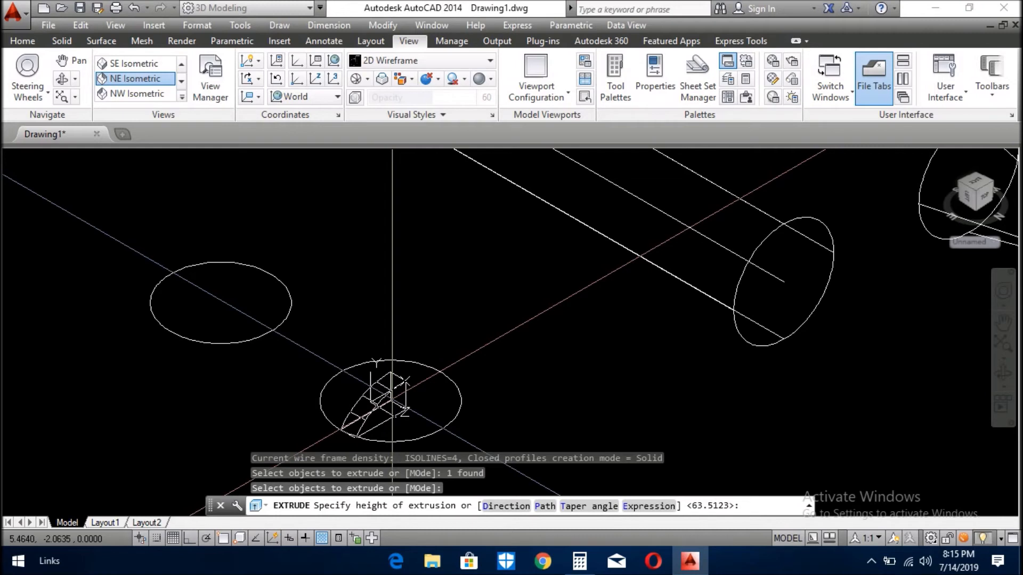
text(p)
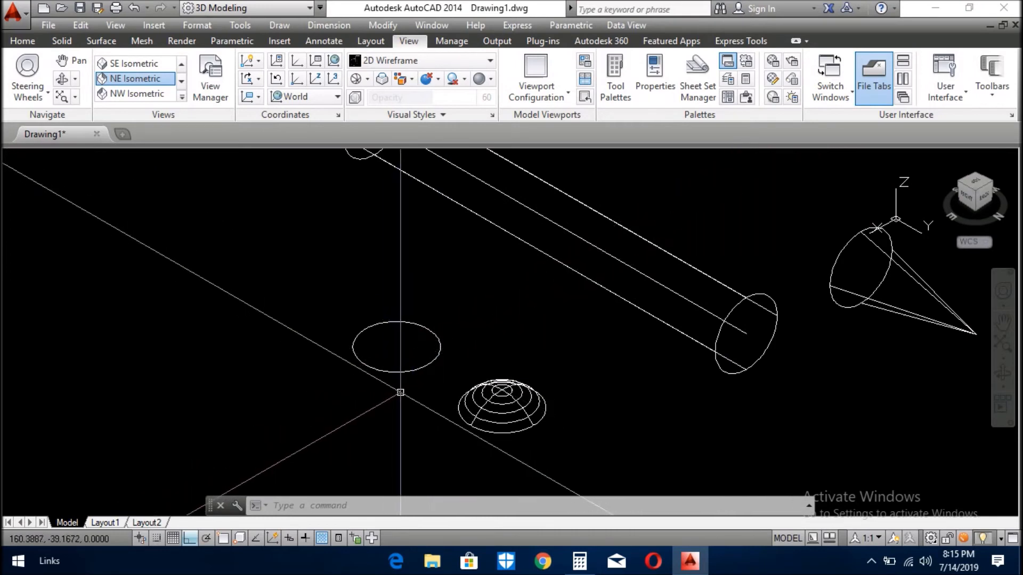
text(c)
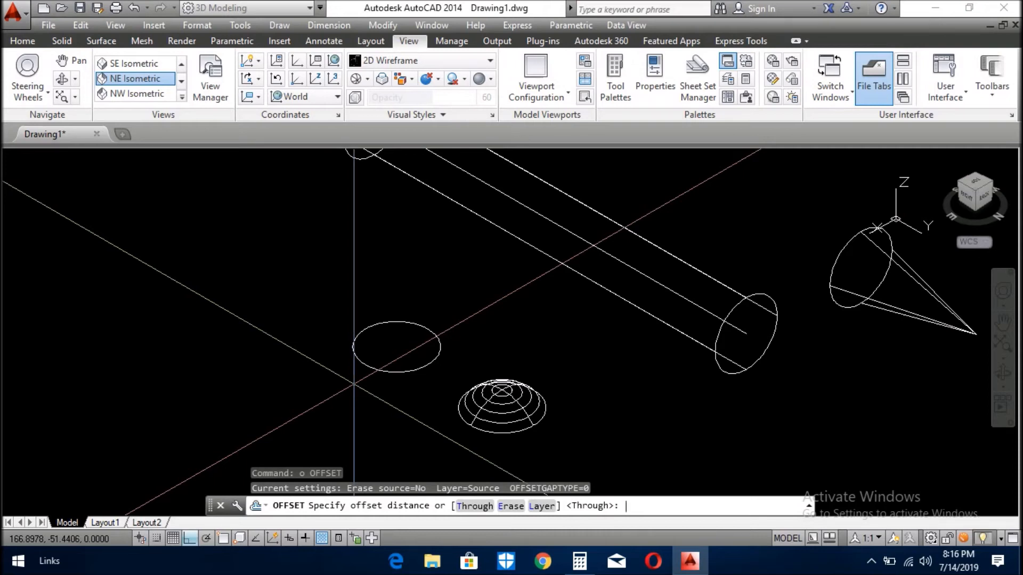
Offset the circle by .5 and extrude the circles into 10-unit-tall ring cylinders.
text(.5)
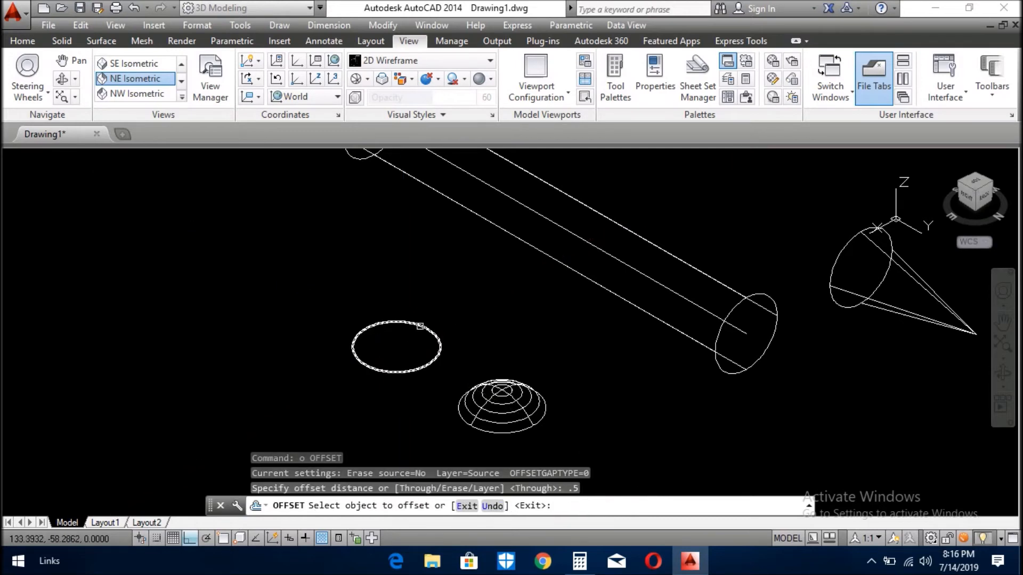
click(420, 328)
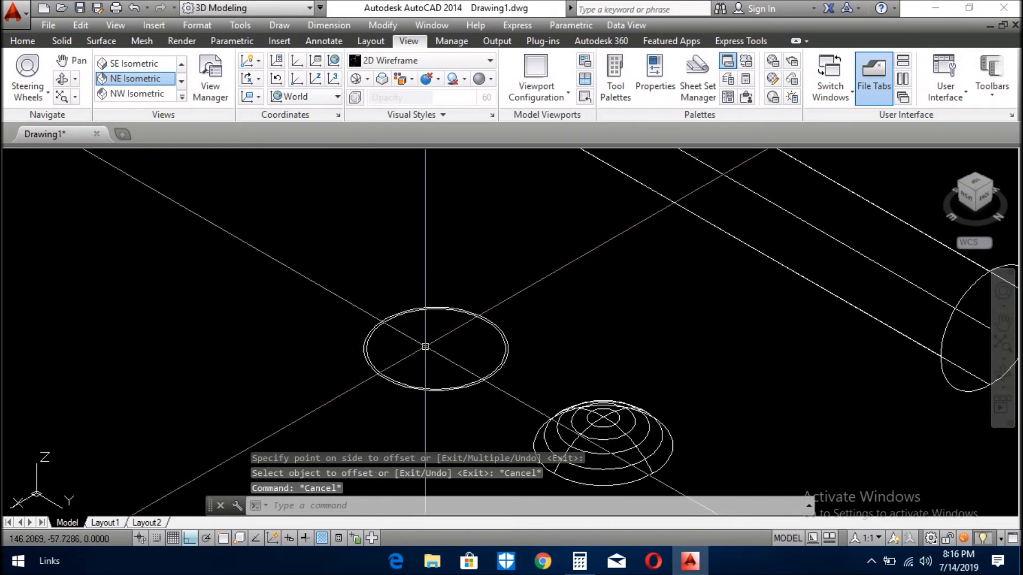
text(ext)
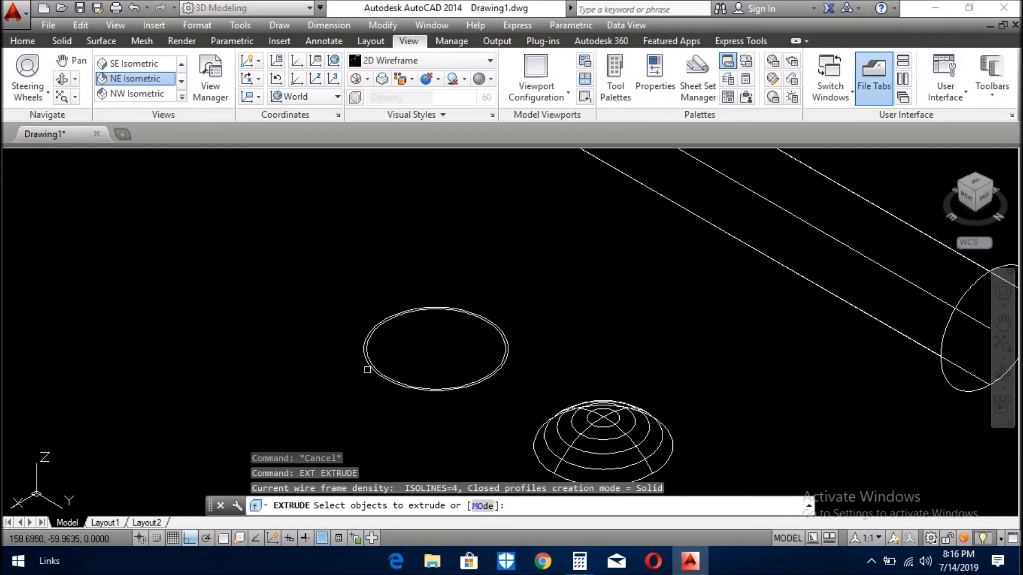
click(434, 350)
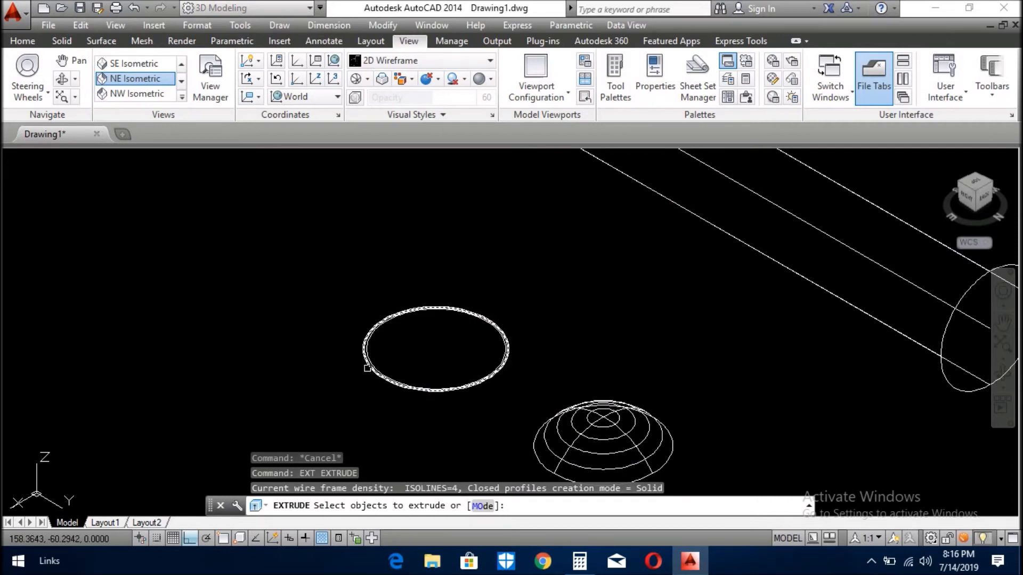
right_click(395, 358)
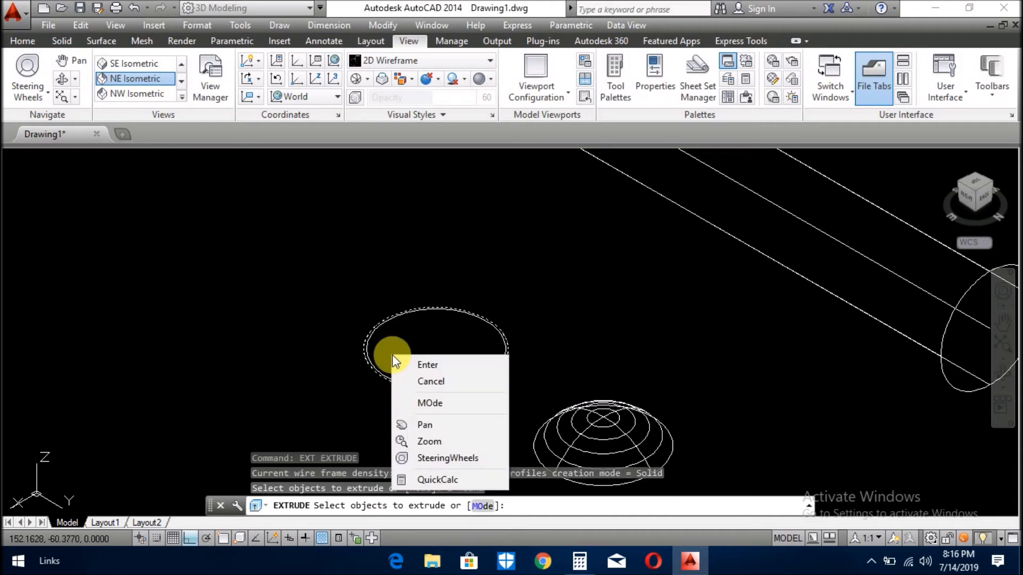
click(428, 364)
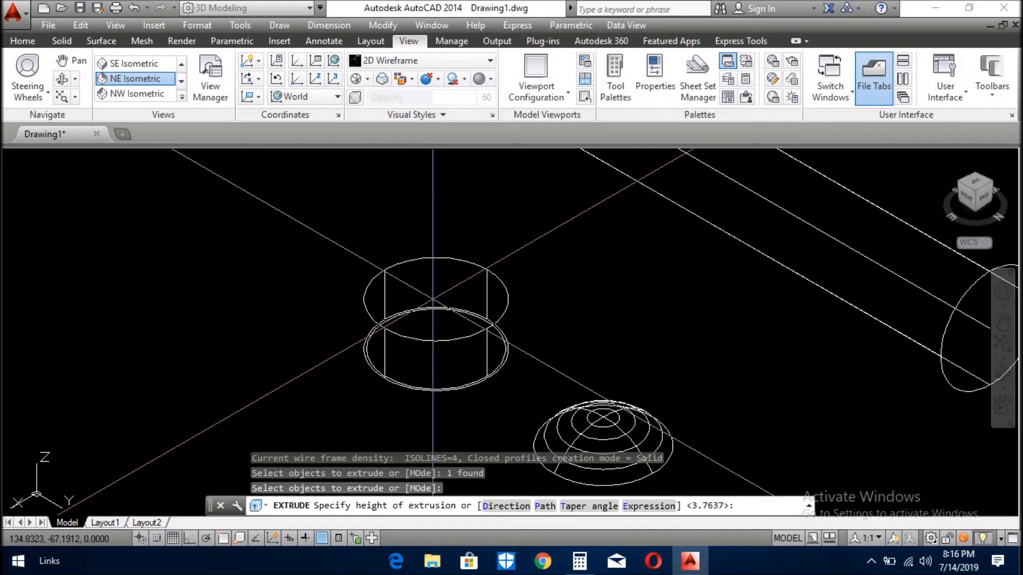
text(1)
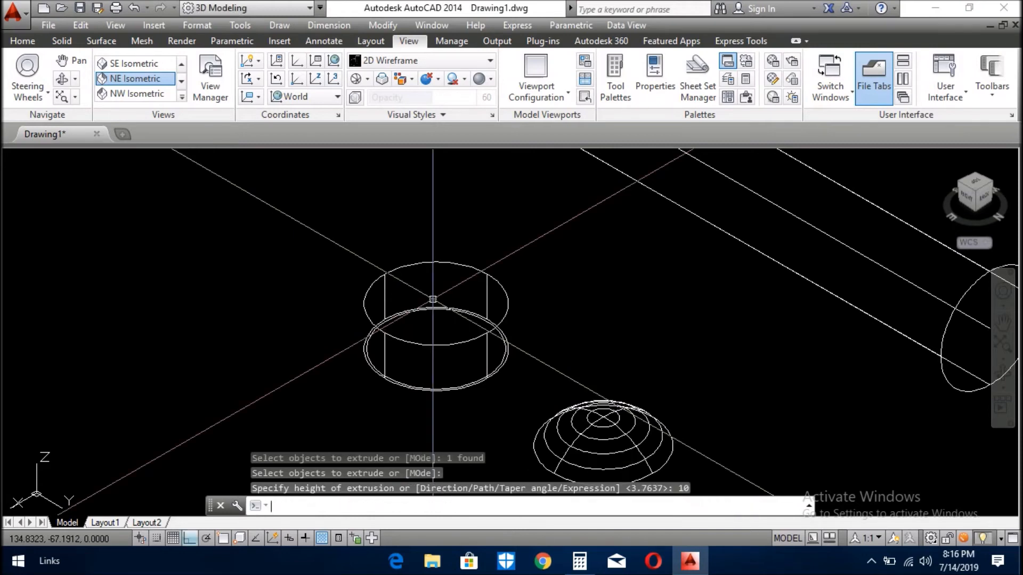
key(Escape)
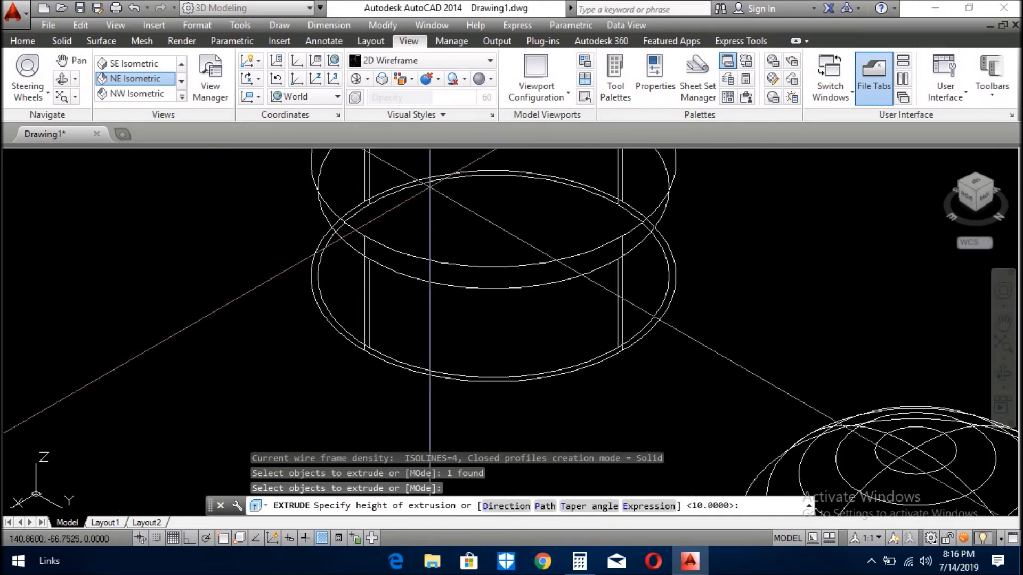
text(15)
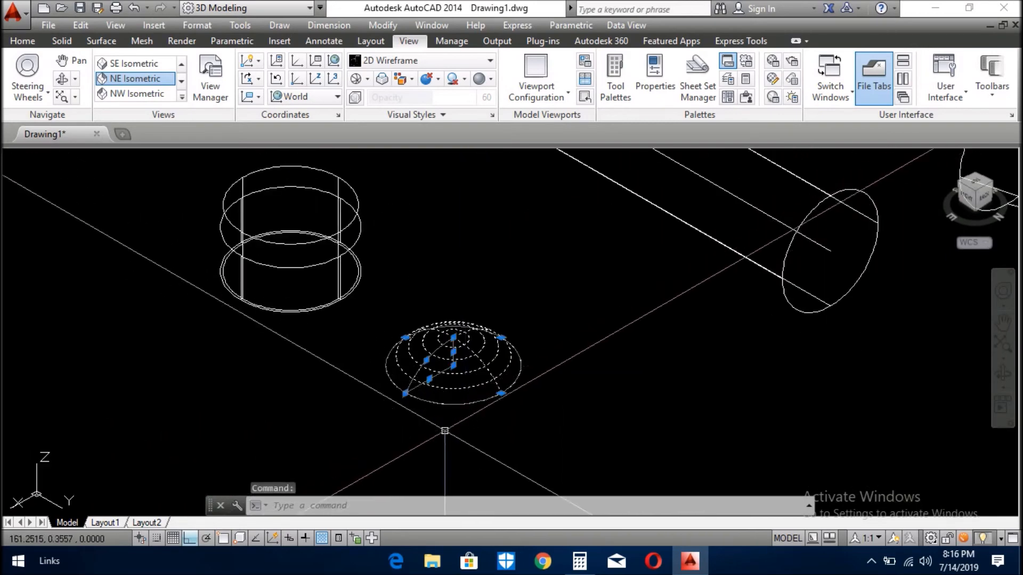
Rotate the dome 90° onto its side with 3DROTATE.
key(Escape)
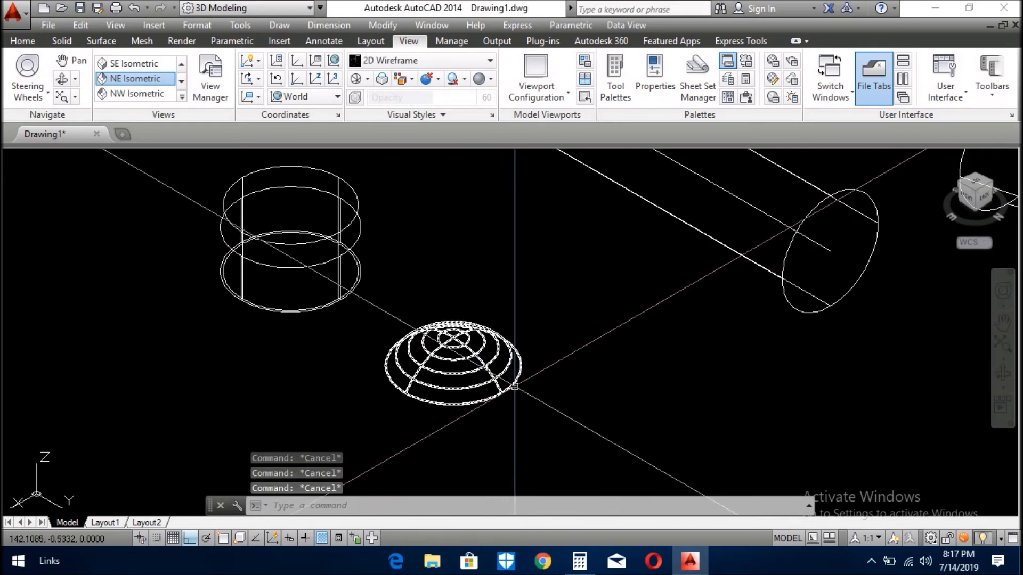
text(3dr)
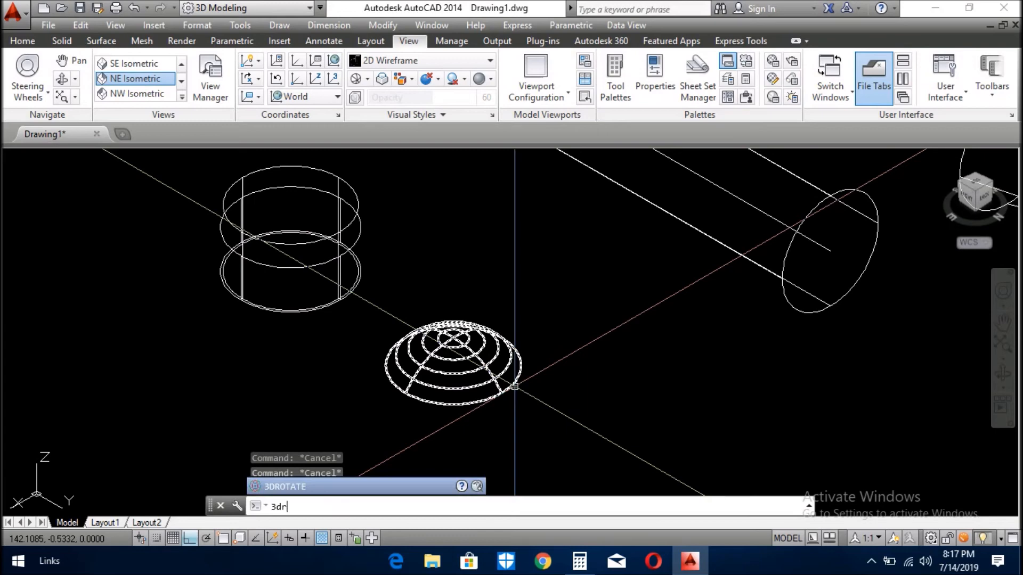
key(Enter)
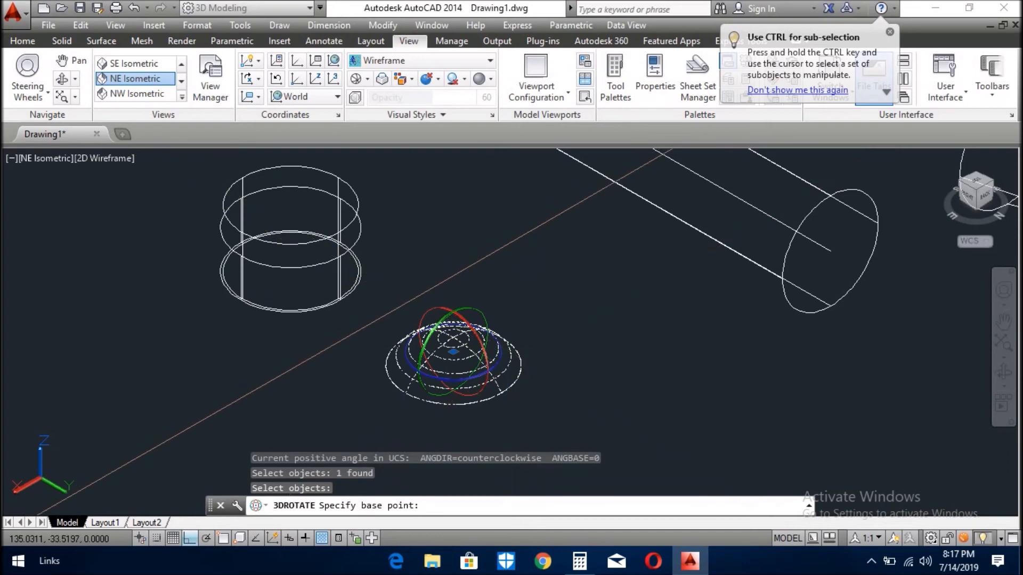
click(454, 350)
text(m)
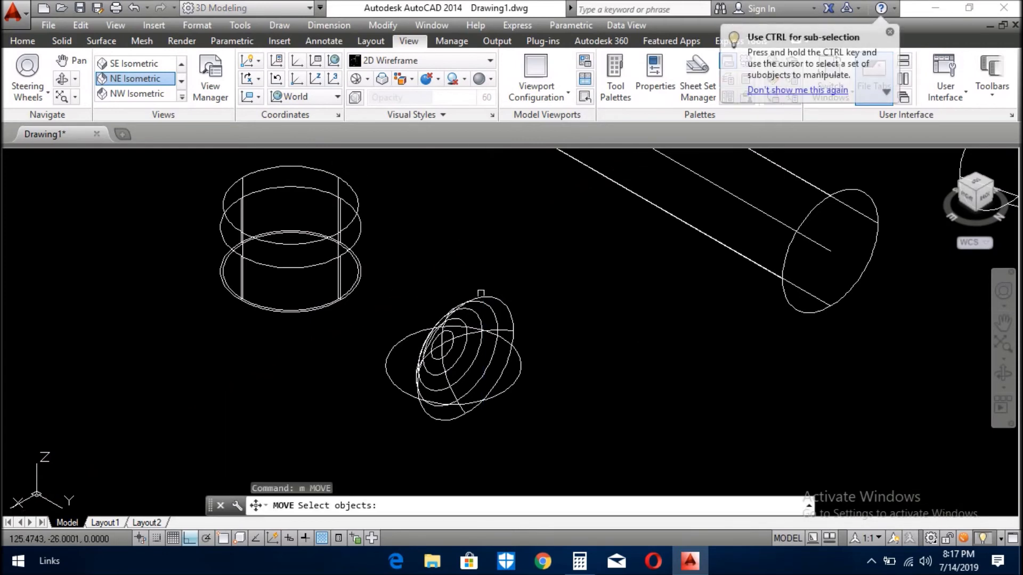
Move the dome onto the pencil's end using Center and Quadrant snaps.
click(456, 359)
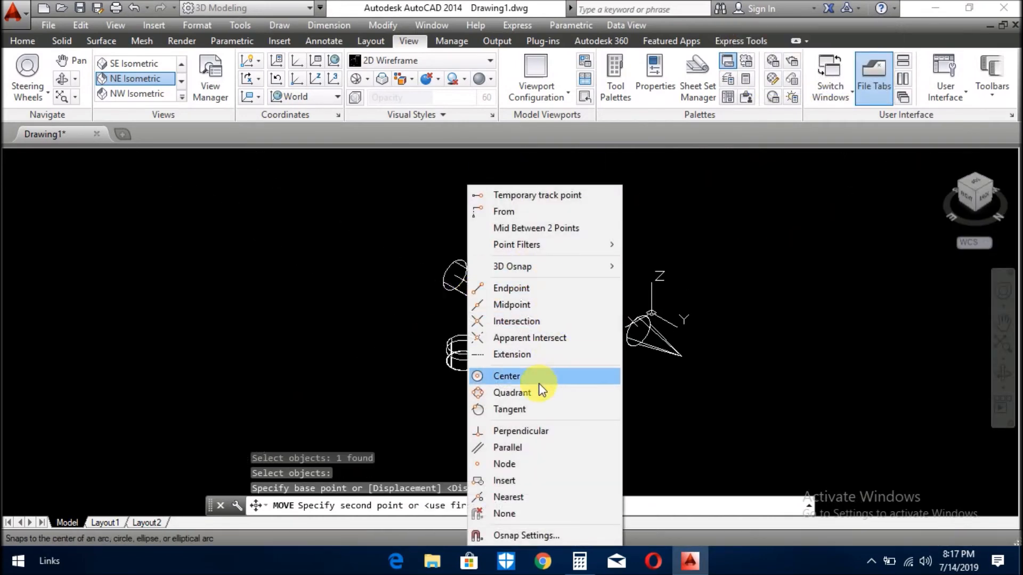
click(508, 376)
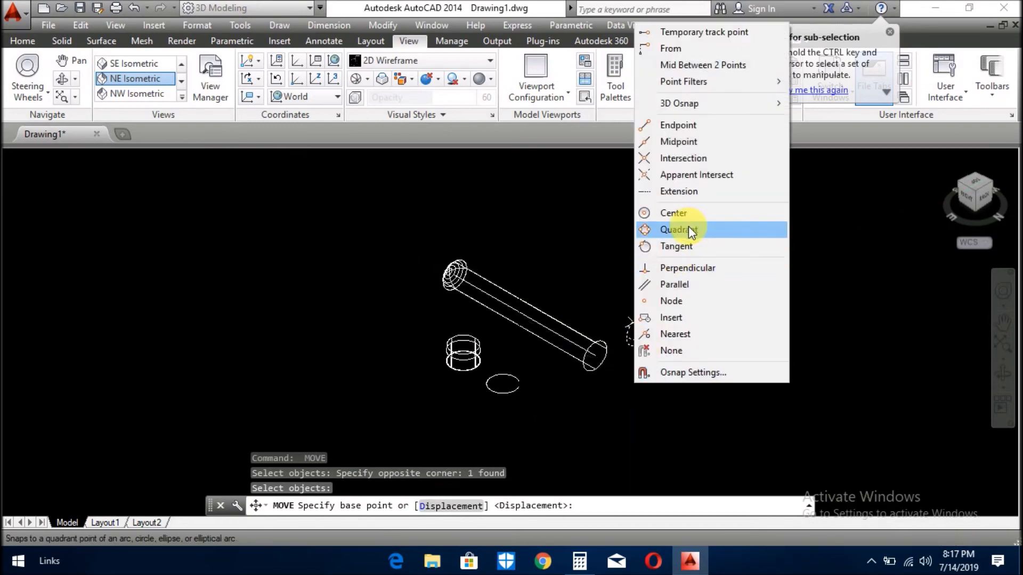
click(674, 213)
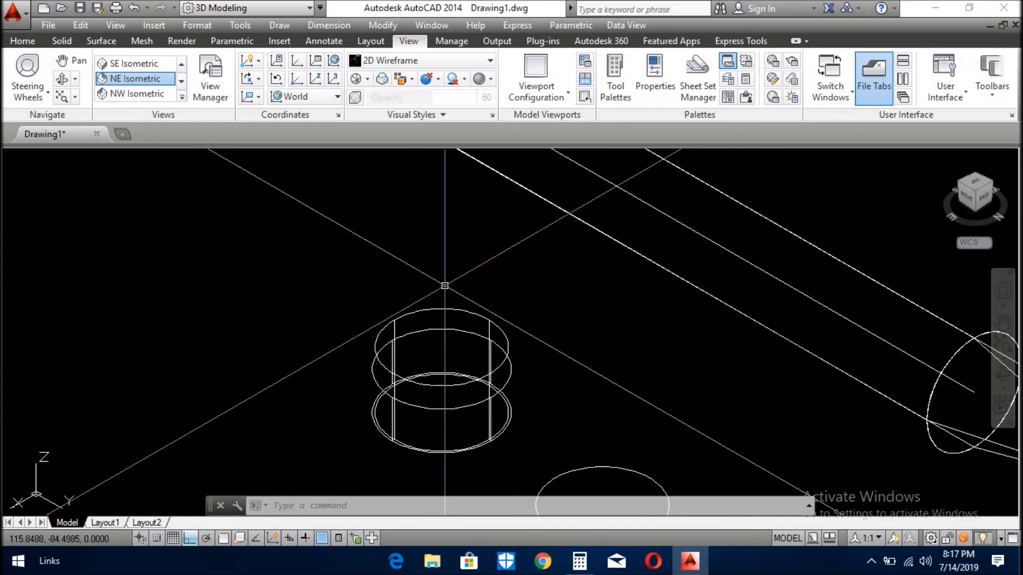
Subtract the inner cylinder from the outer one to form a hollow ring.
text(su)
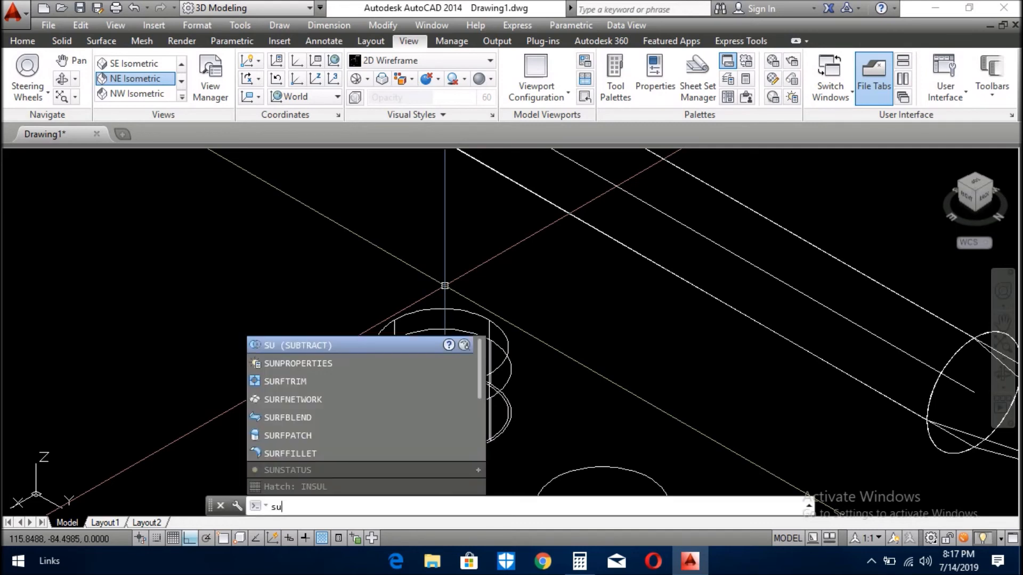
click(294, 345)
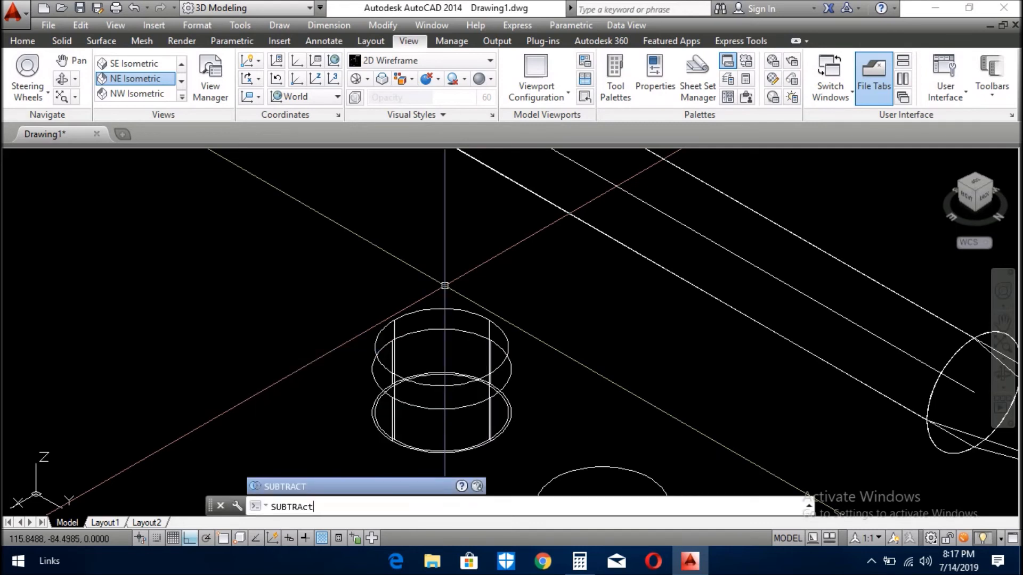
key(Enter)
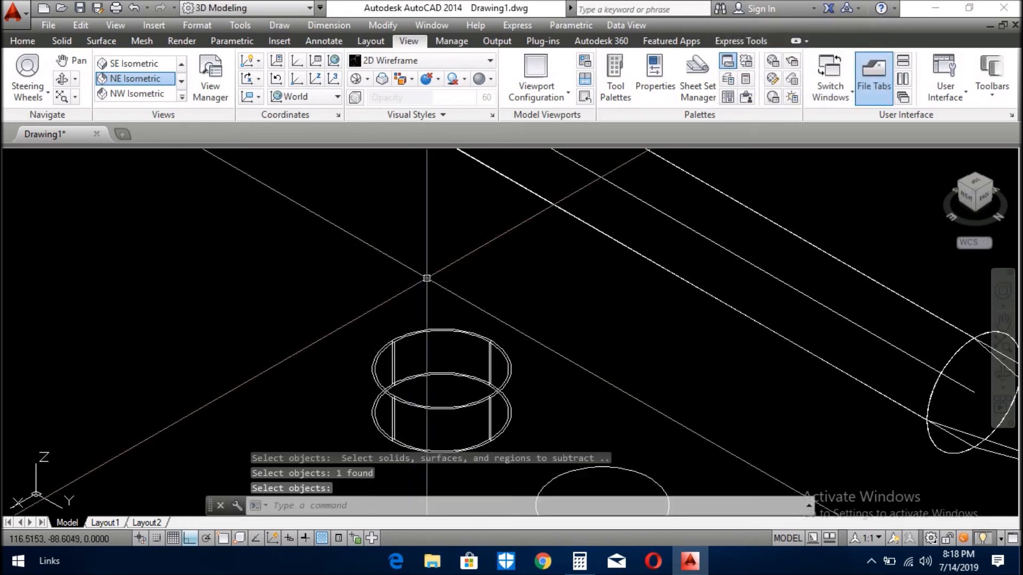
mouse_move(446, 322)
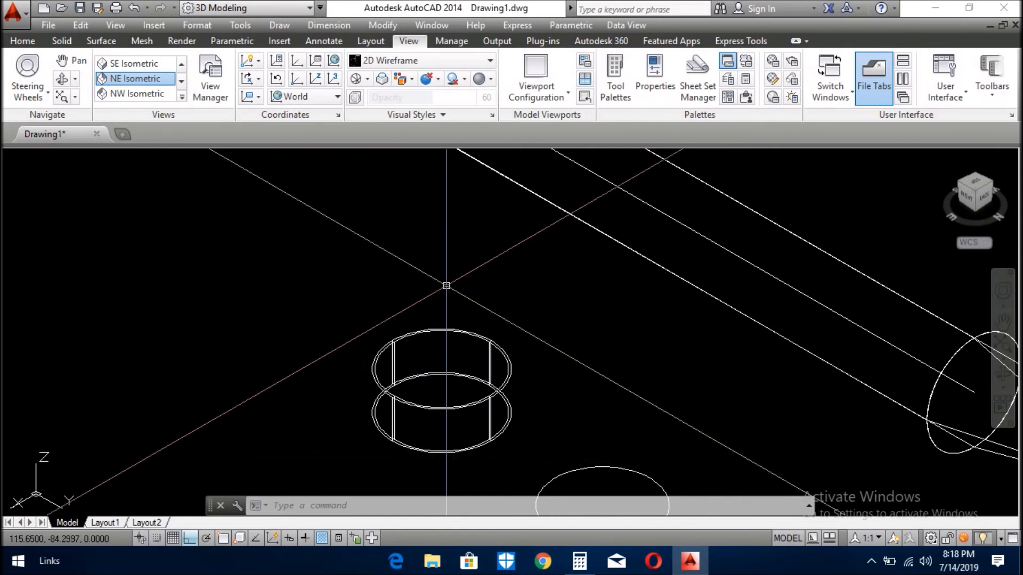
Switch the model display to Flat with Edges shading via SHADEMODE.
text(sha)
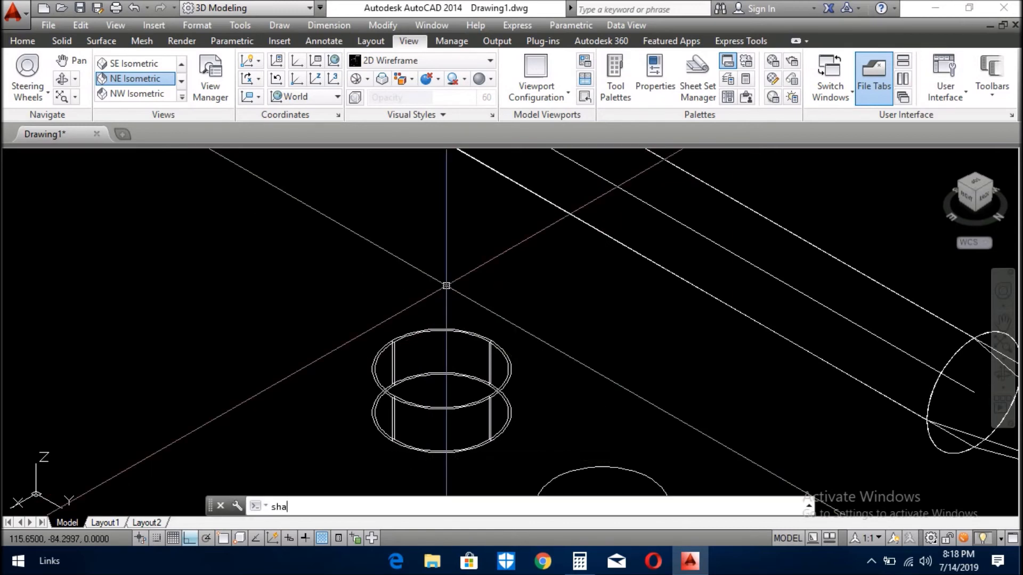
key(Enter)
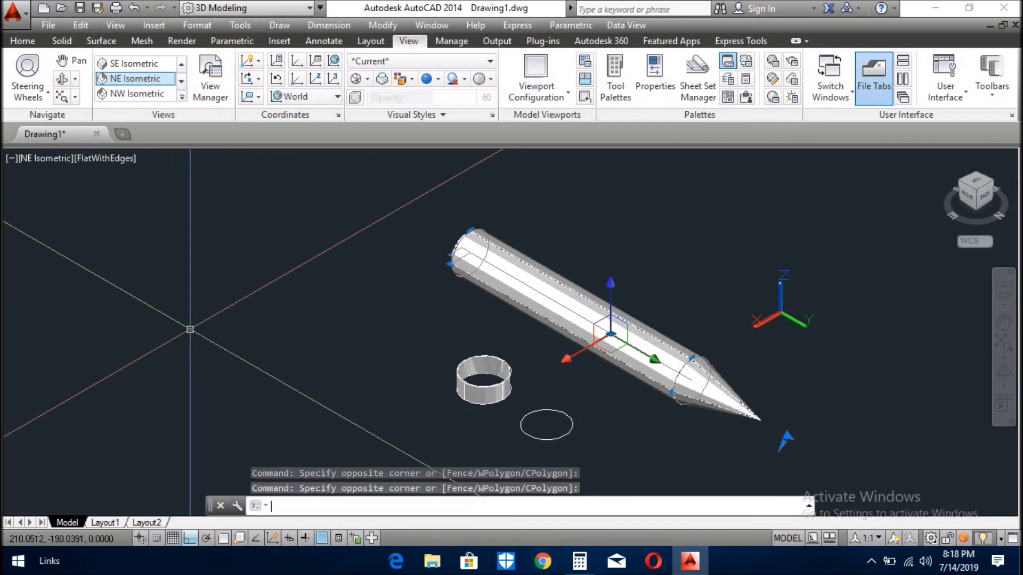
Colour the pencil body Red through the Properties palette.
text(CH)
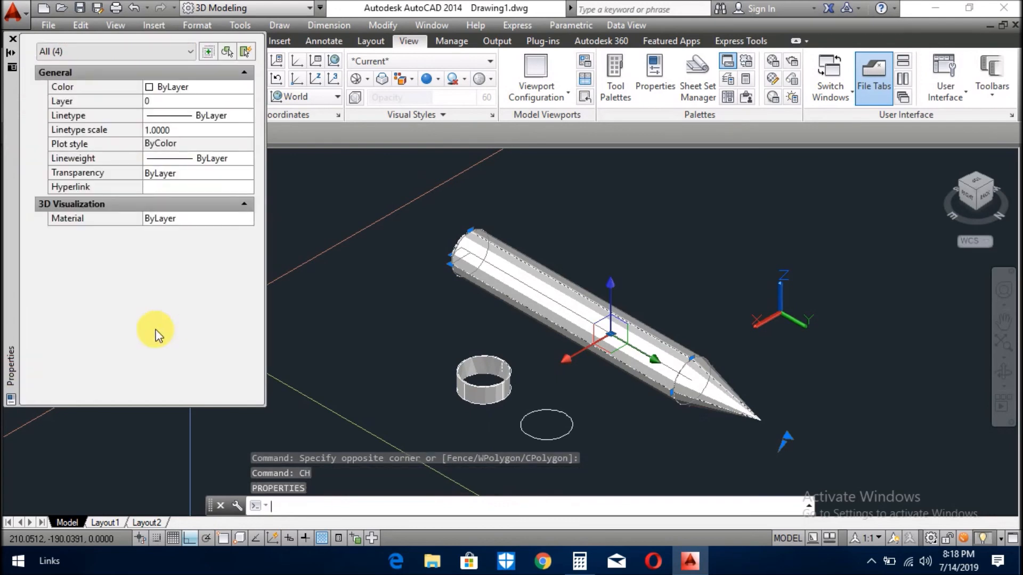
click(203, 87)
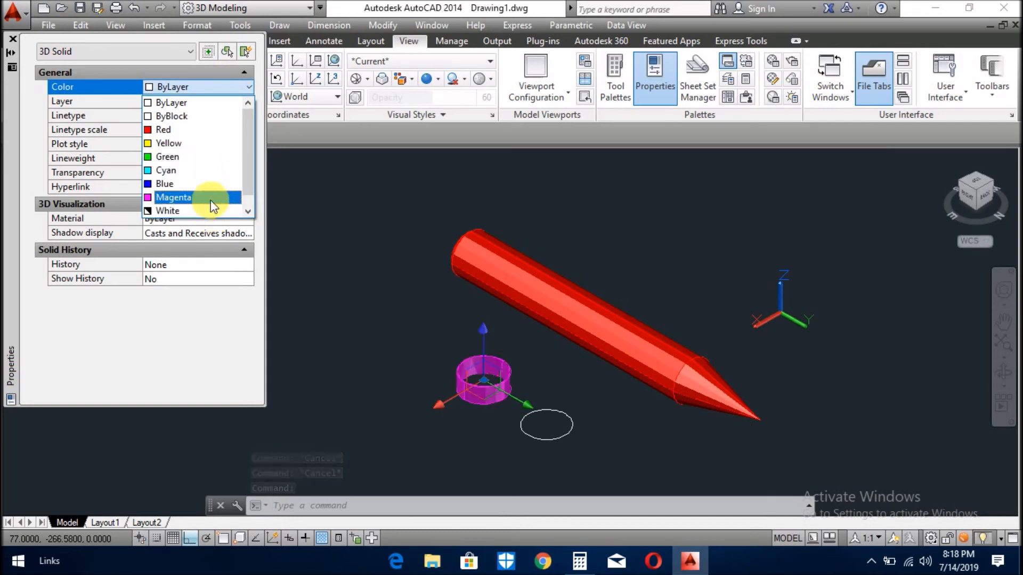
Give the ring the near-black index colour 250 from the full colour picker.
click(169, 157)
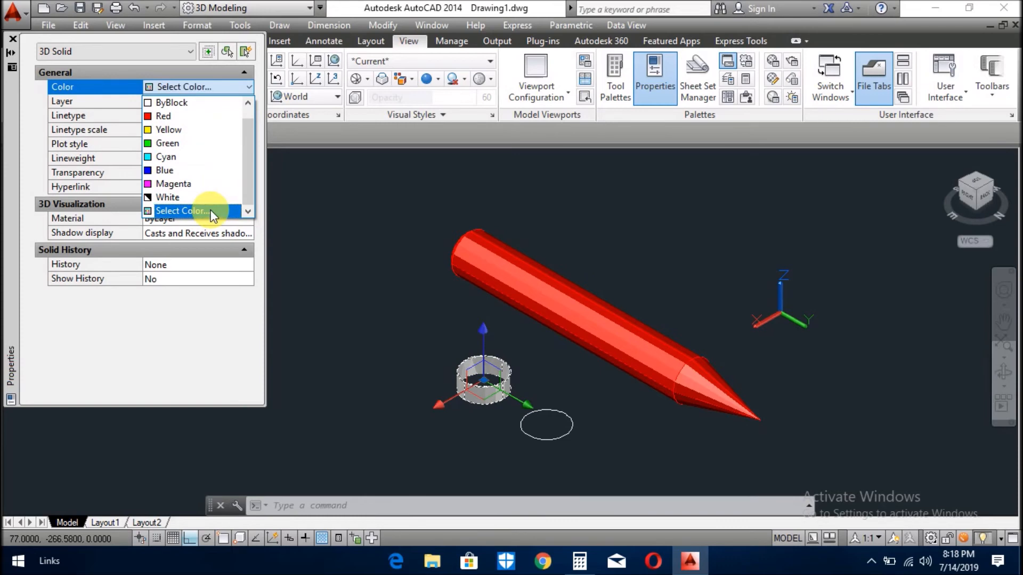
click(183, 211)
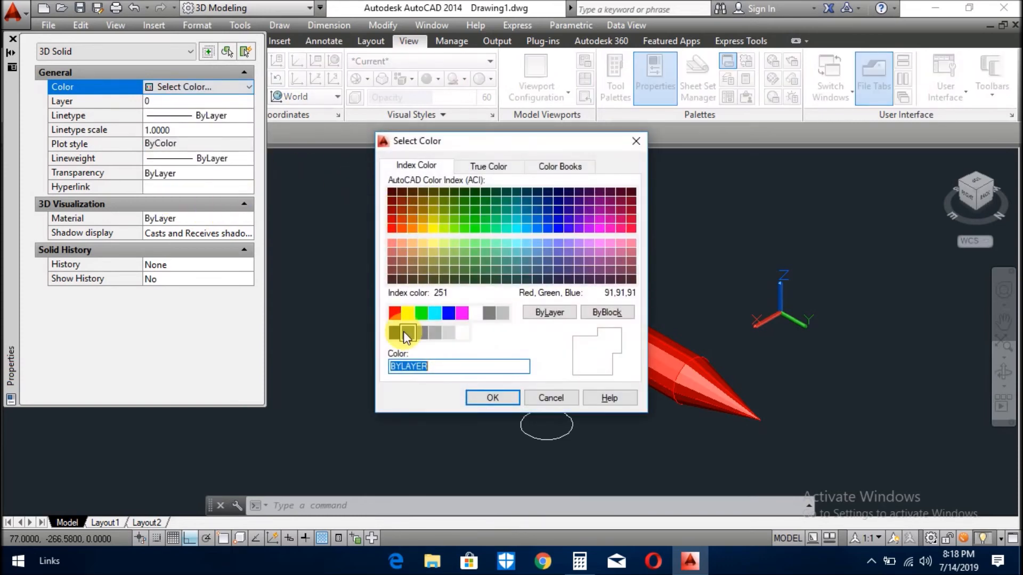
click(394, 332)
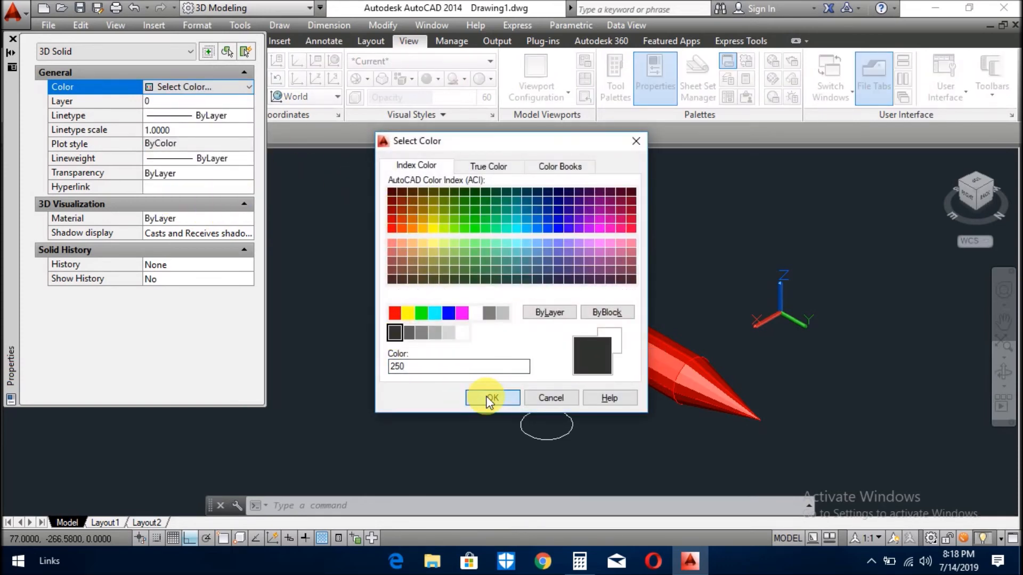
click(493, 398)
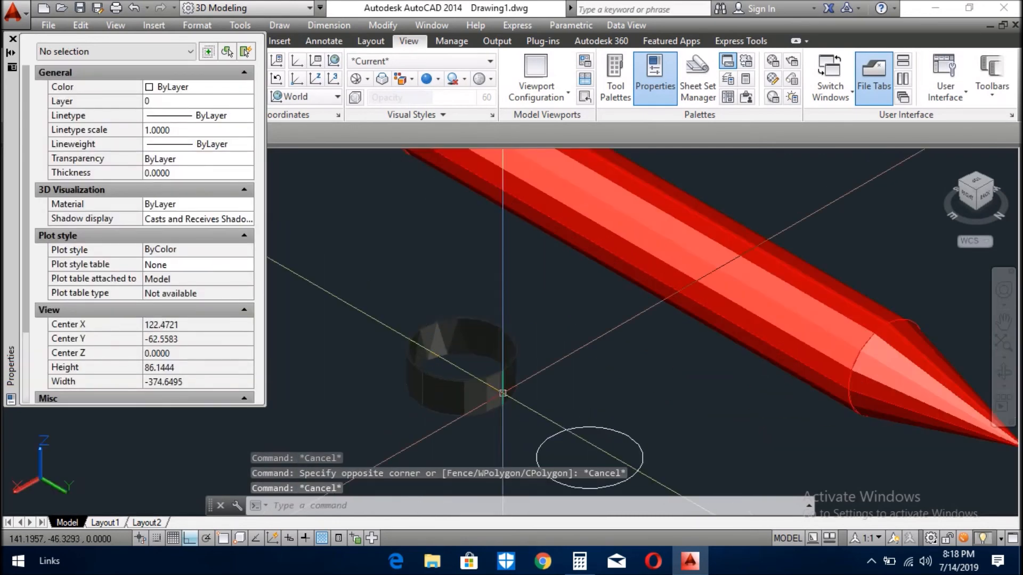
text(3)
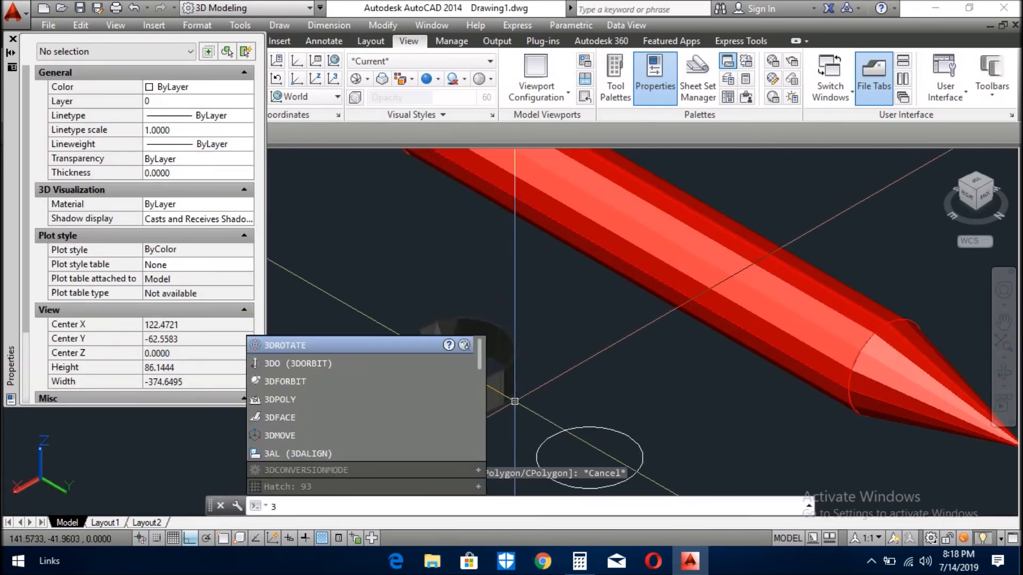
Rotate the black ring in 3D about a base point on the ring so it stands upright.
click(283, 346)
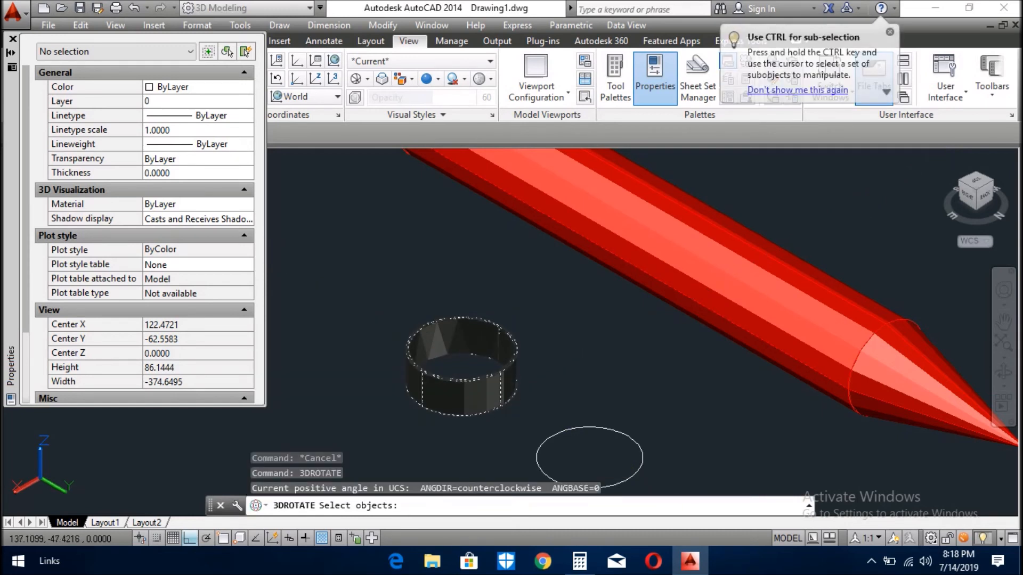
click(462, 364)
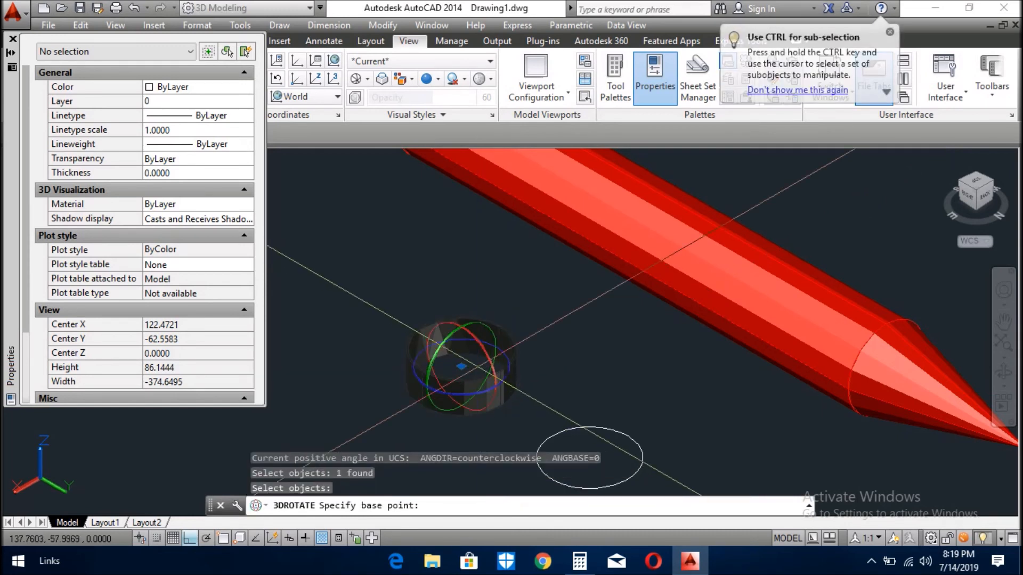
click(462, 366)
text(CP)
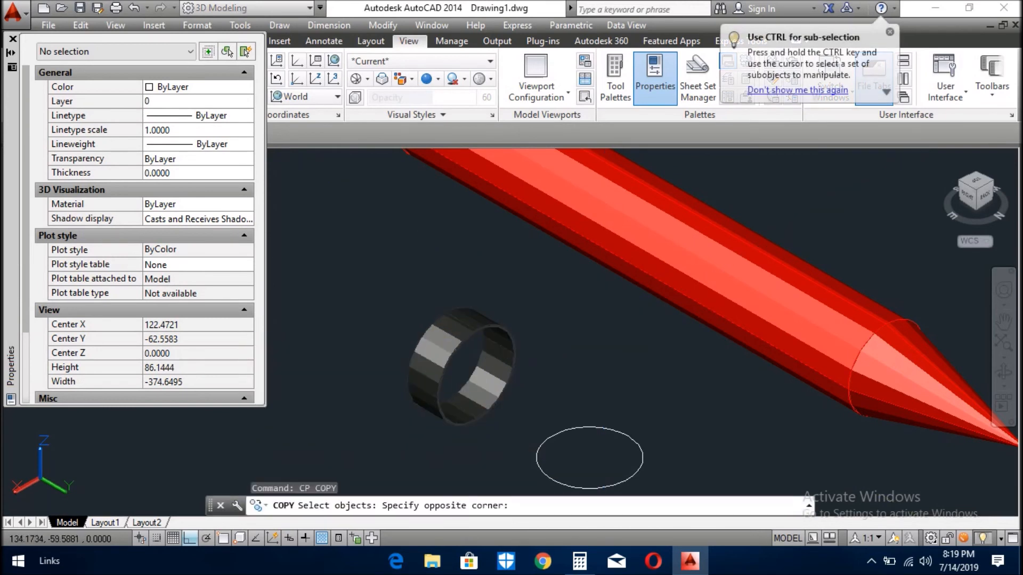
Copy the ring centre-to-centre onto the pencil and move it along the body toward the rounded end.
right_click(480, 365)
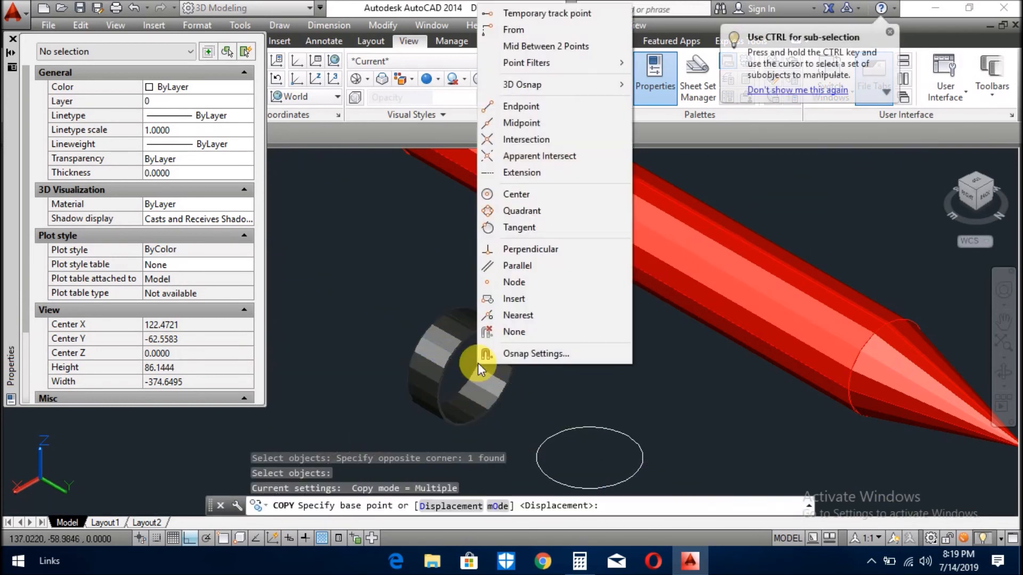
click(517, 194)
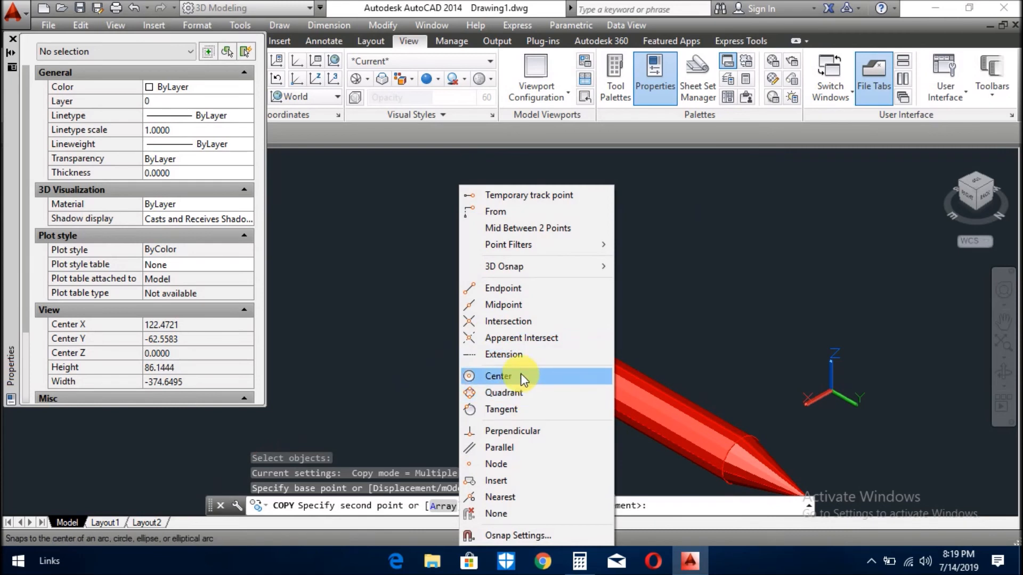
click(499, 376)
text(m)
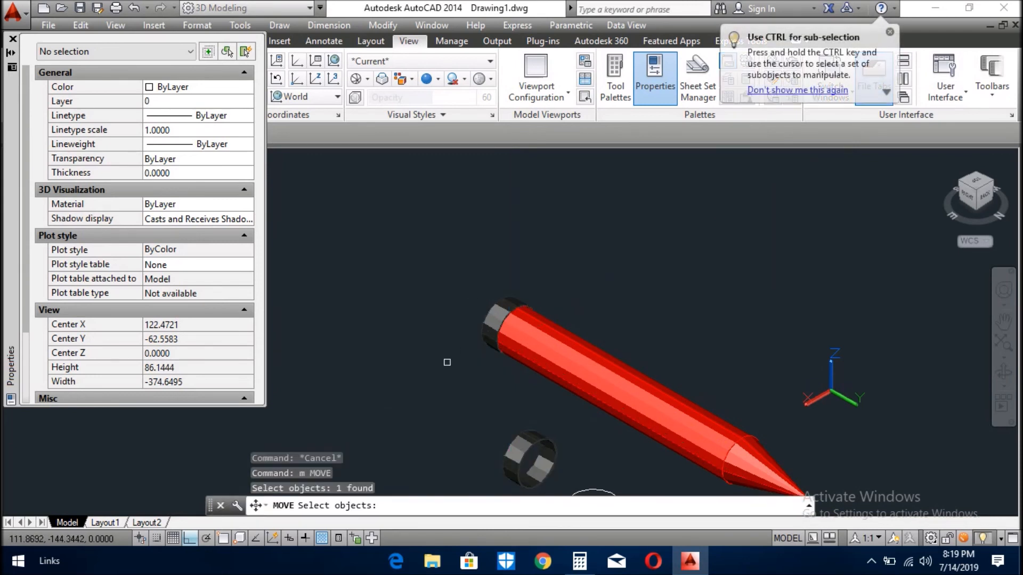
click(448, 362)
text(c)
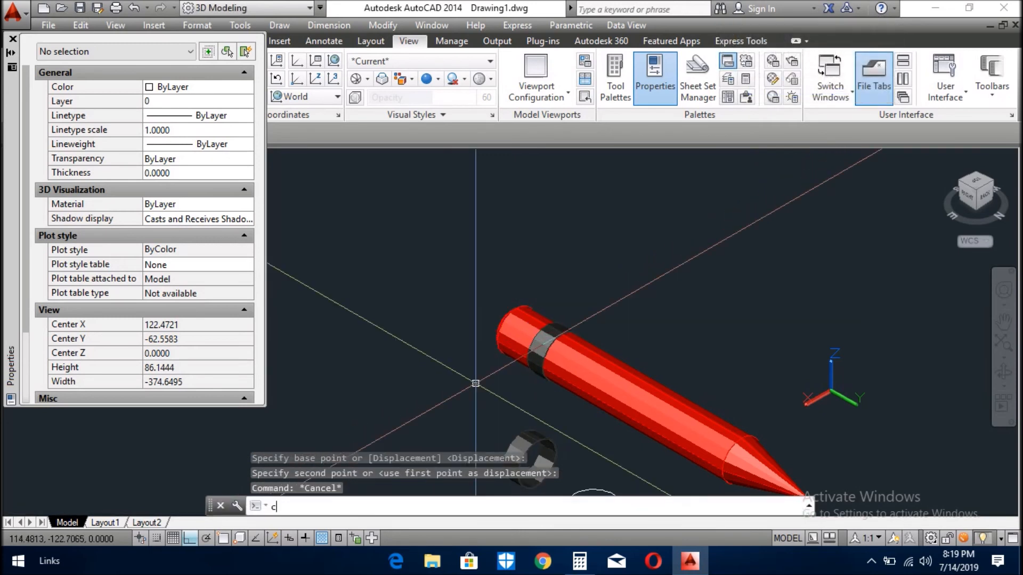
Begin placing a second ring beside the first along the pencil body.
key(Enter)
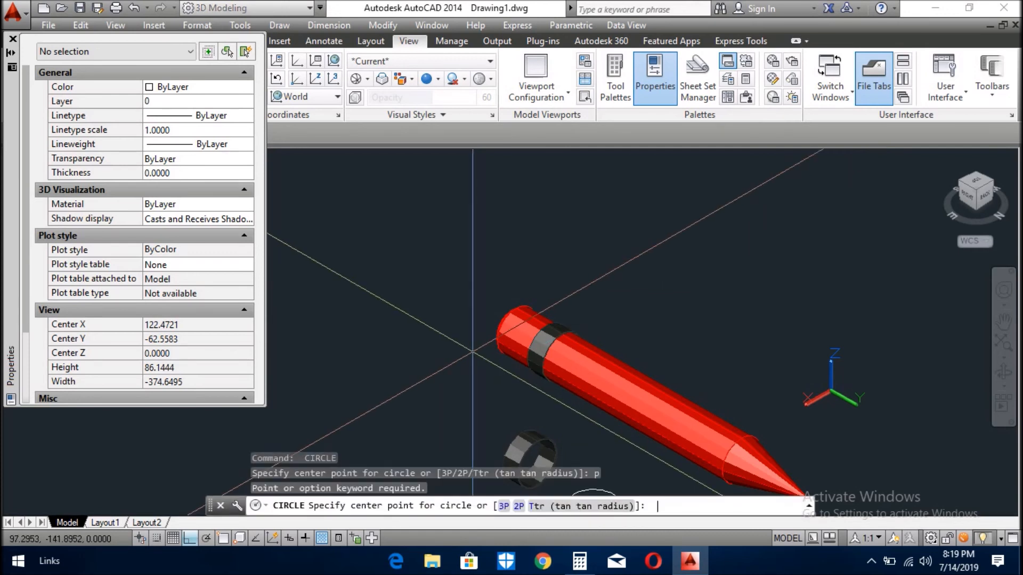
text(c)
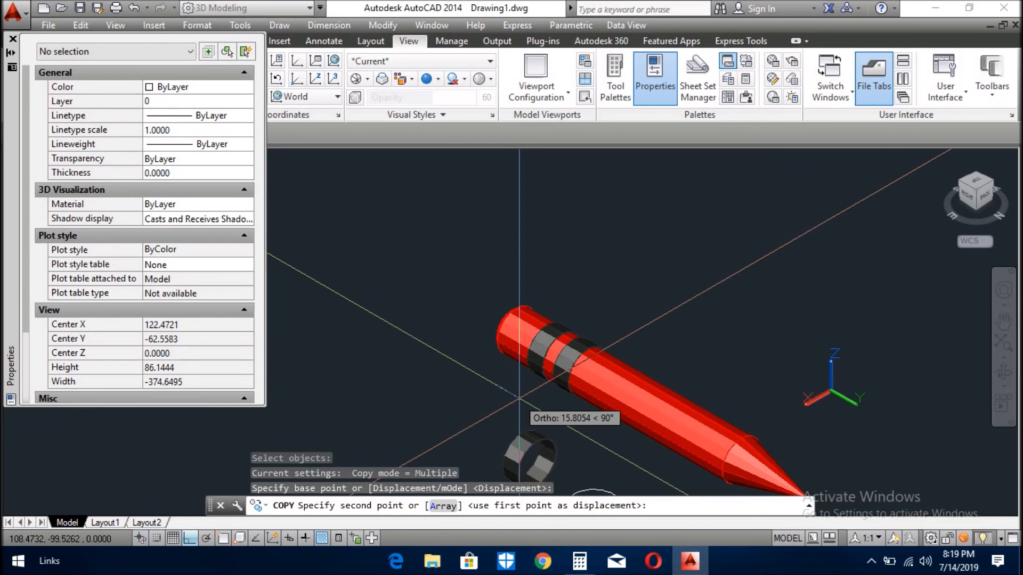
mouse_move(518, 404)
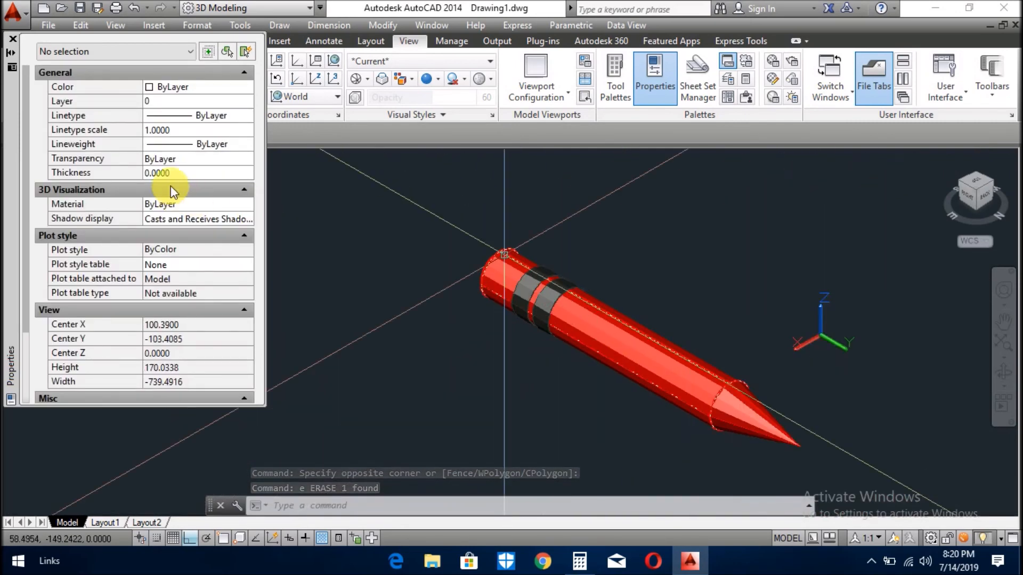
Pan the view left and up so the whole pencil sits left of centre.
click(10, 53)
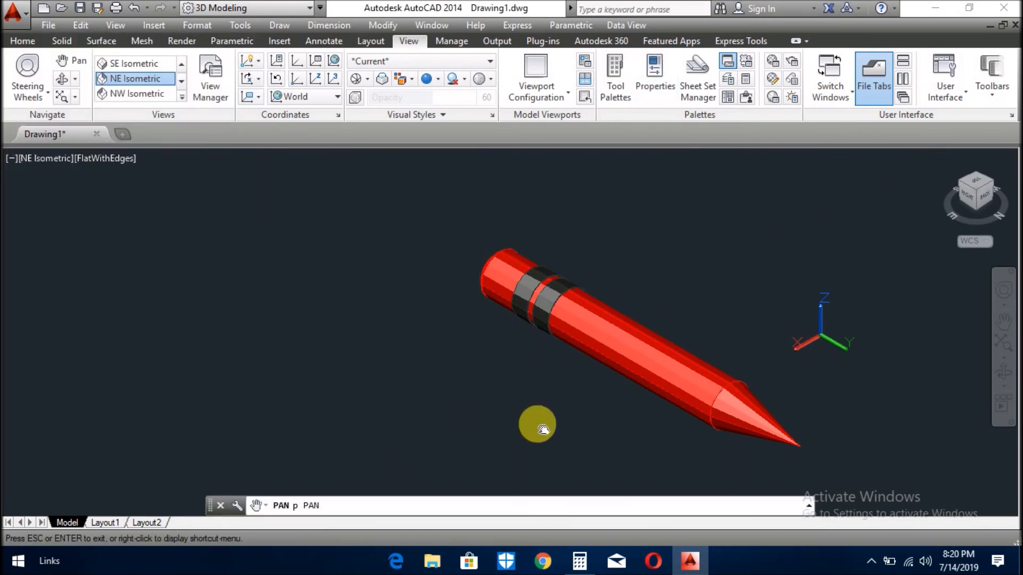
drag(537, 428, 382, 417)
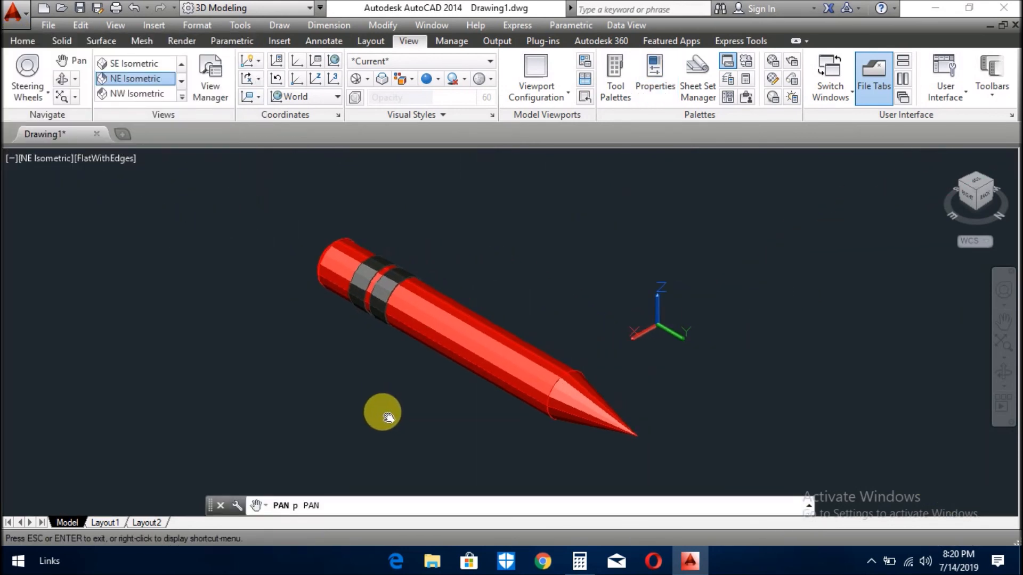
drag(382, 417, 397, 345)
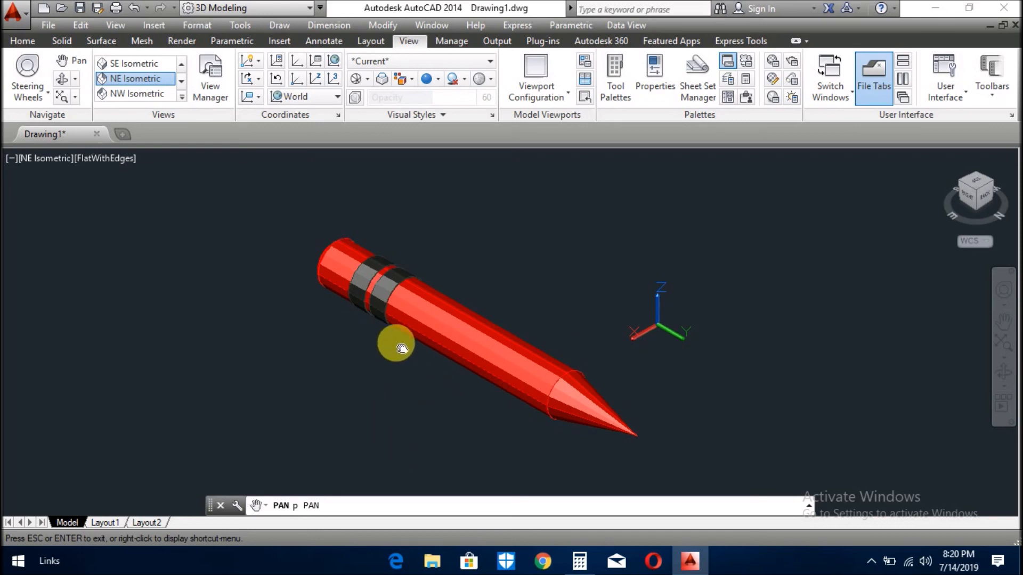
key(Escape)
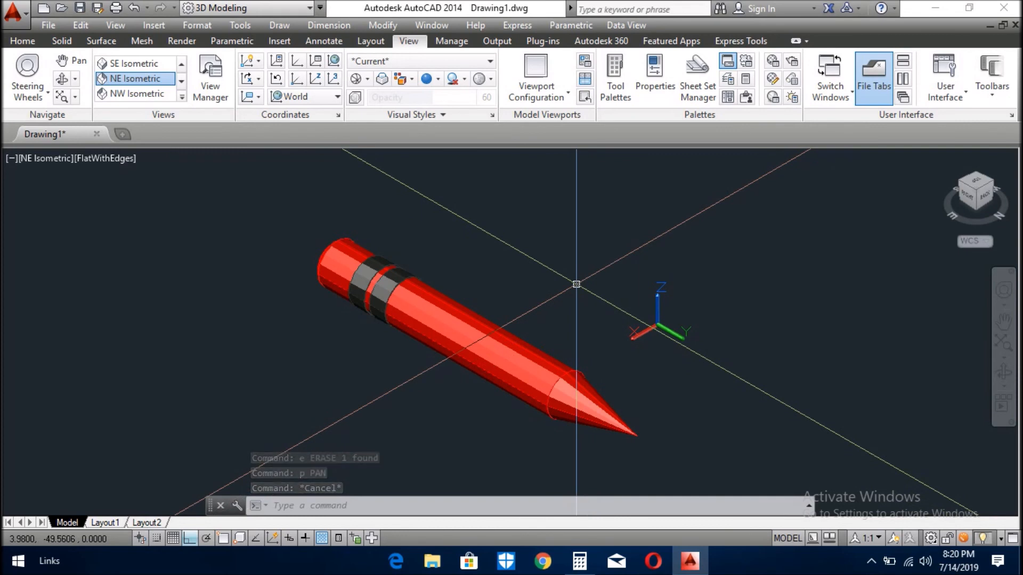
Union the pencil's solids into one, window-selecting its parts.
text(UNio)
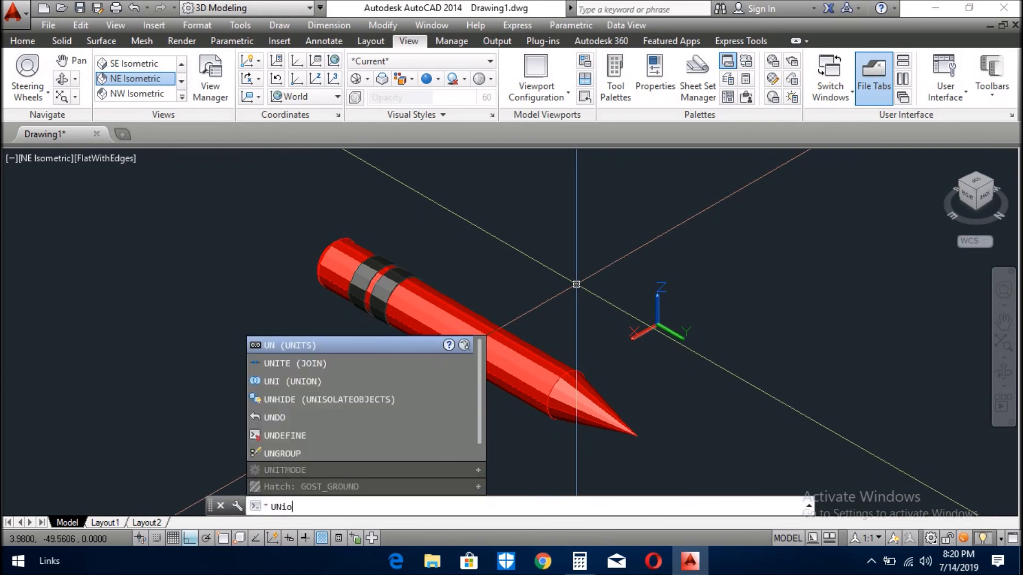
key(Enter)
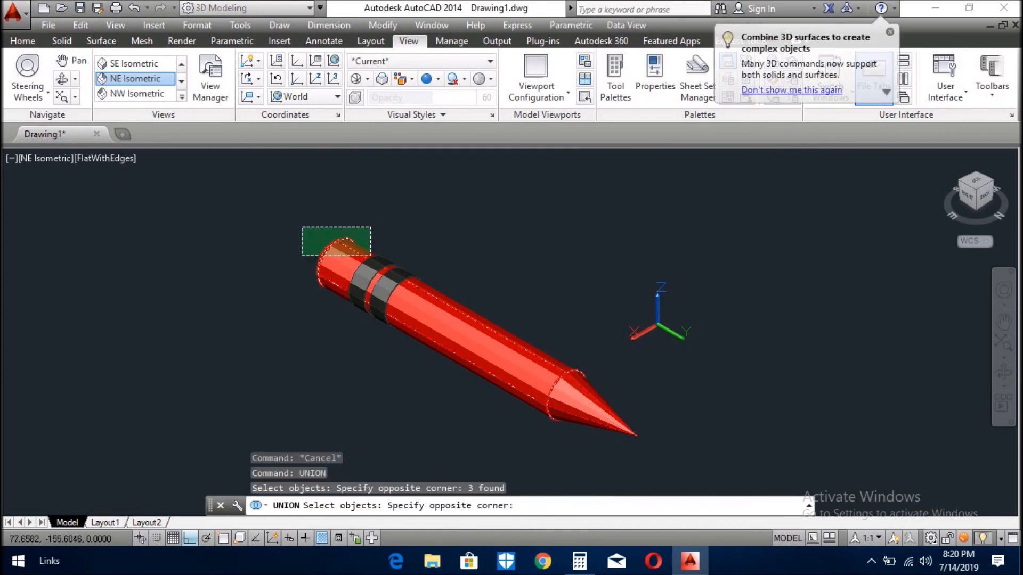
click(475, 238)
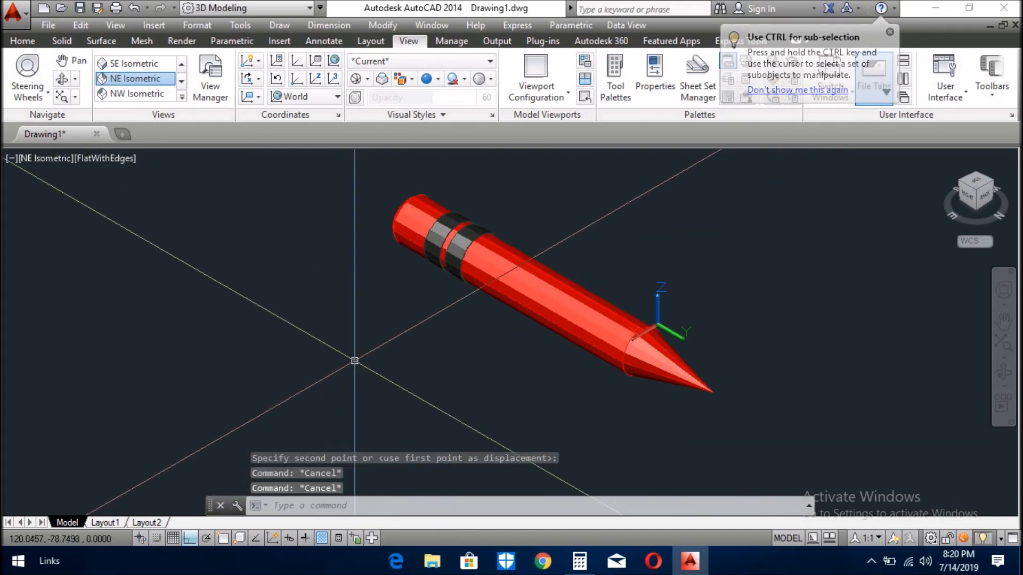
Orbit freely around the finished pencil to view its tip, rounded end, top and sides, ending near isometric.
text(3r)
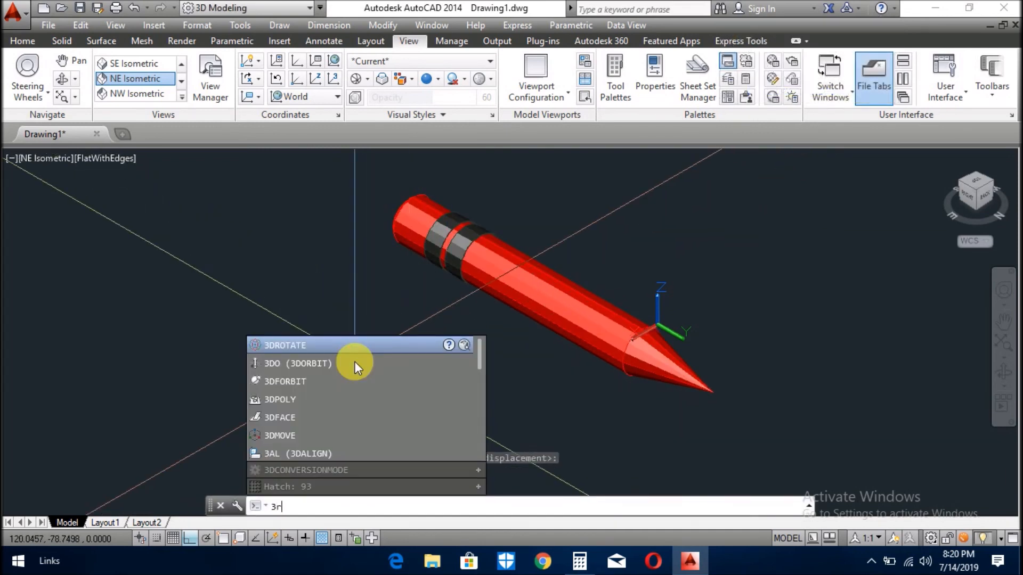
text(c)
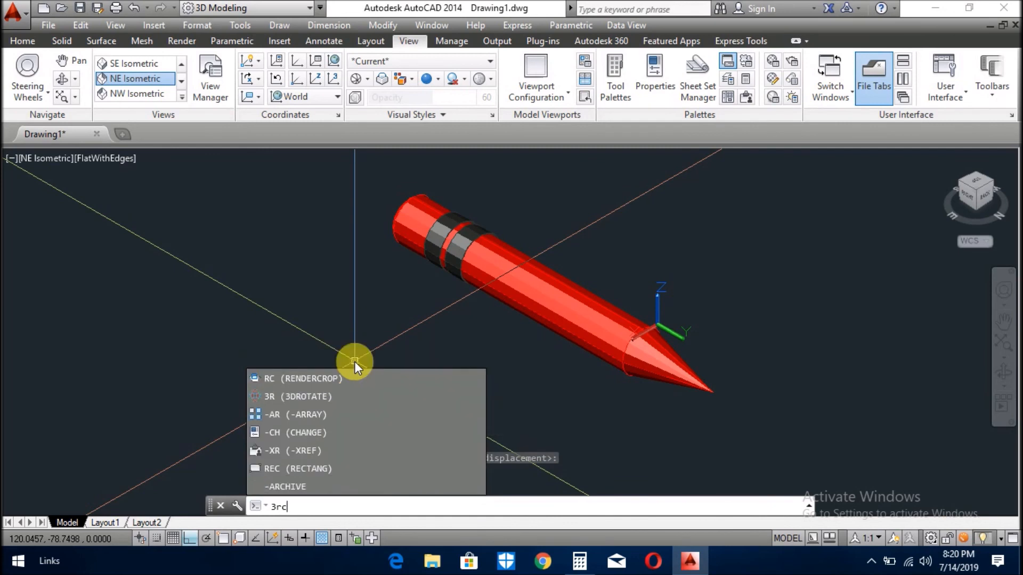
key(BackSpace)
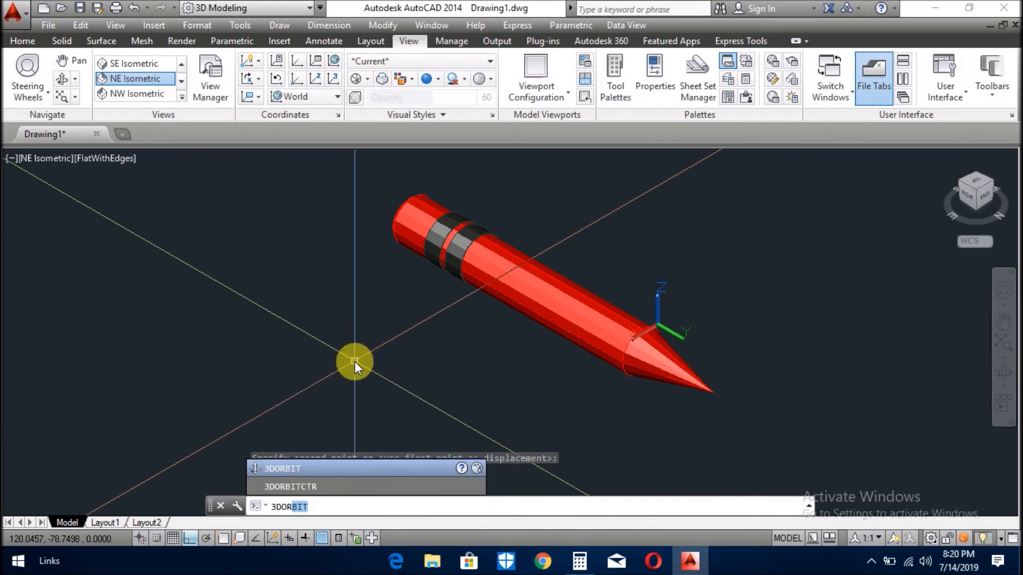
drag(356, 362, 468, 396)
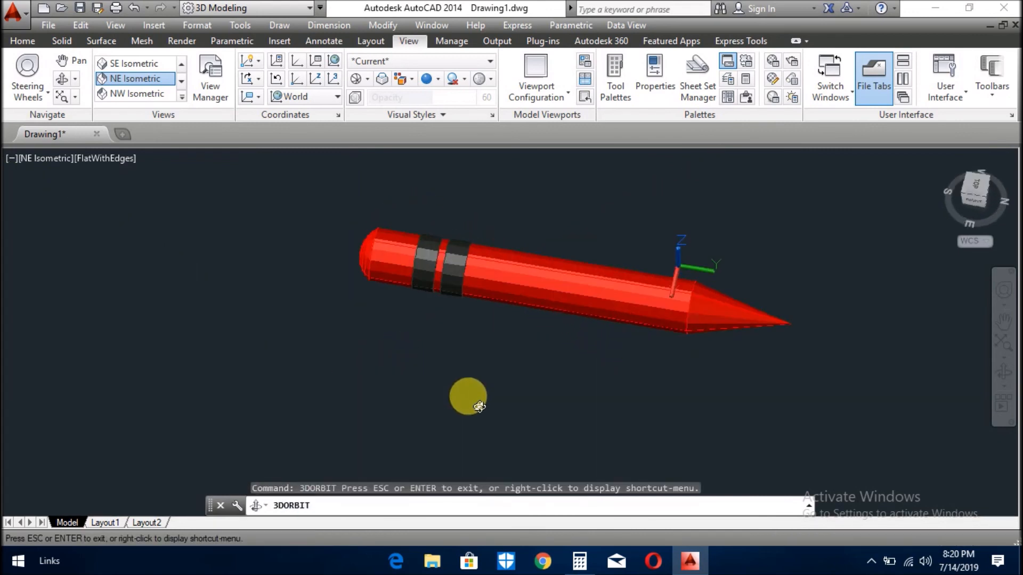
drag(468, 397, 618, 325)
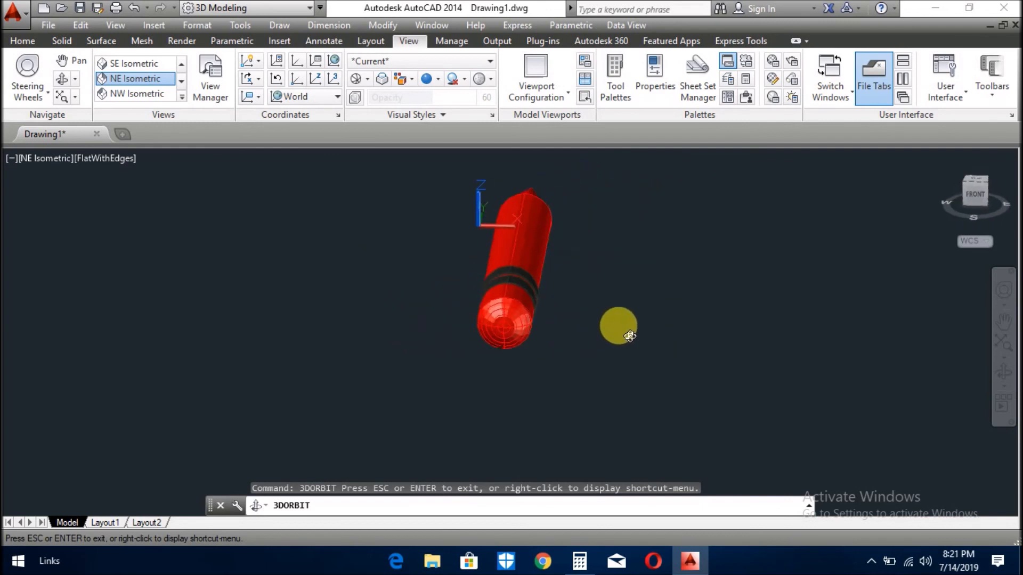
drag(627, 336, 635, 402)
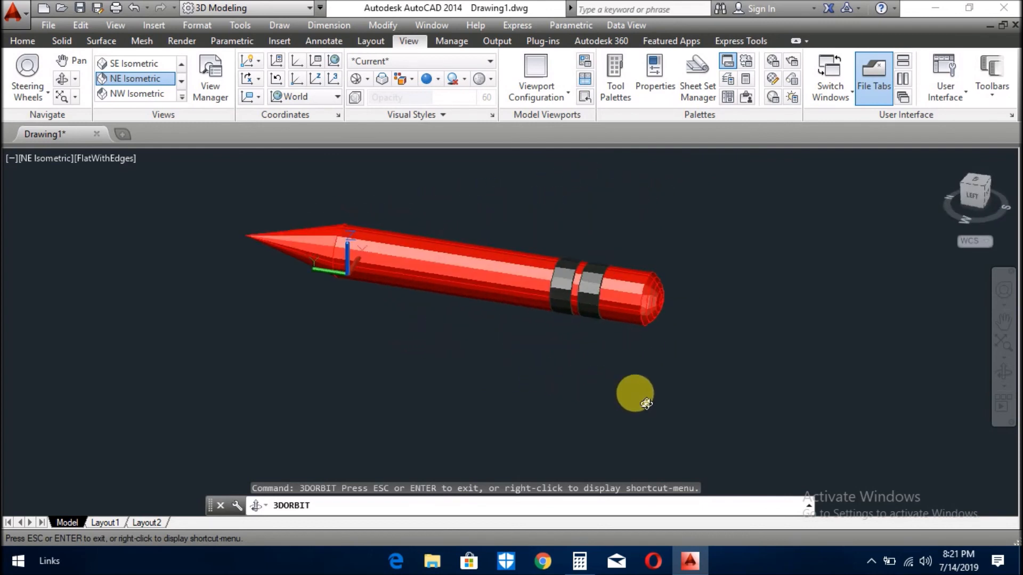
drag(636, 394, 370, 325)
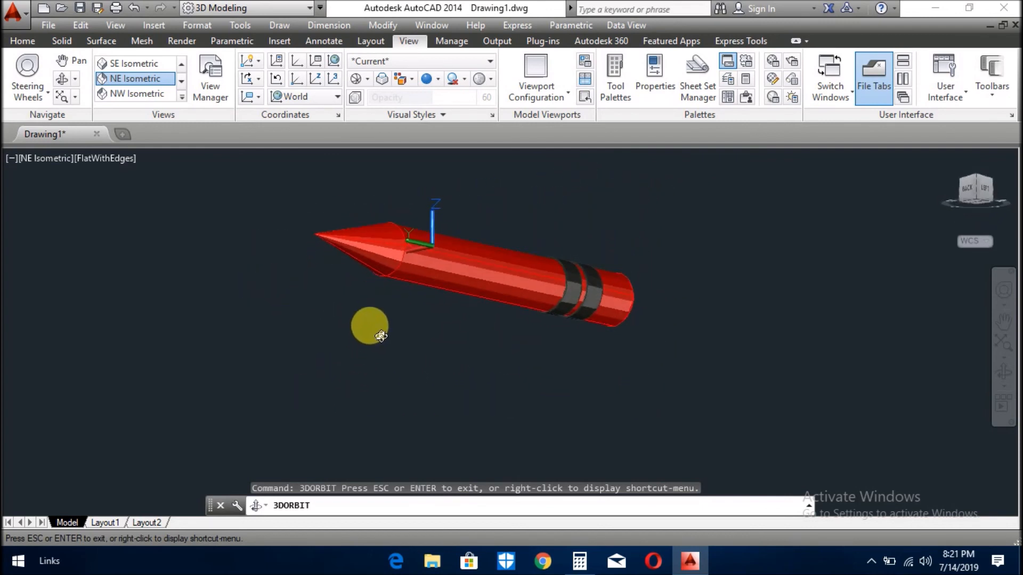
drag(382, 336, 492, 387)
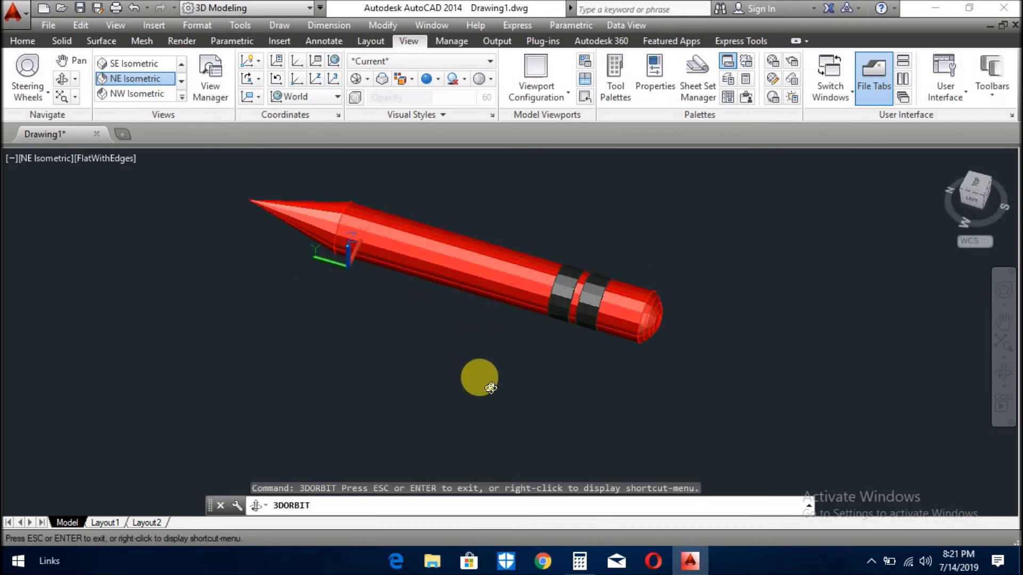
drag(490, 387, 499, 384)
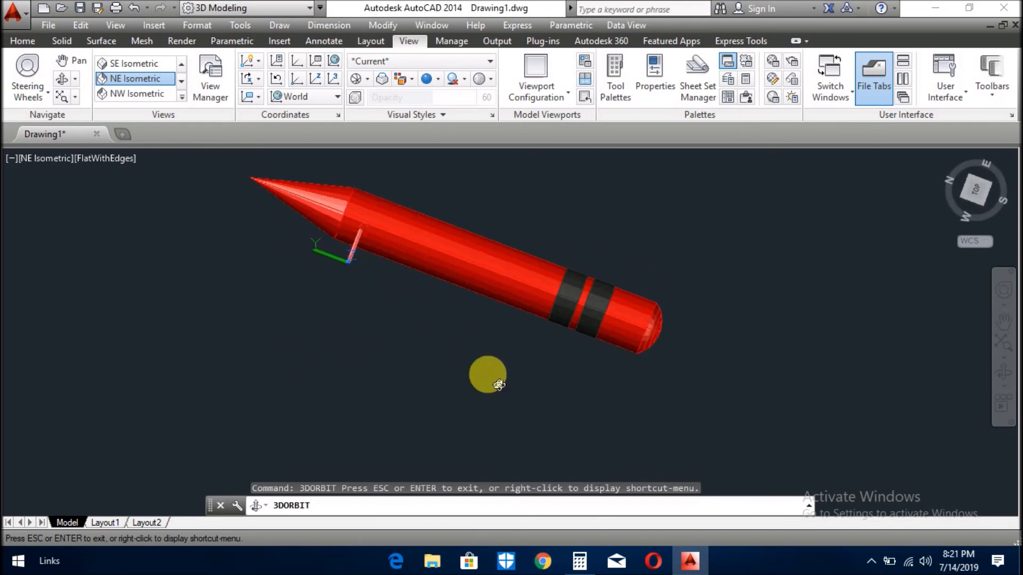
drag(496, 379, 476, 307)
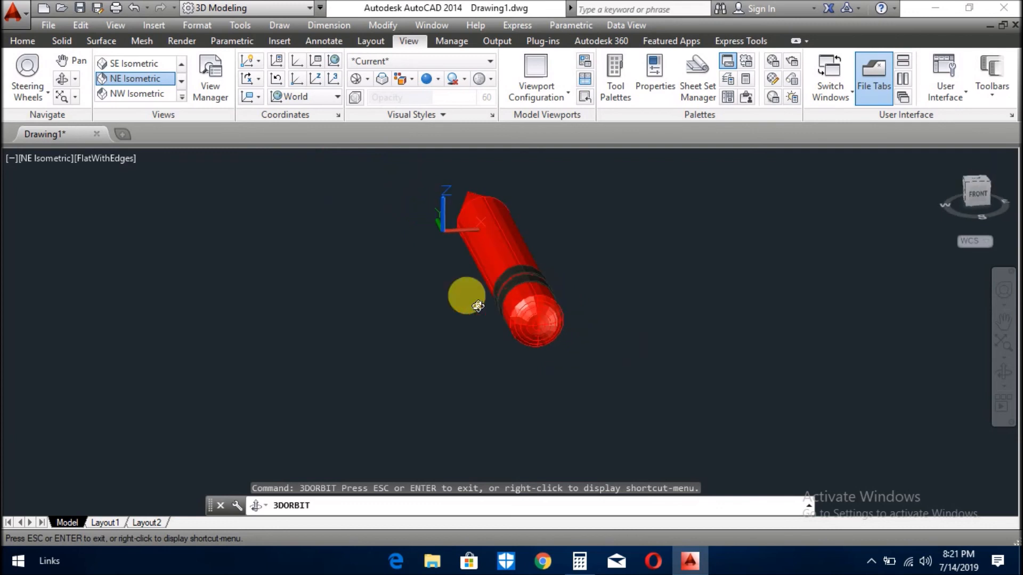
drag(479, 305, 475, 409)
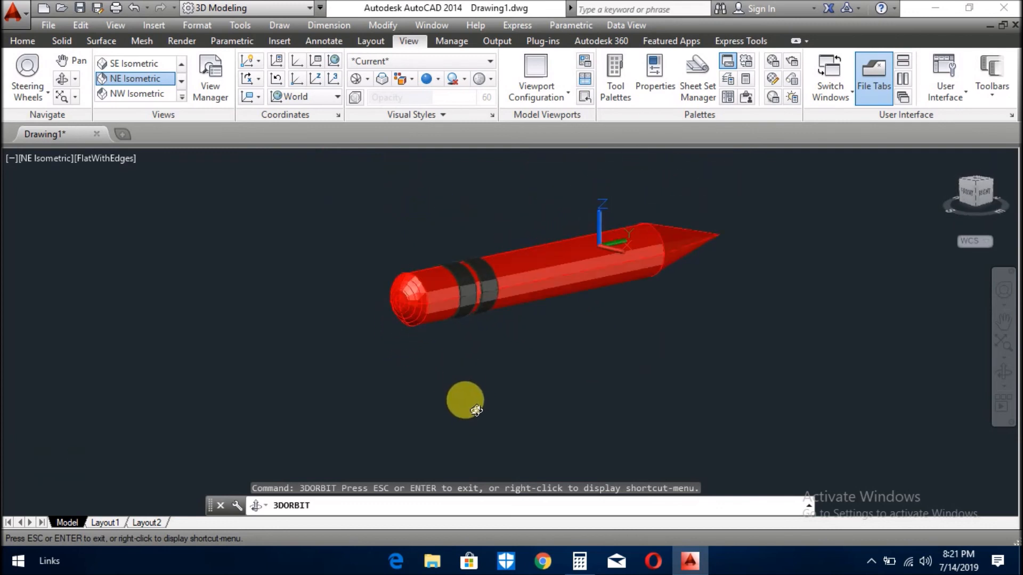
drag(466, 399, 528, 362)
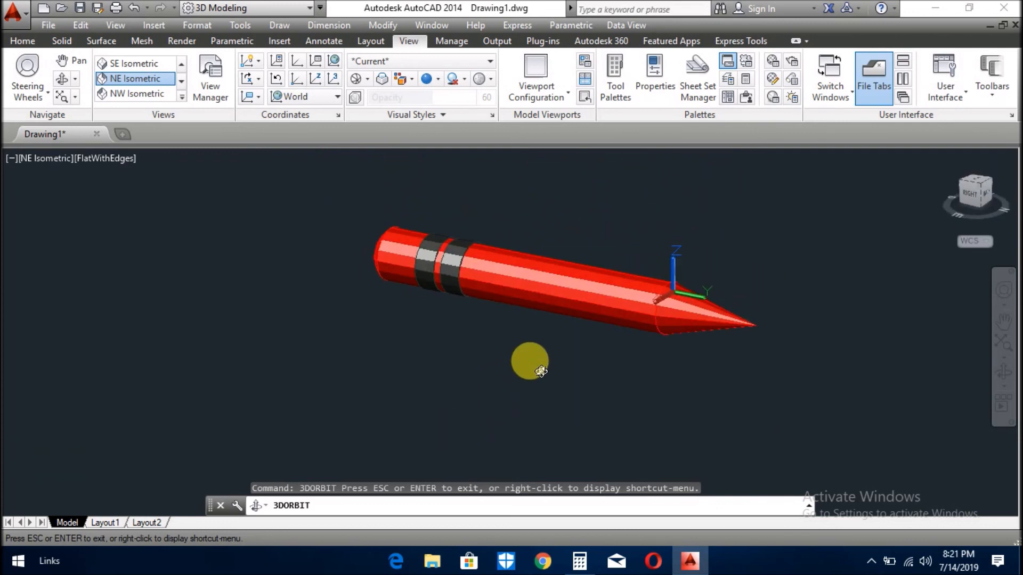
drag(529, 365, 475, 378)
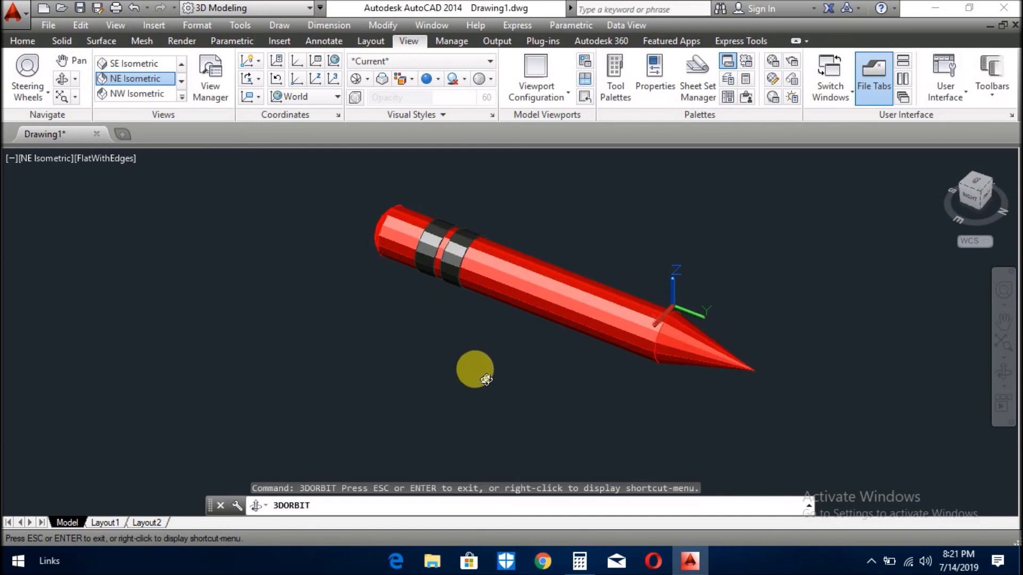
drag(486, 380, 460, 365)
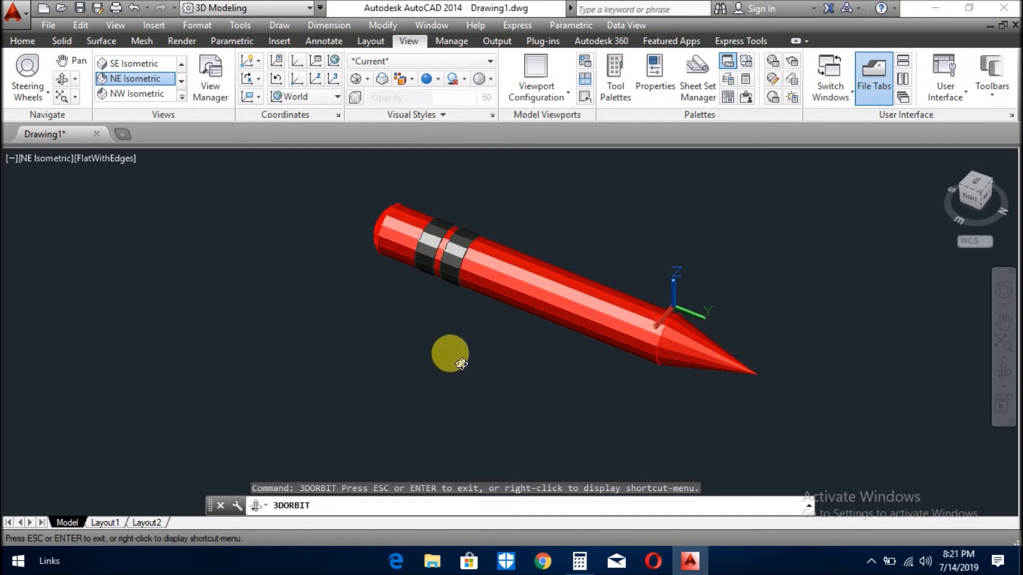